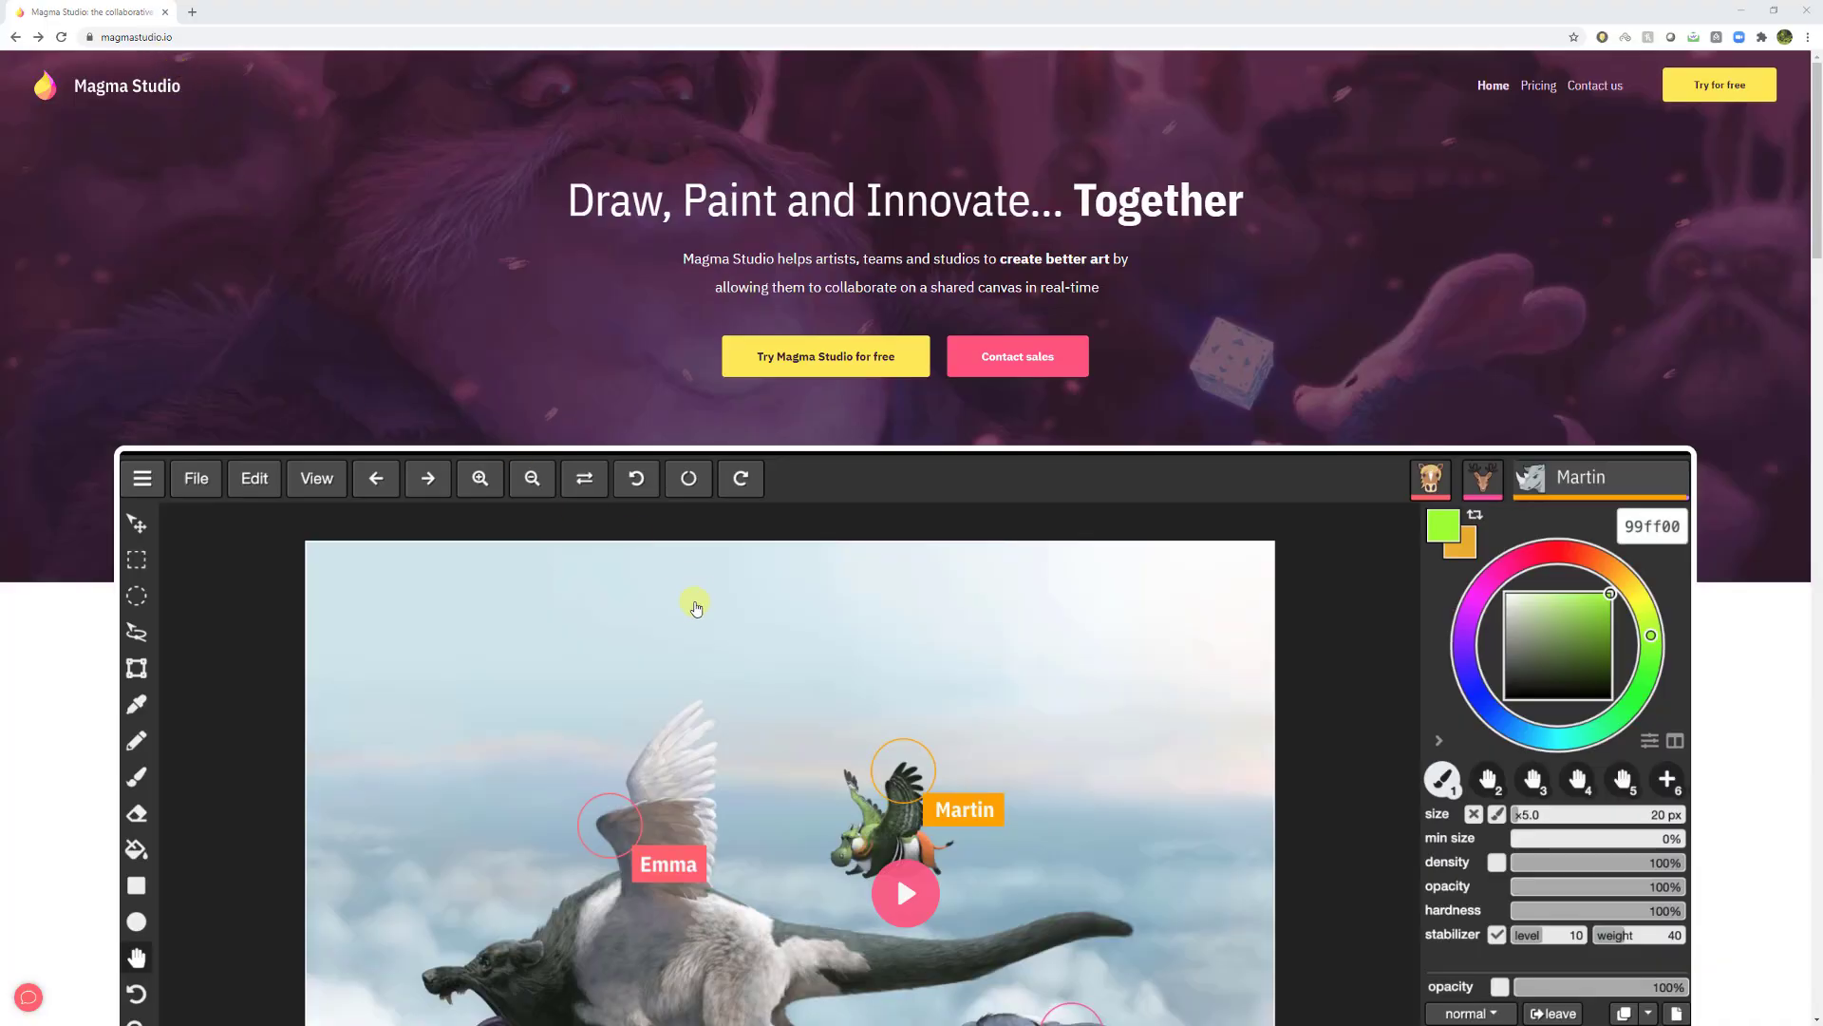
Start a new blank drawing from the 'Try Magma Studio for free' link.
{"action": "left_click", "coordinate": [905, 893]}
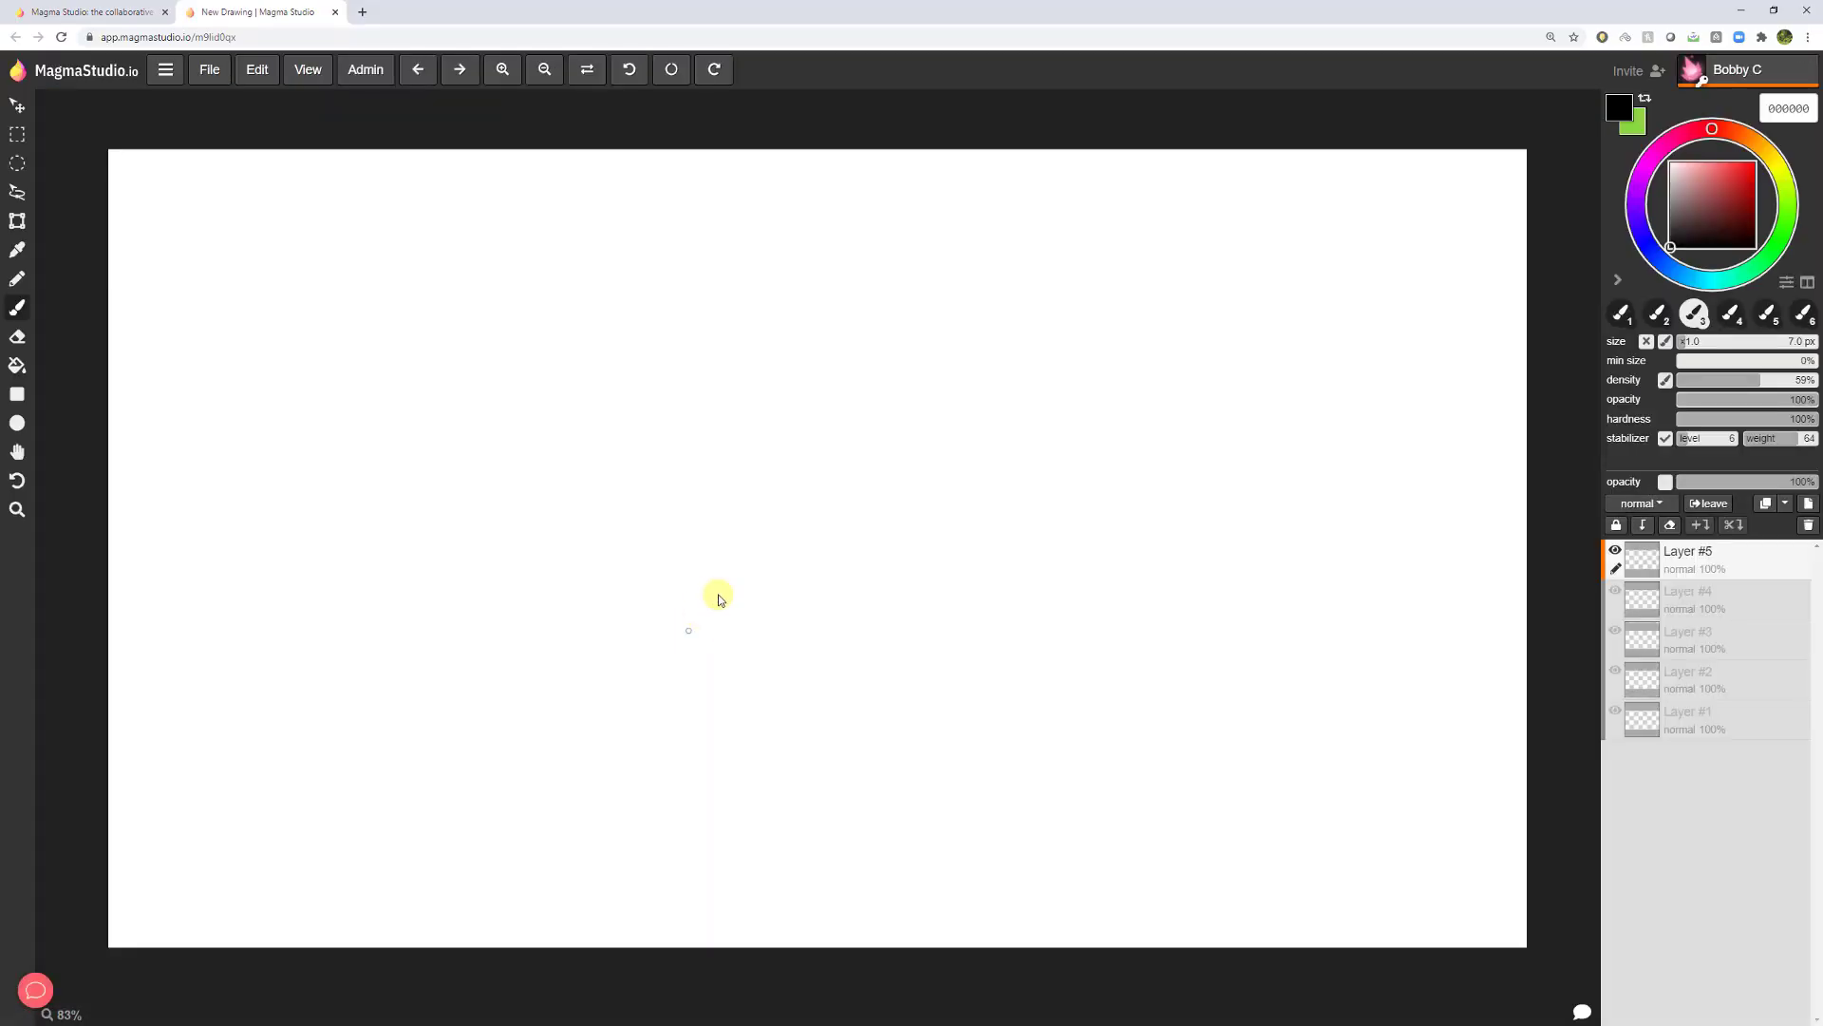
{"action": "mouse_move", "coordinate": [850, 310]}
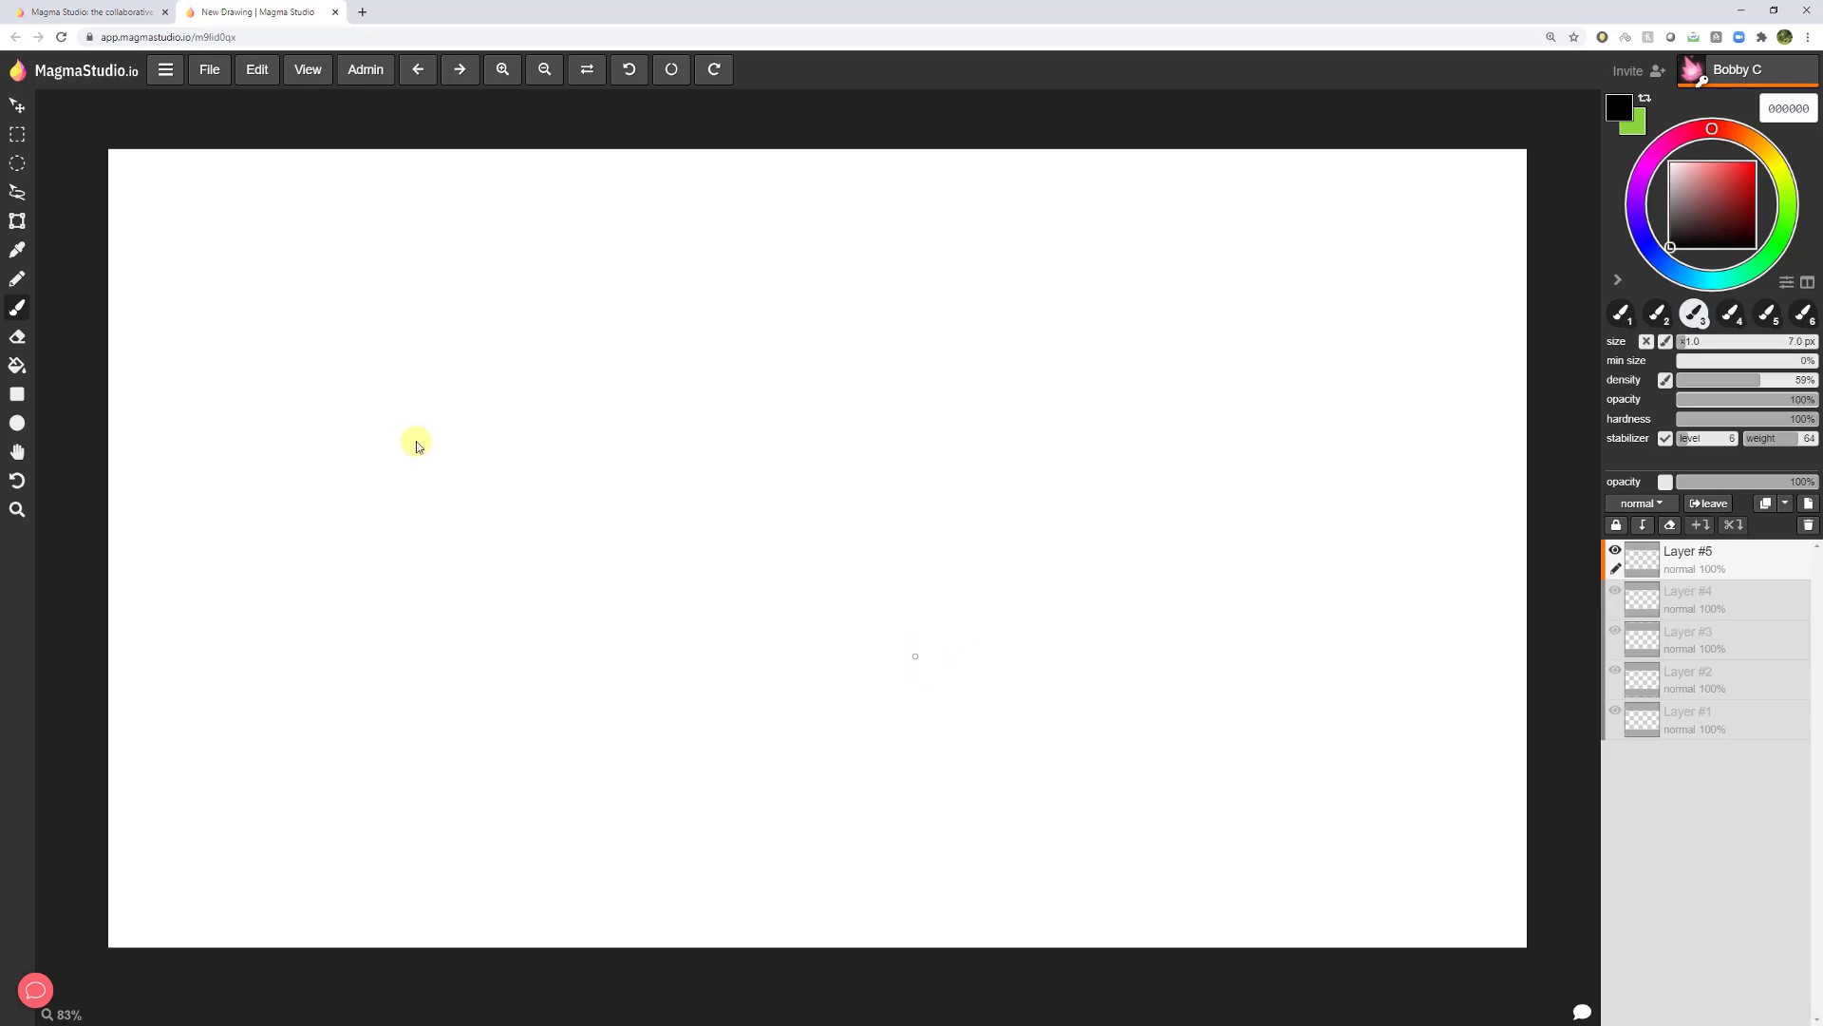
{"action": "mouse_move", "coordinate": [170, 275]}
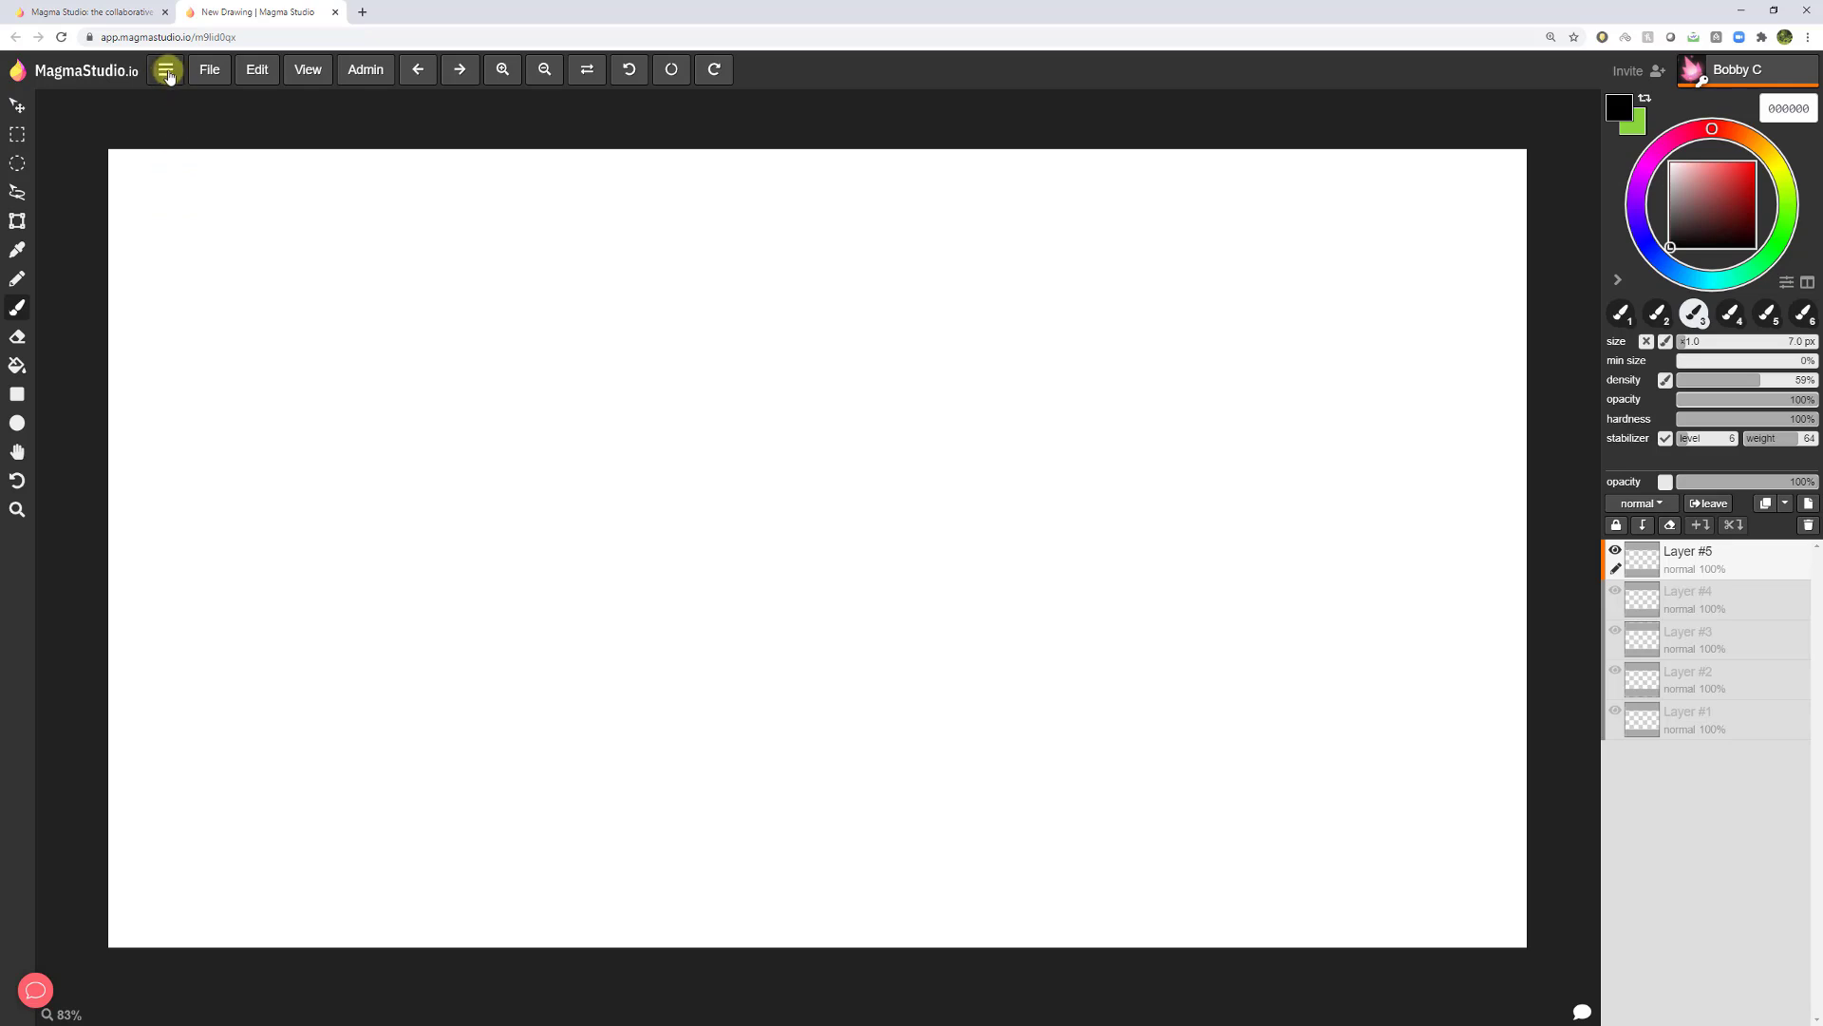
Look over the File menu options, then close the menu.
{"action": "left_click", "coordinate": [209, 69]}
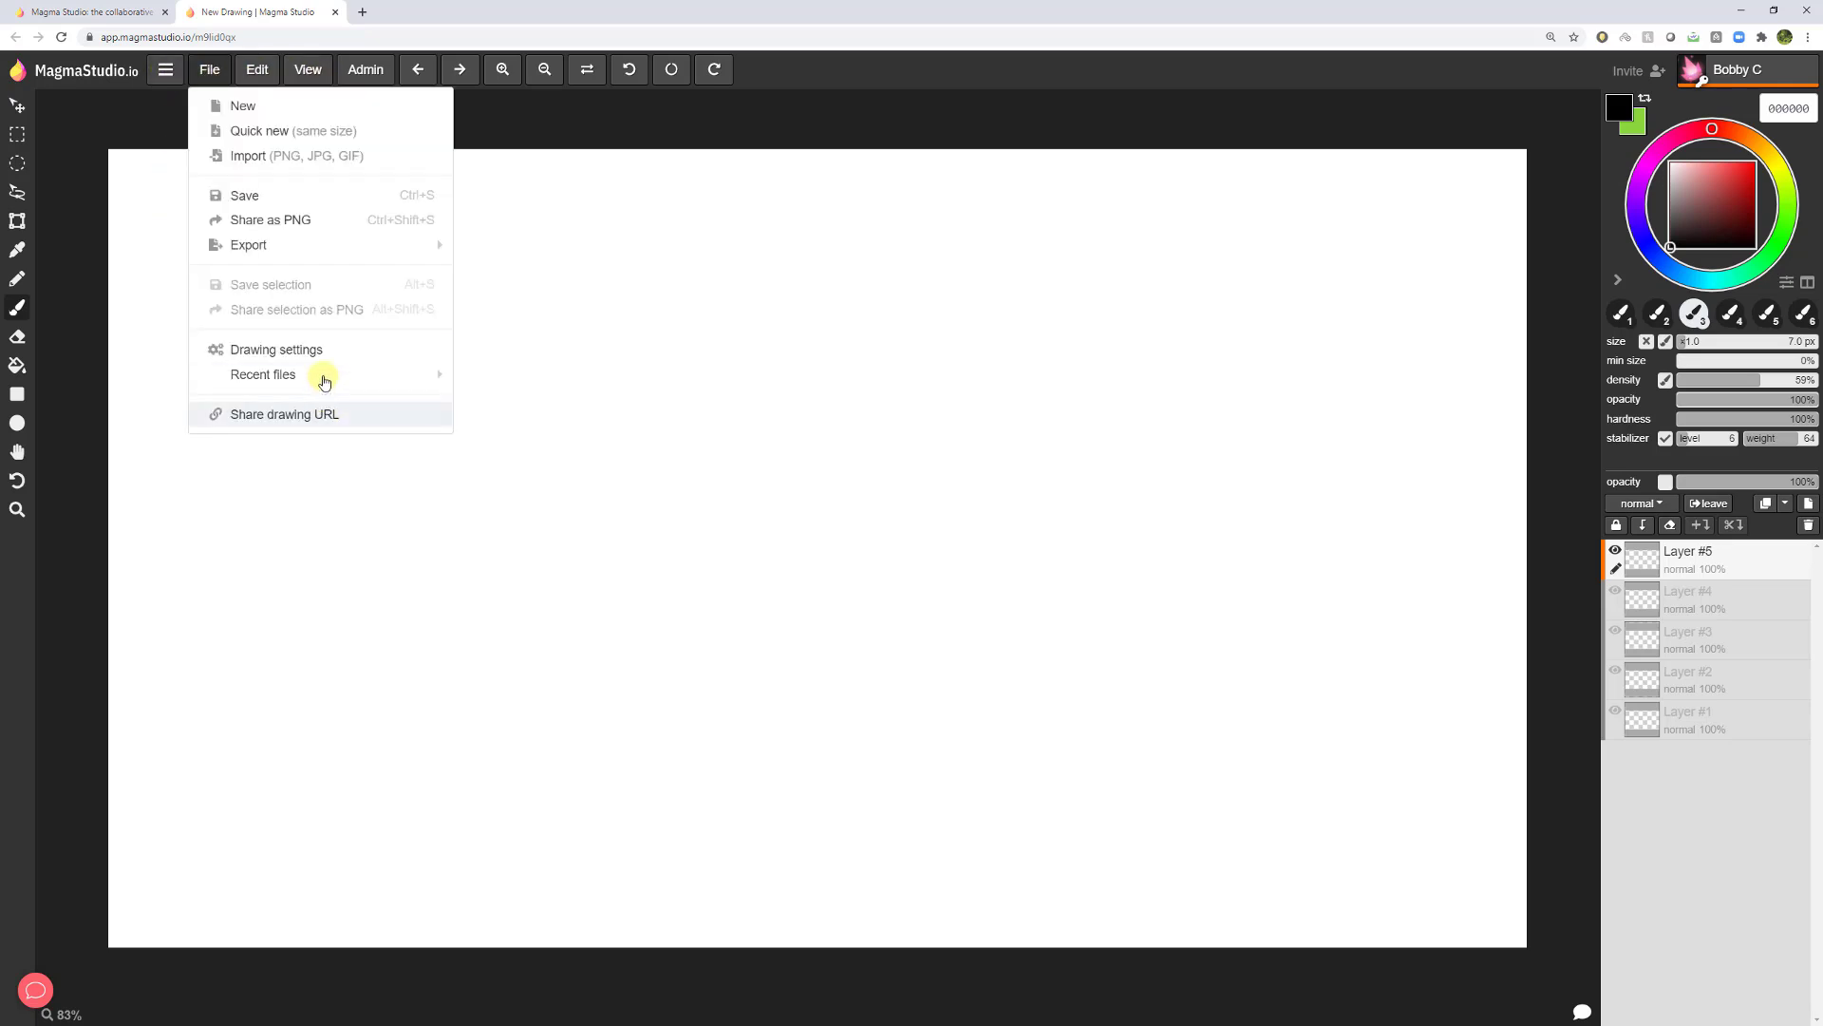
{"action": "left_click", "coordinate": [275, 348]}
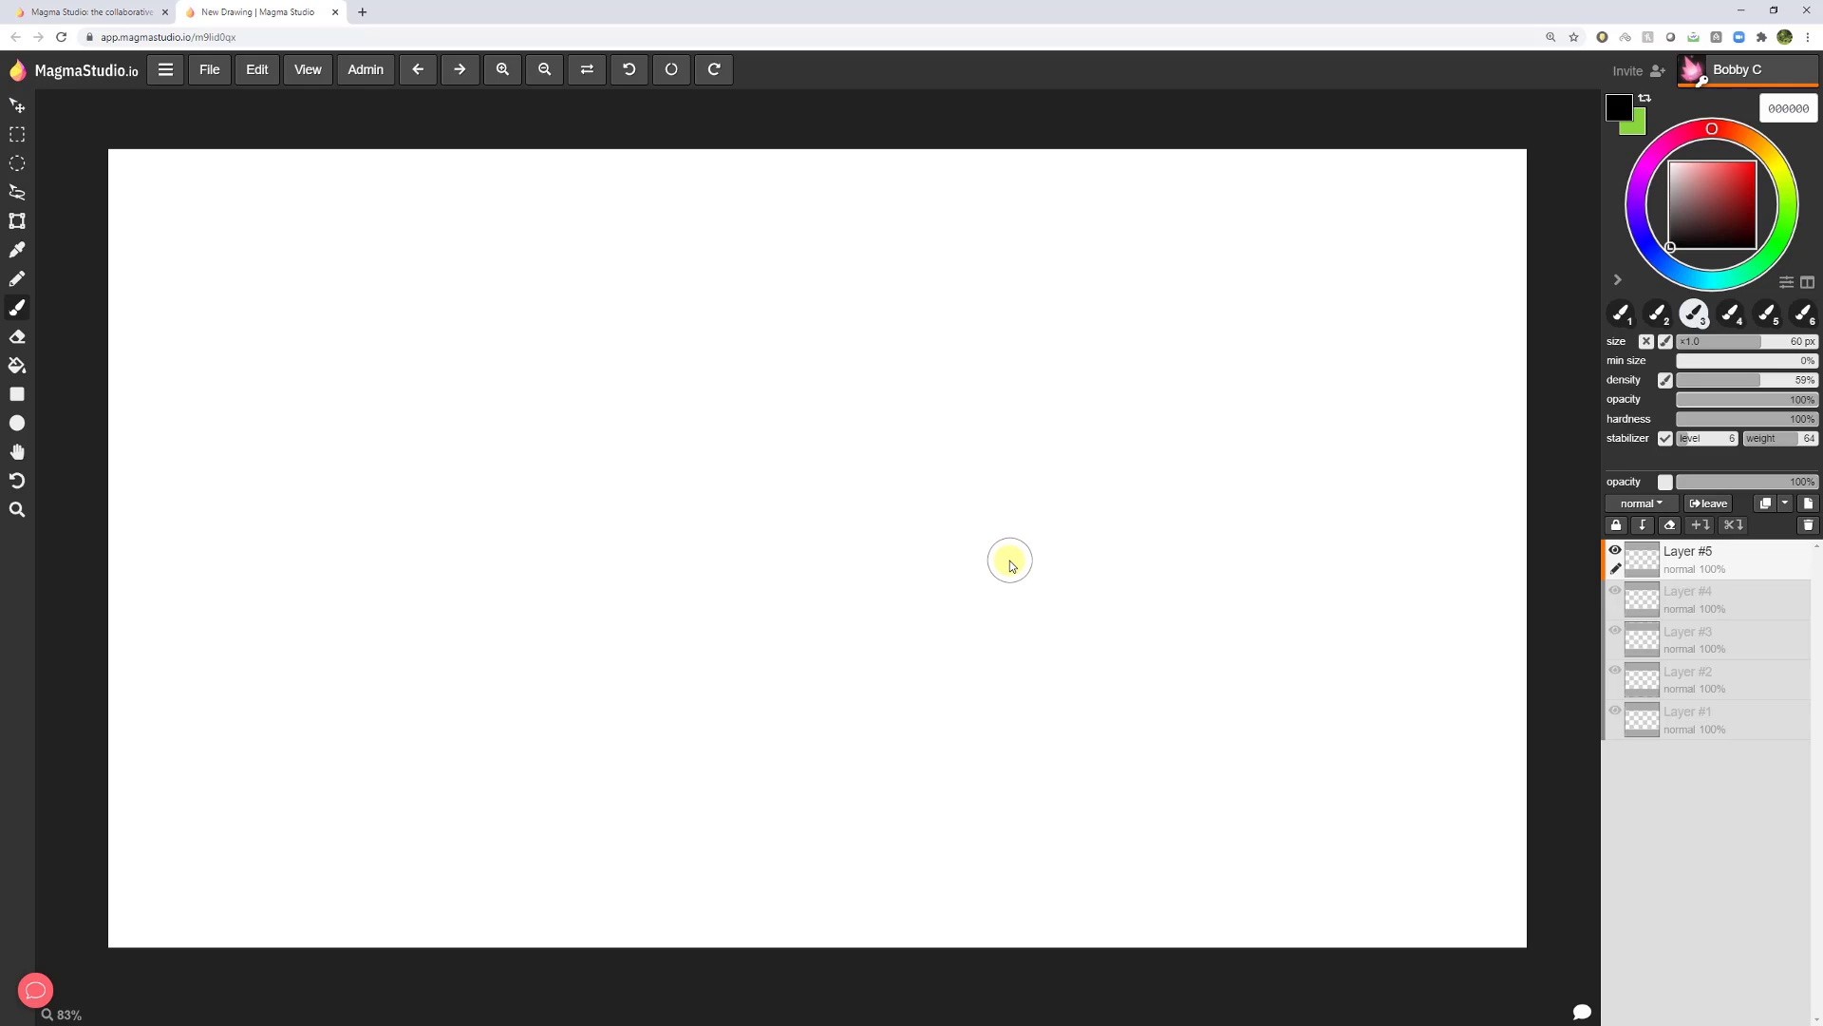
{"action": "mouse_move", "coordinate": [1003, 566]}
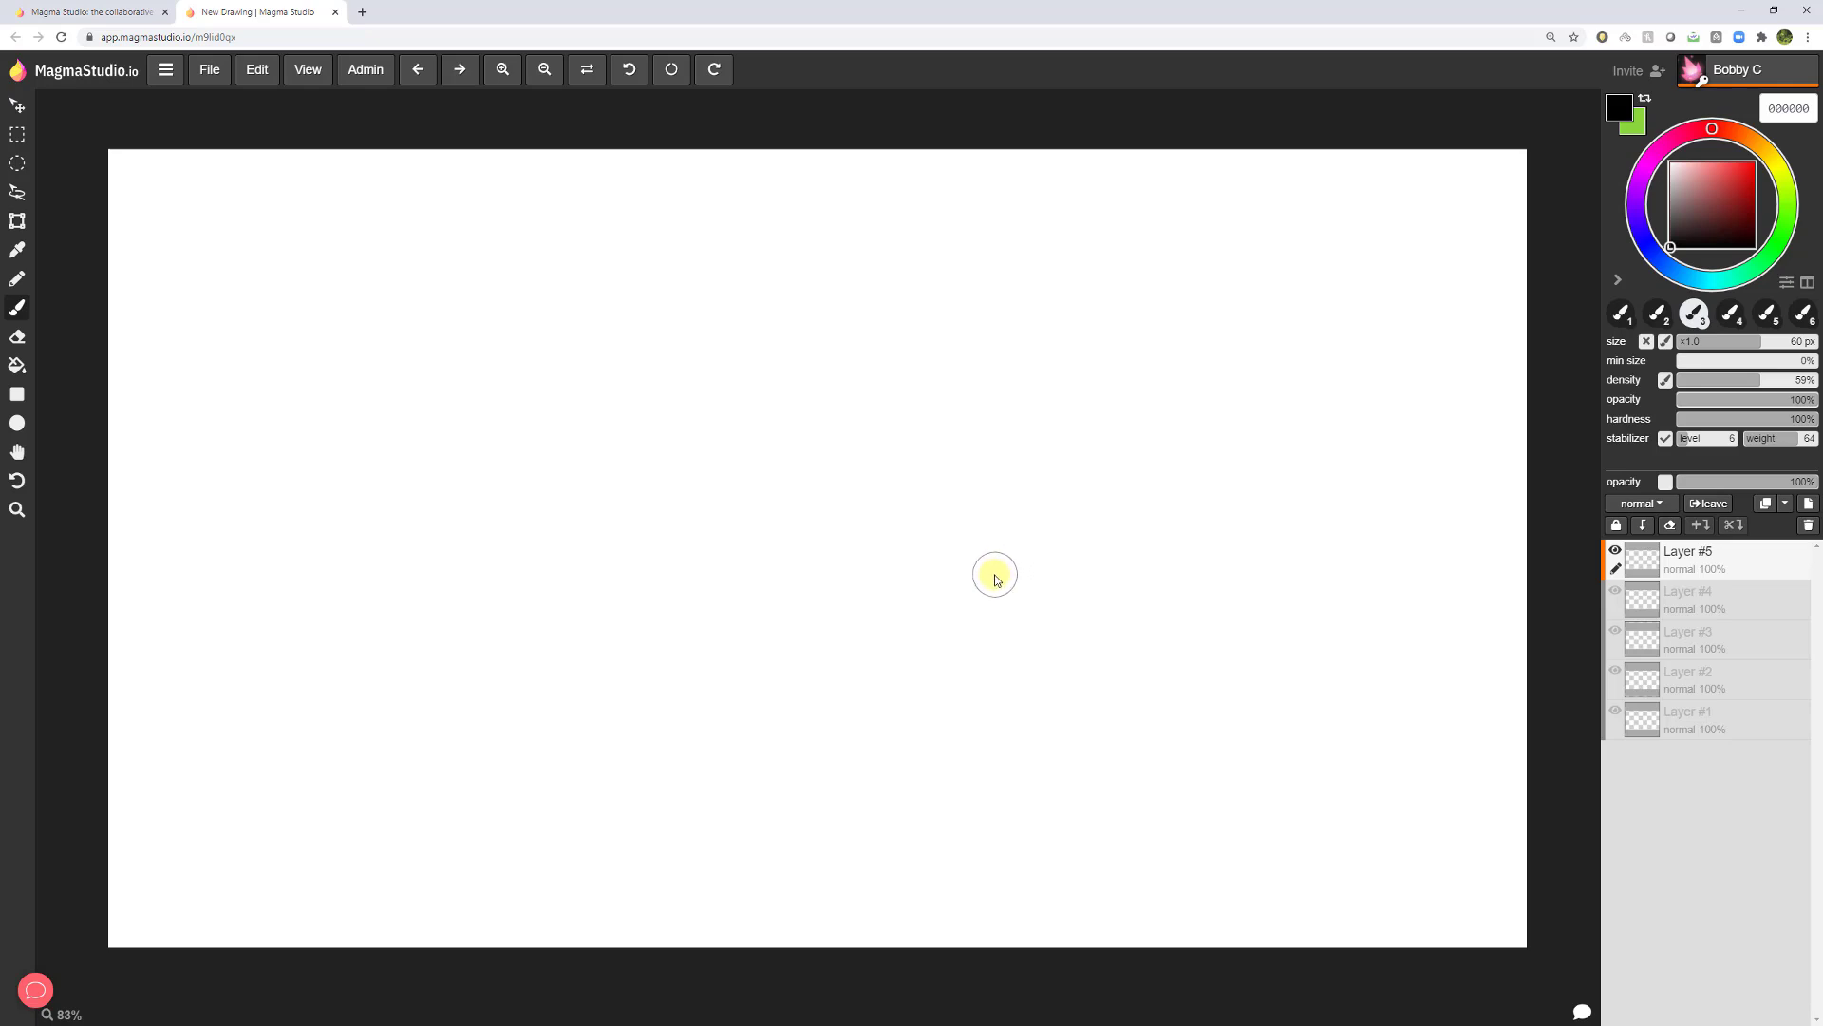
{"action": "mouse_move", "coordinate": [998, 584]}
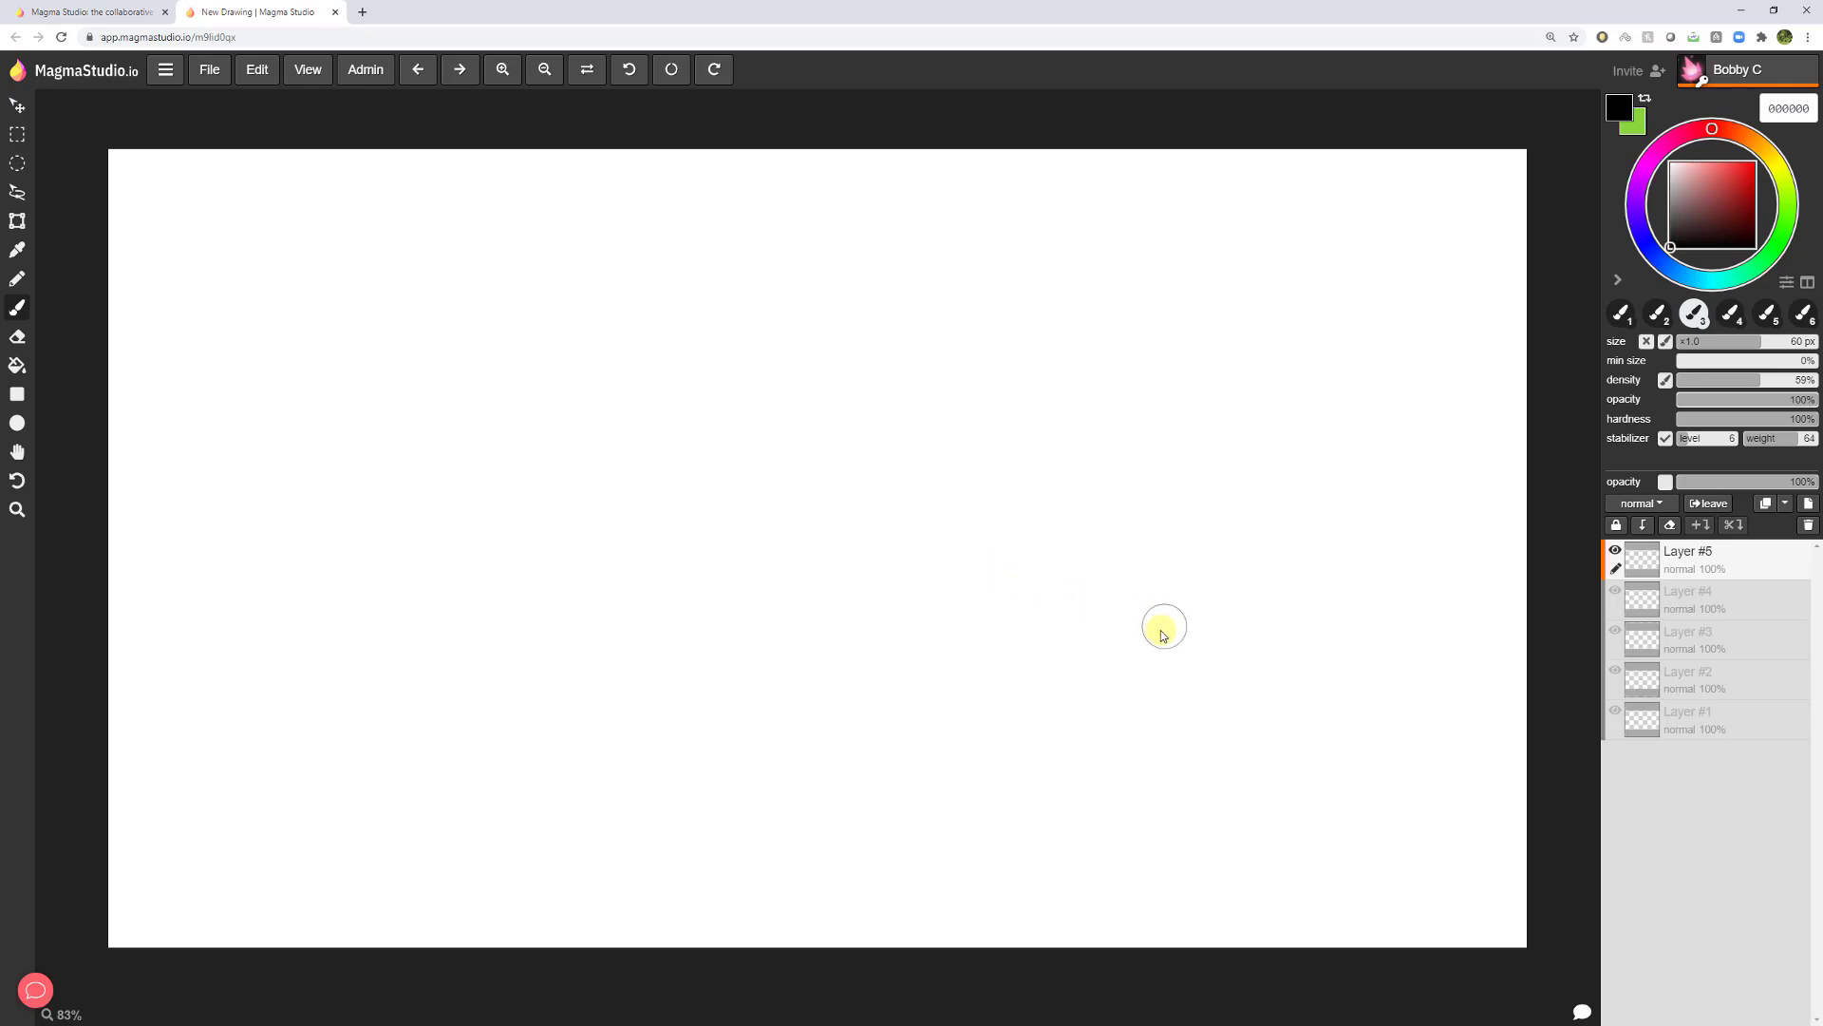
{"action": "mouse_move", "coordinate": [175, 113]}
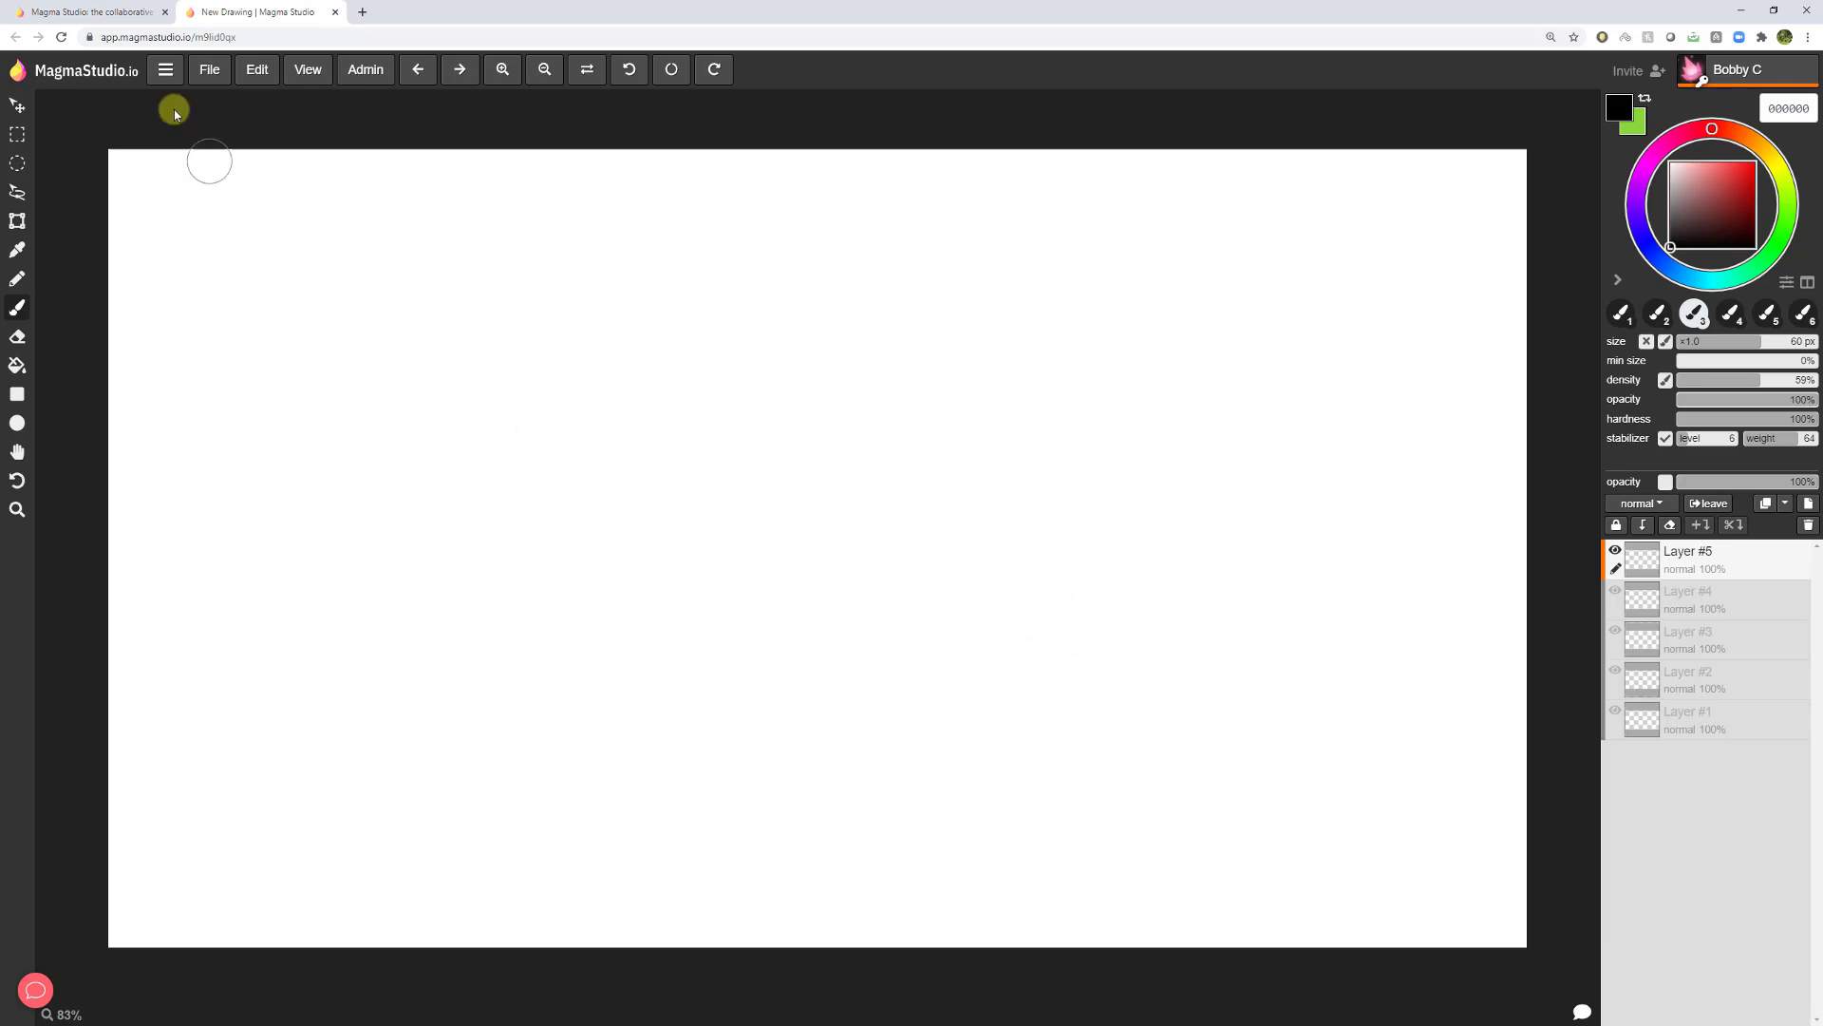
Open Help from the main menu and scroll through Known issues and Keyboard shortcuts.
{"action": "left_click", "coordinate": [165, 69]}
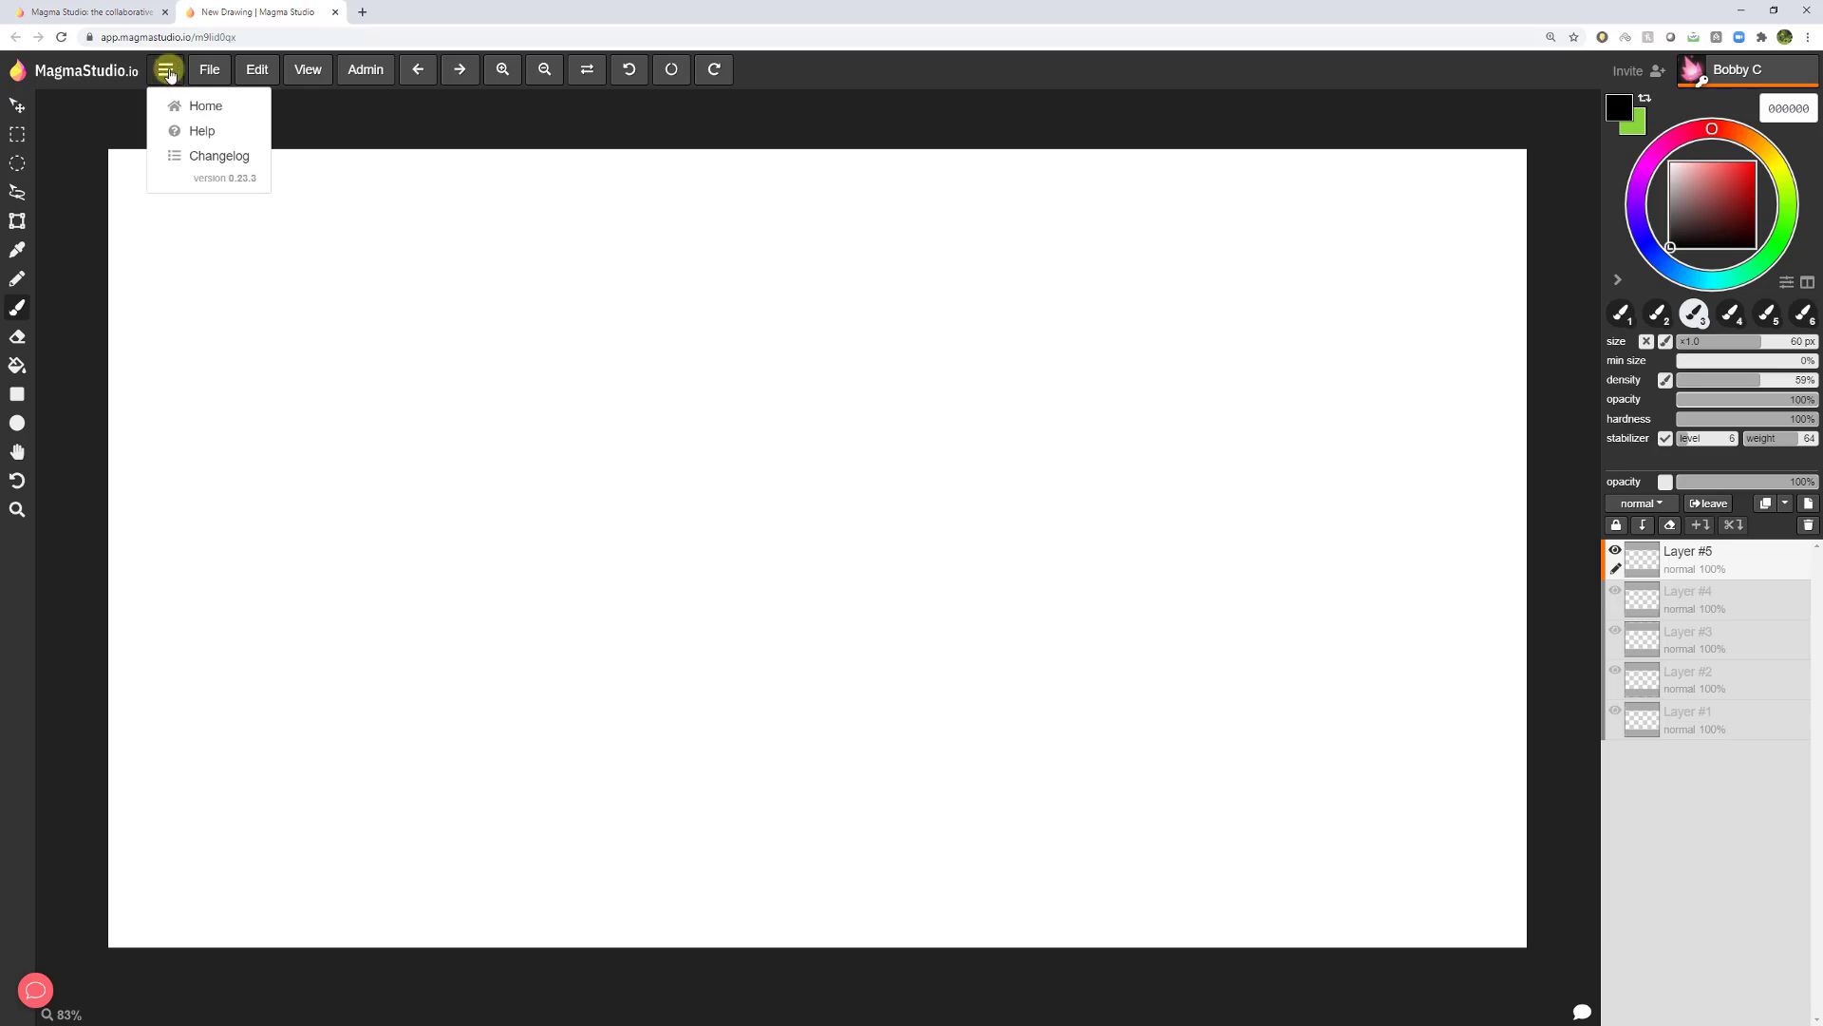
{"action": "mouse_move", "coordinate": [203, 131]}
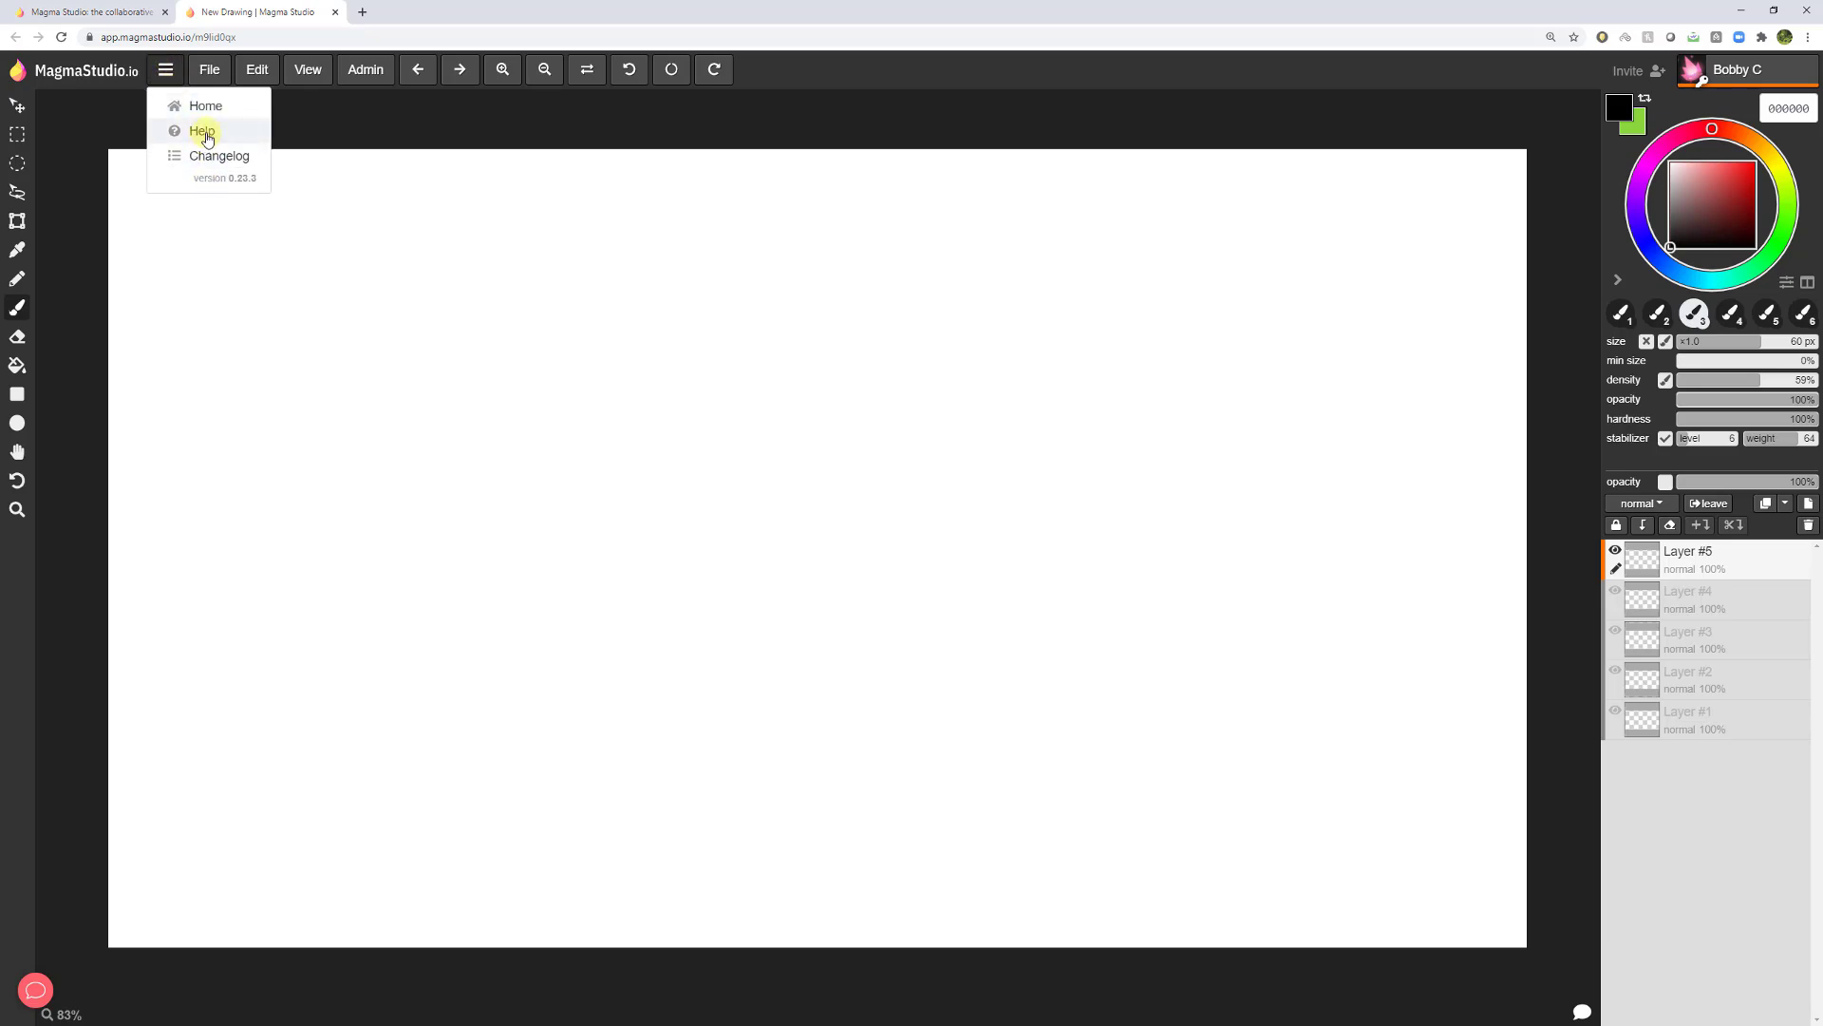
{"action": "left_click", "coordinate": [203, 129]}
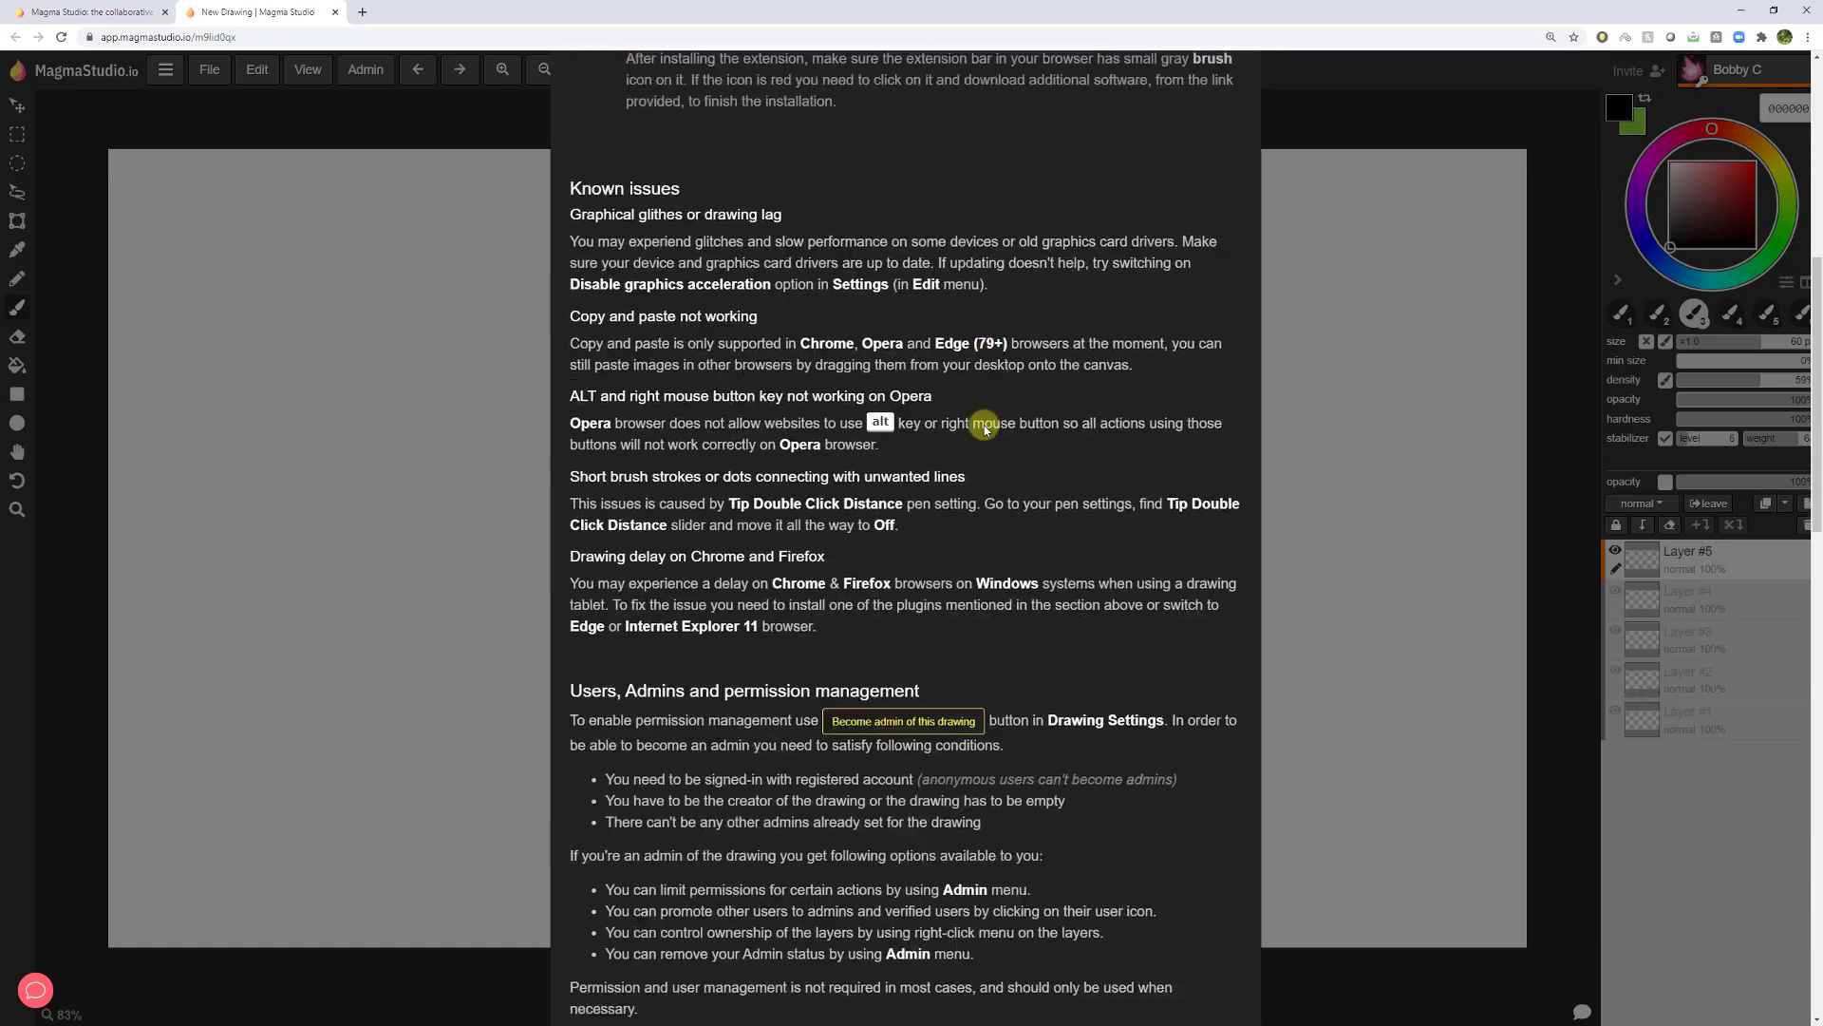
{"action": "scroll", "scroll_direction": "down", "scroll_amount": 3}
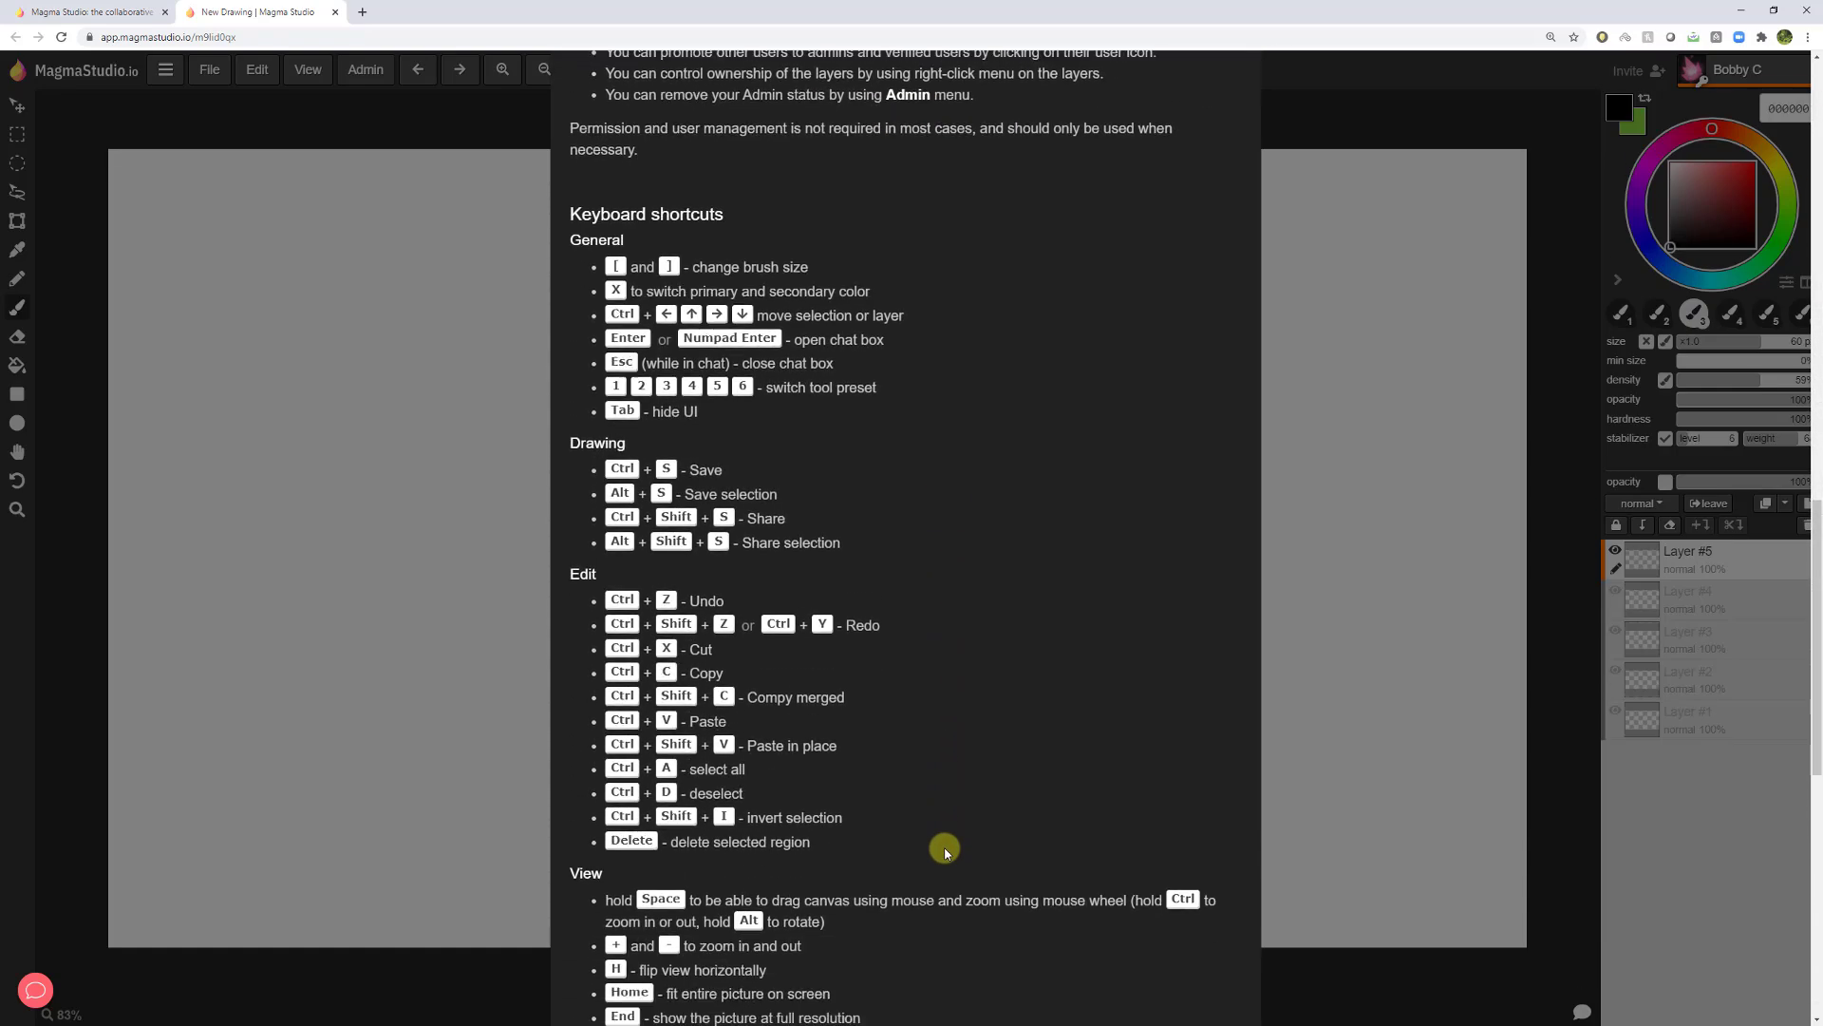
{"action": "scroll", "scroll_direction": "down", "scroll_amount": 3}
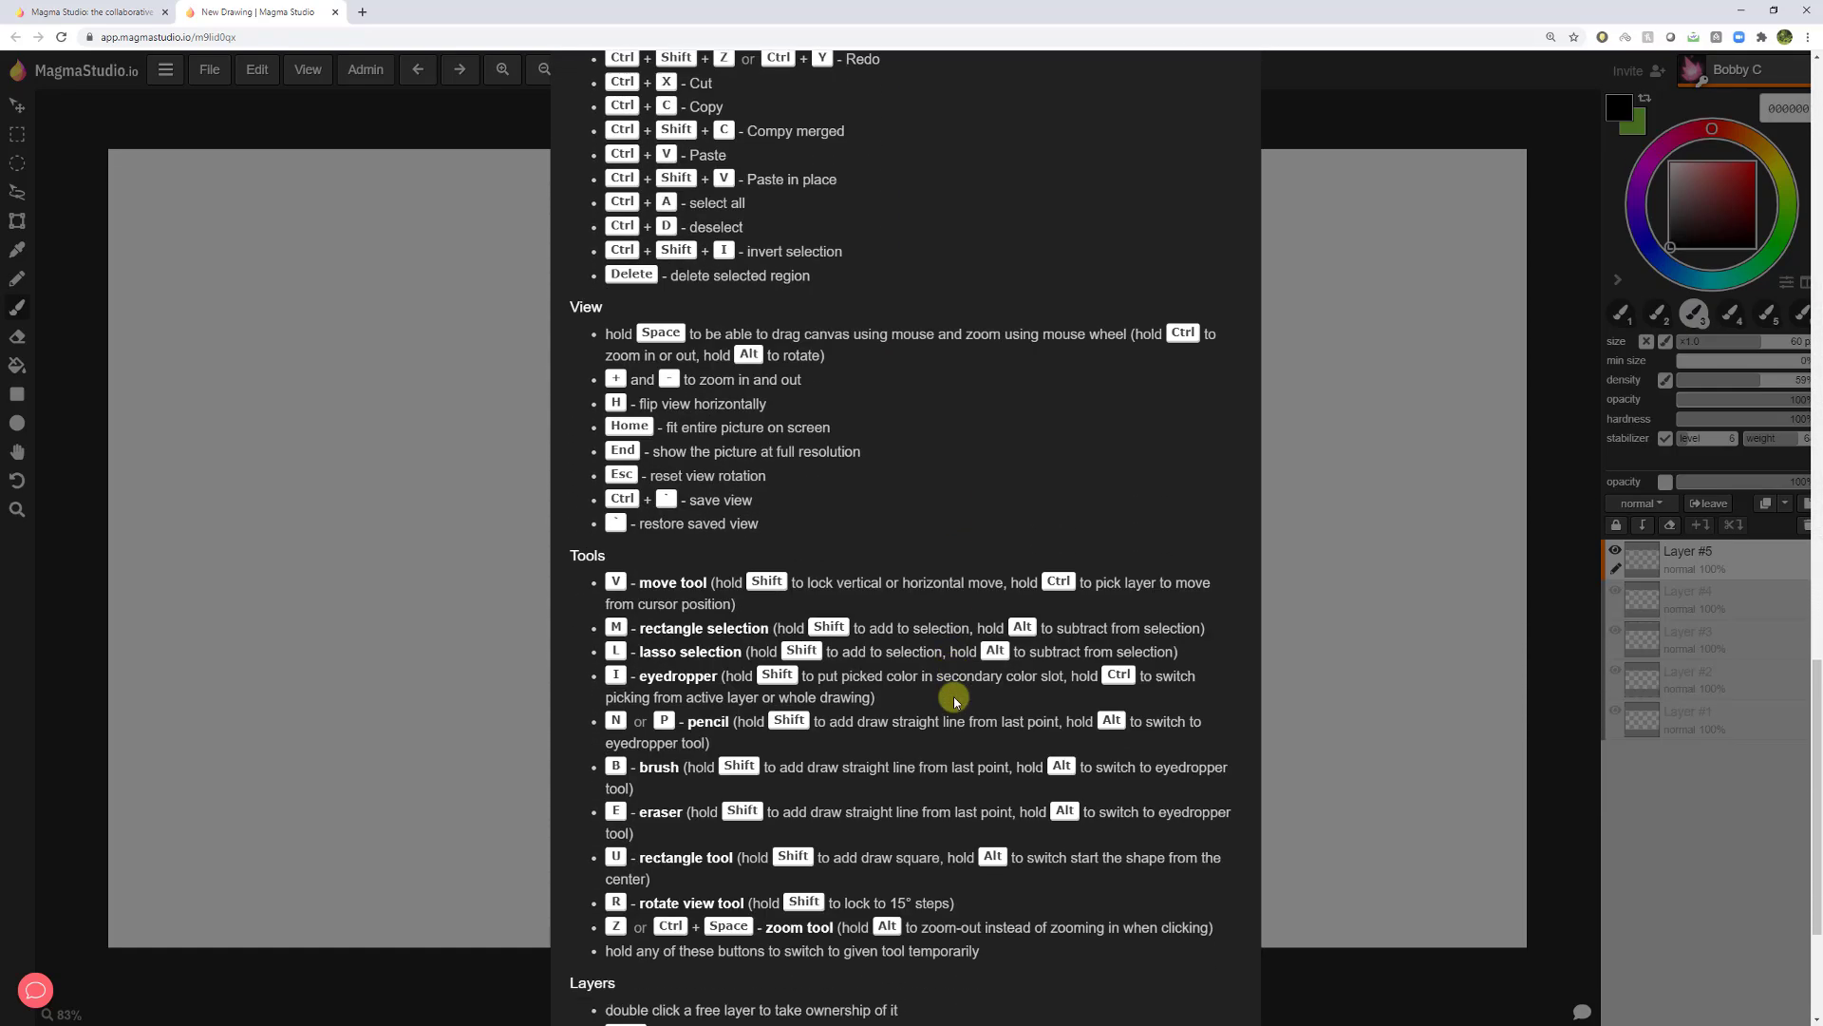
{"action": "scroll", "scroll_direction": "down", "scroll_amount": 3}
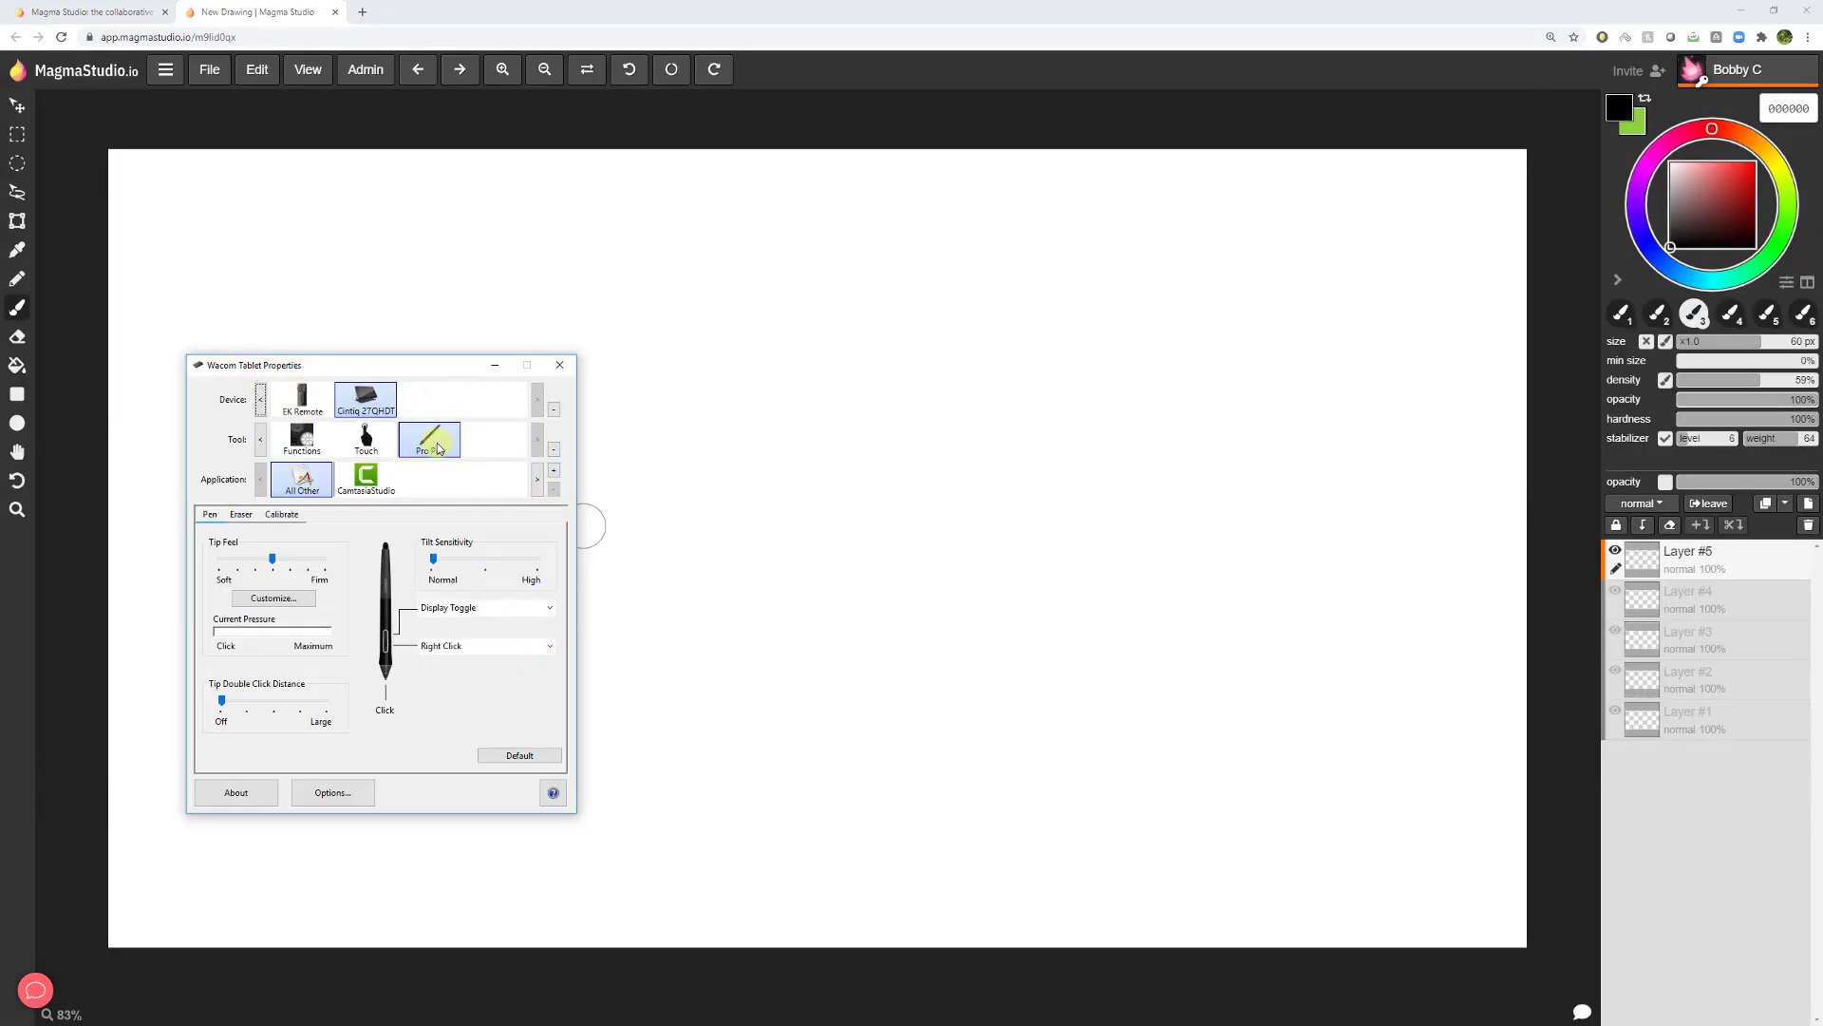
Check the Pro Pen settings and Calibrate page, then close Wacom Tablet Properties.
{"action": "left_click", "coordinate": [429, 440]}
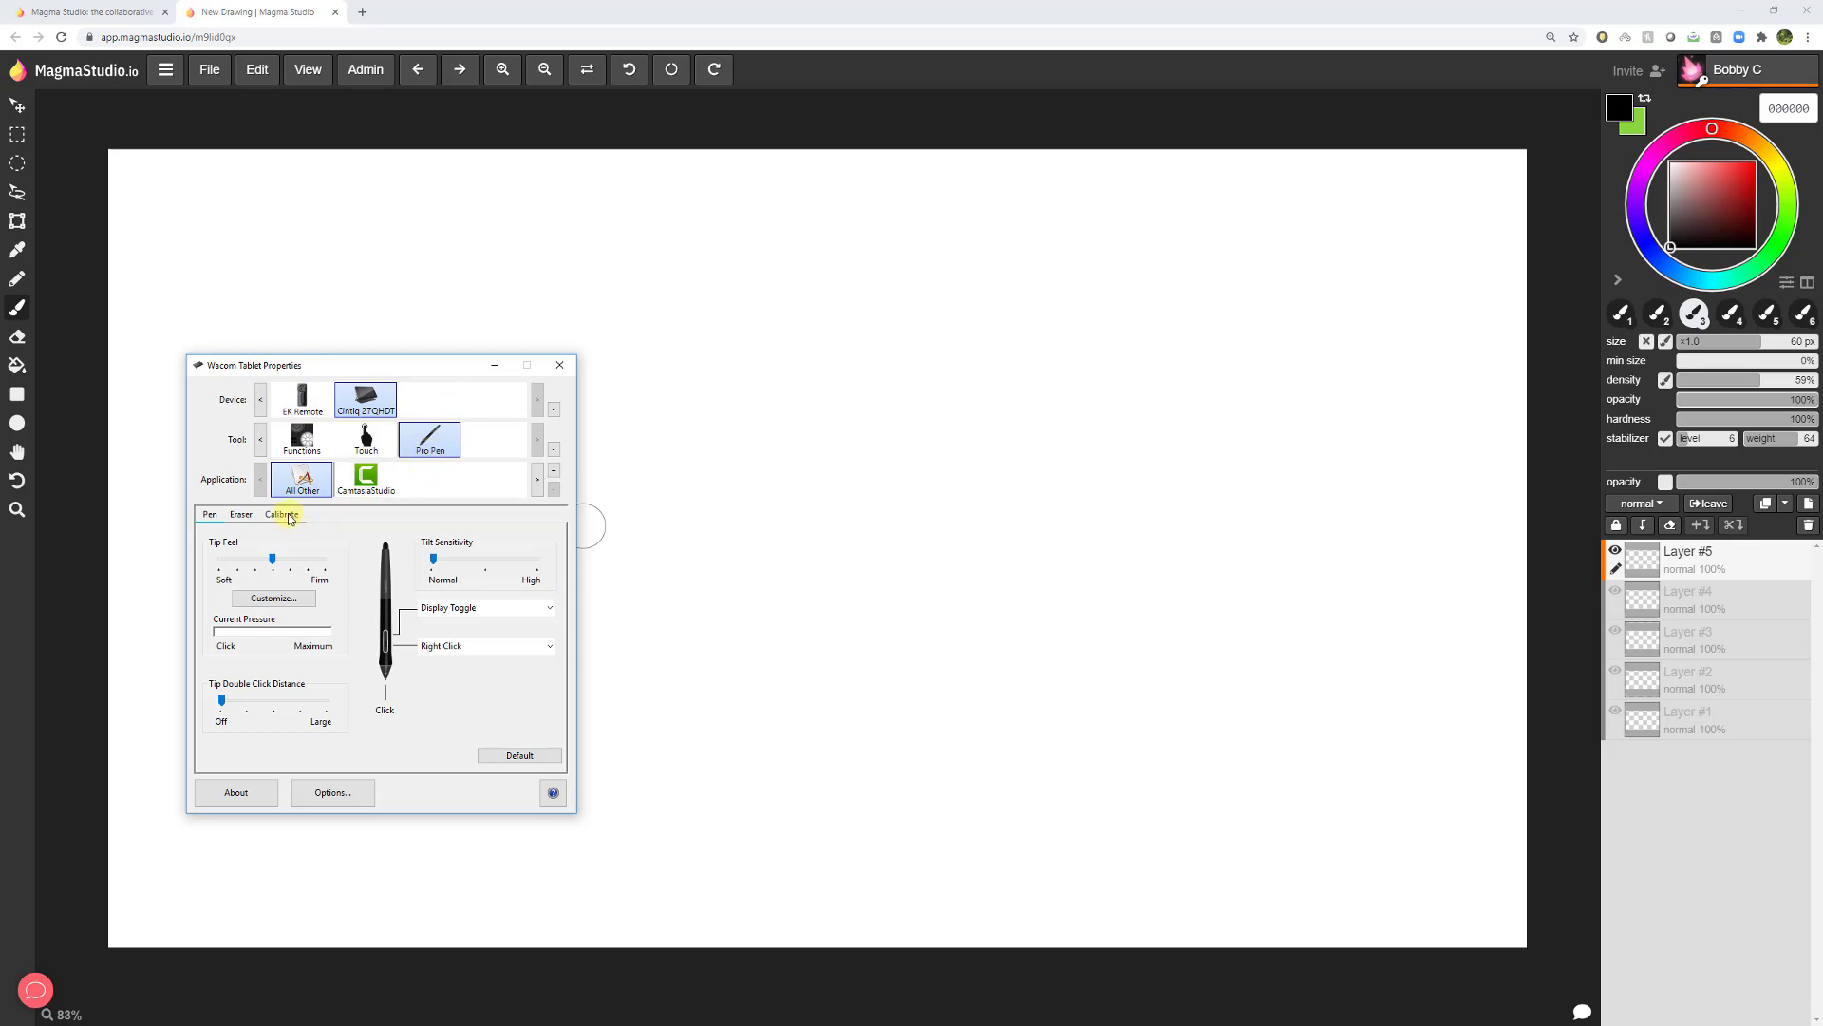
{"action": "left_click", "coordinate": [281, 514]}
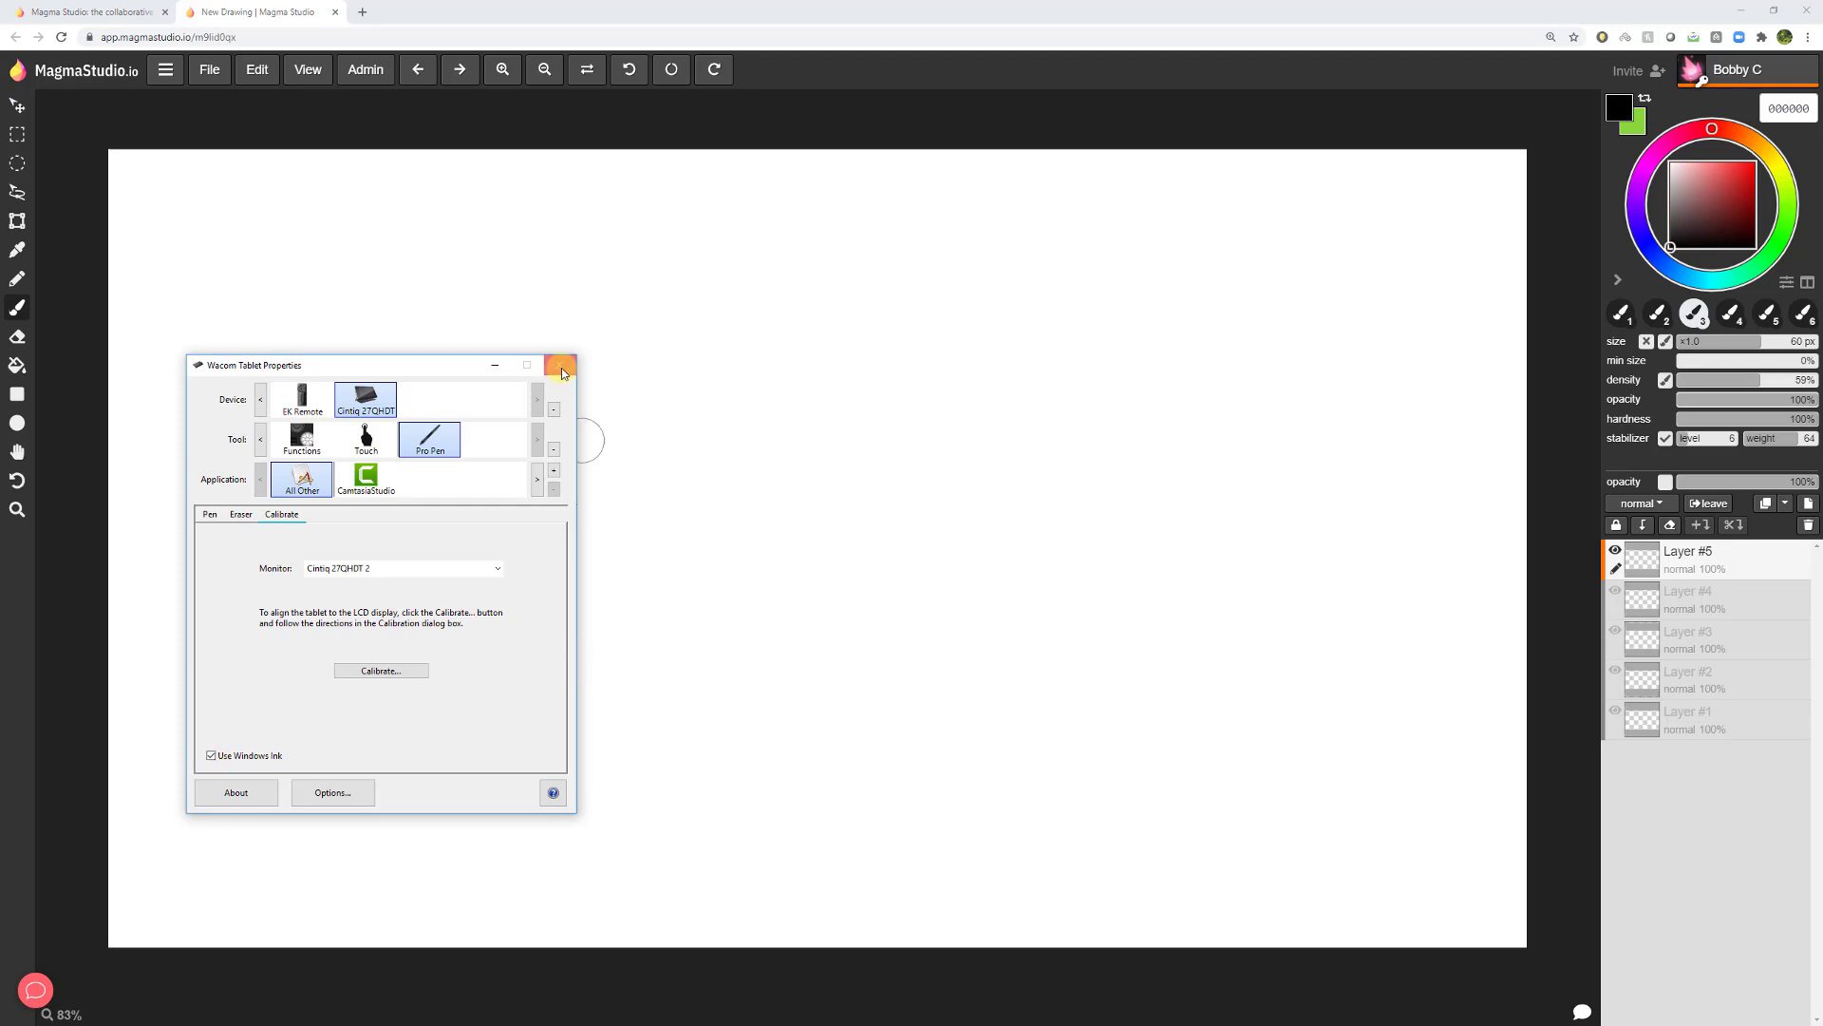
{"action": "left_click", "coordinate": [561, 363]}
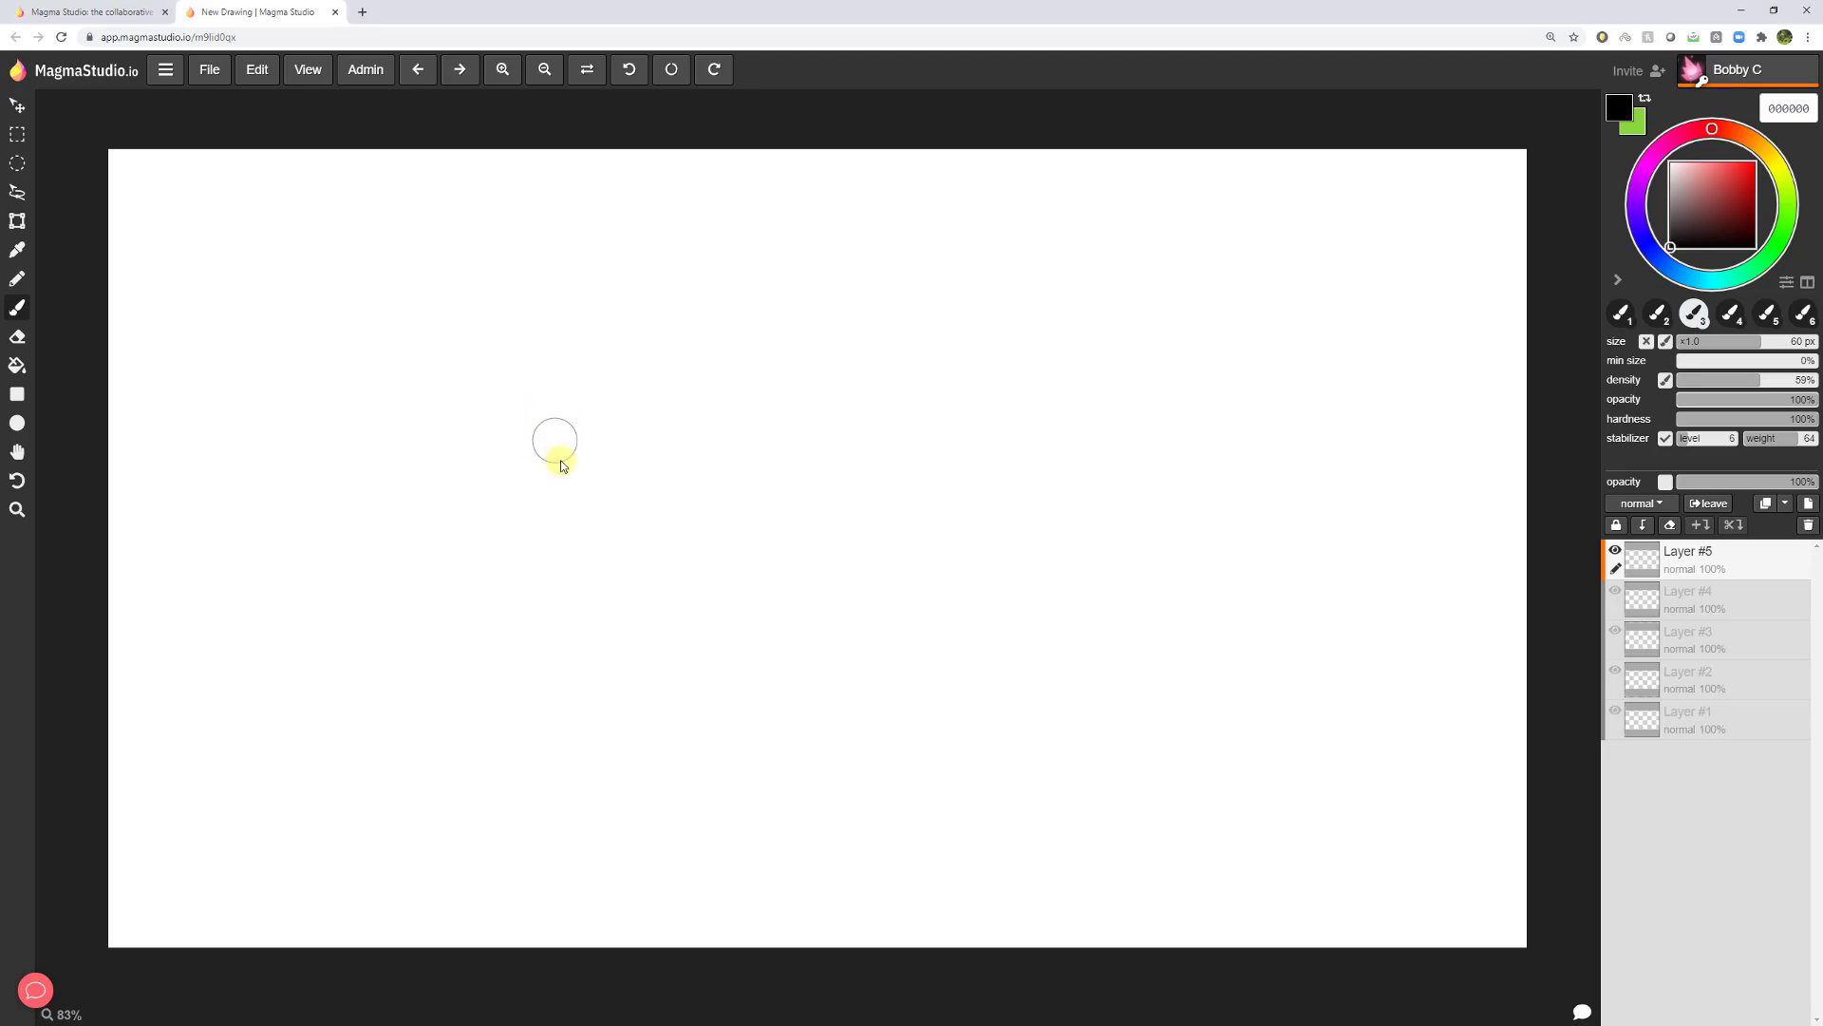
{"action": "mouse_move", "coordinate": [558, 568]}
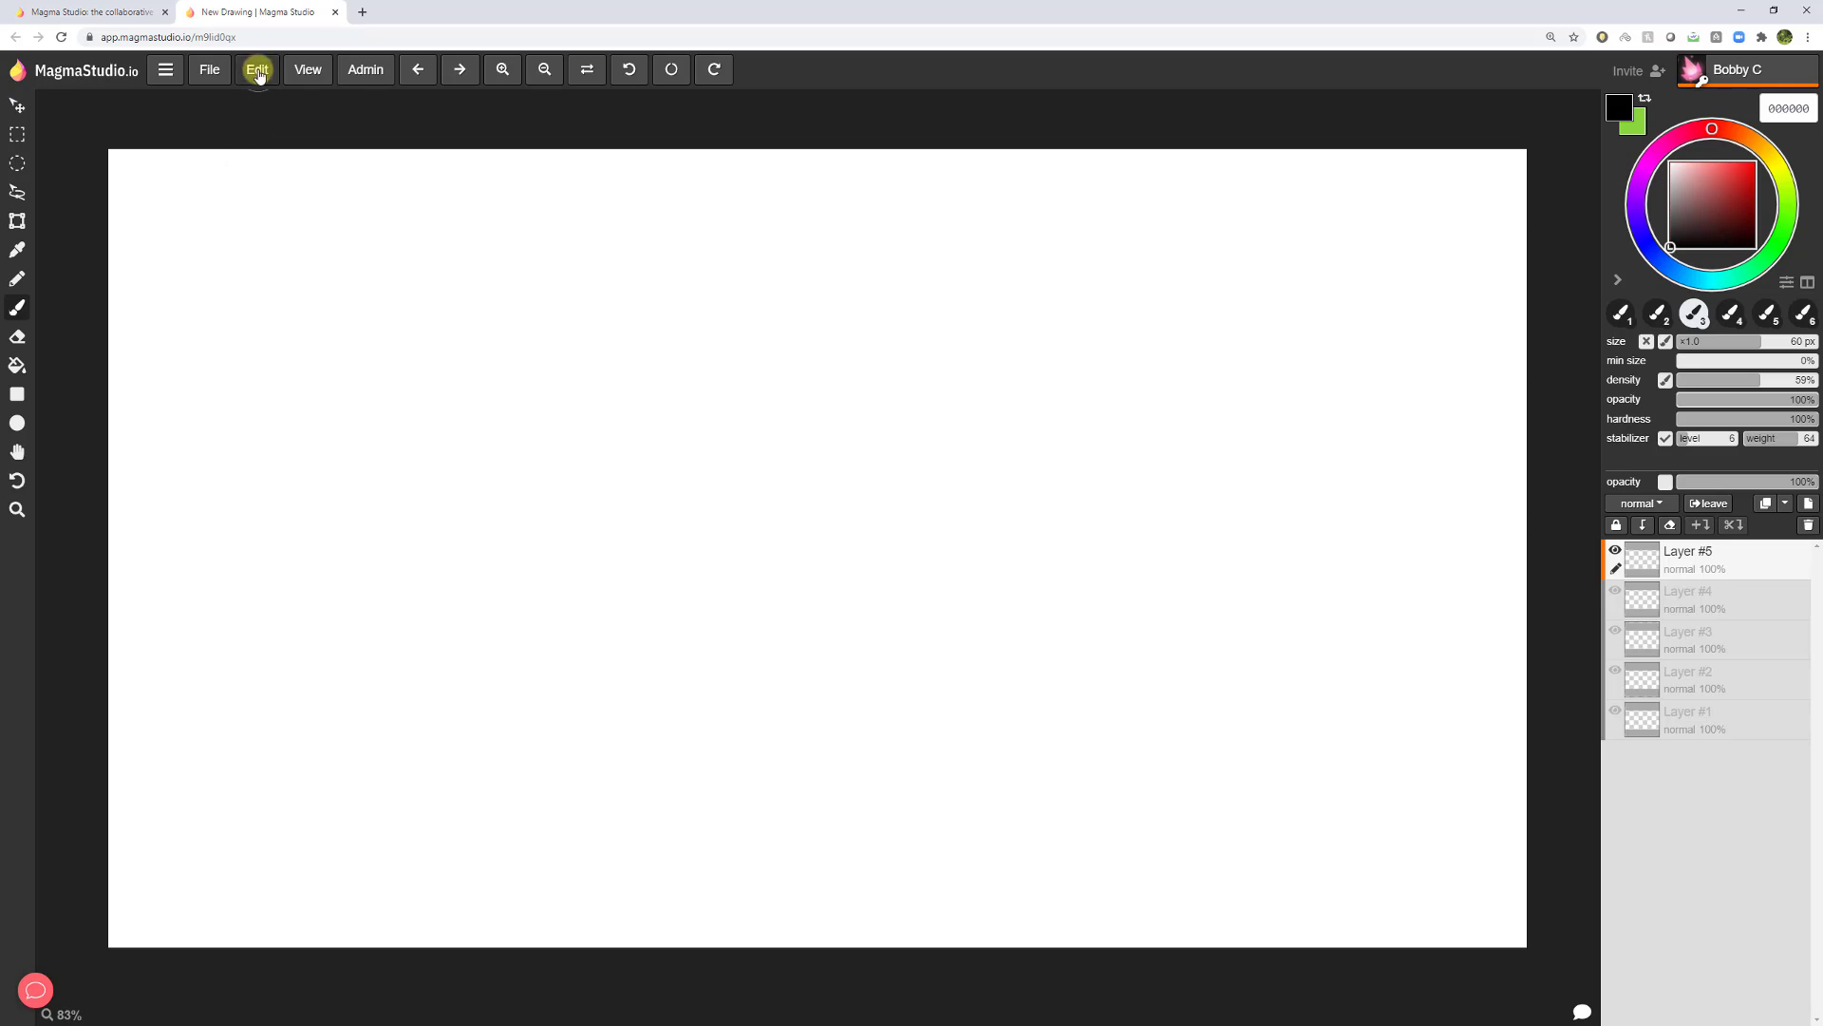
{"action": "left_click", "coordinate": [255, 69]}
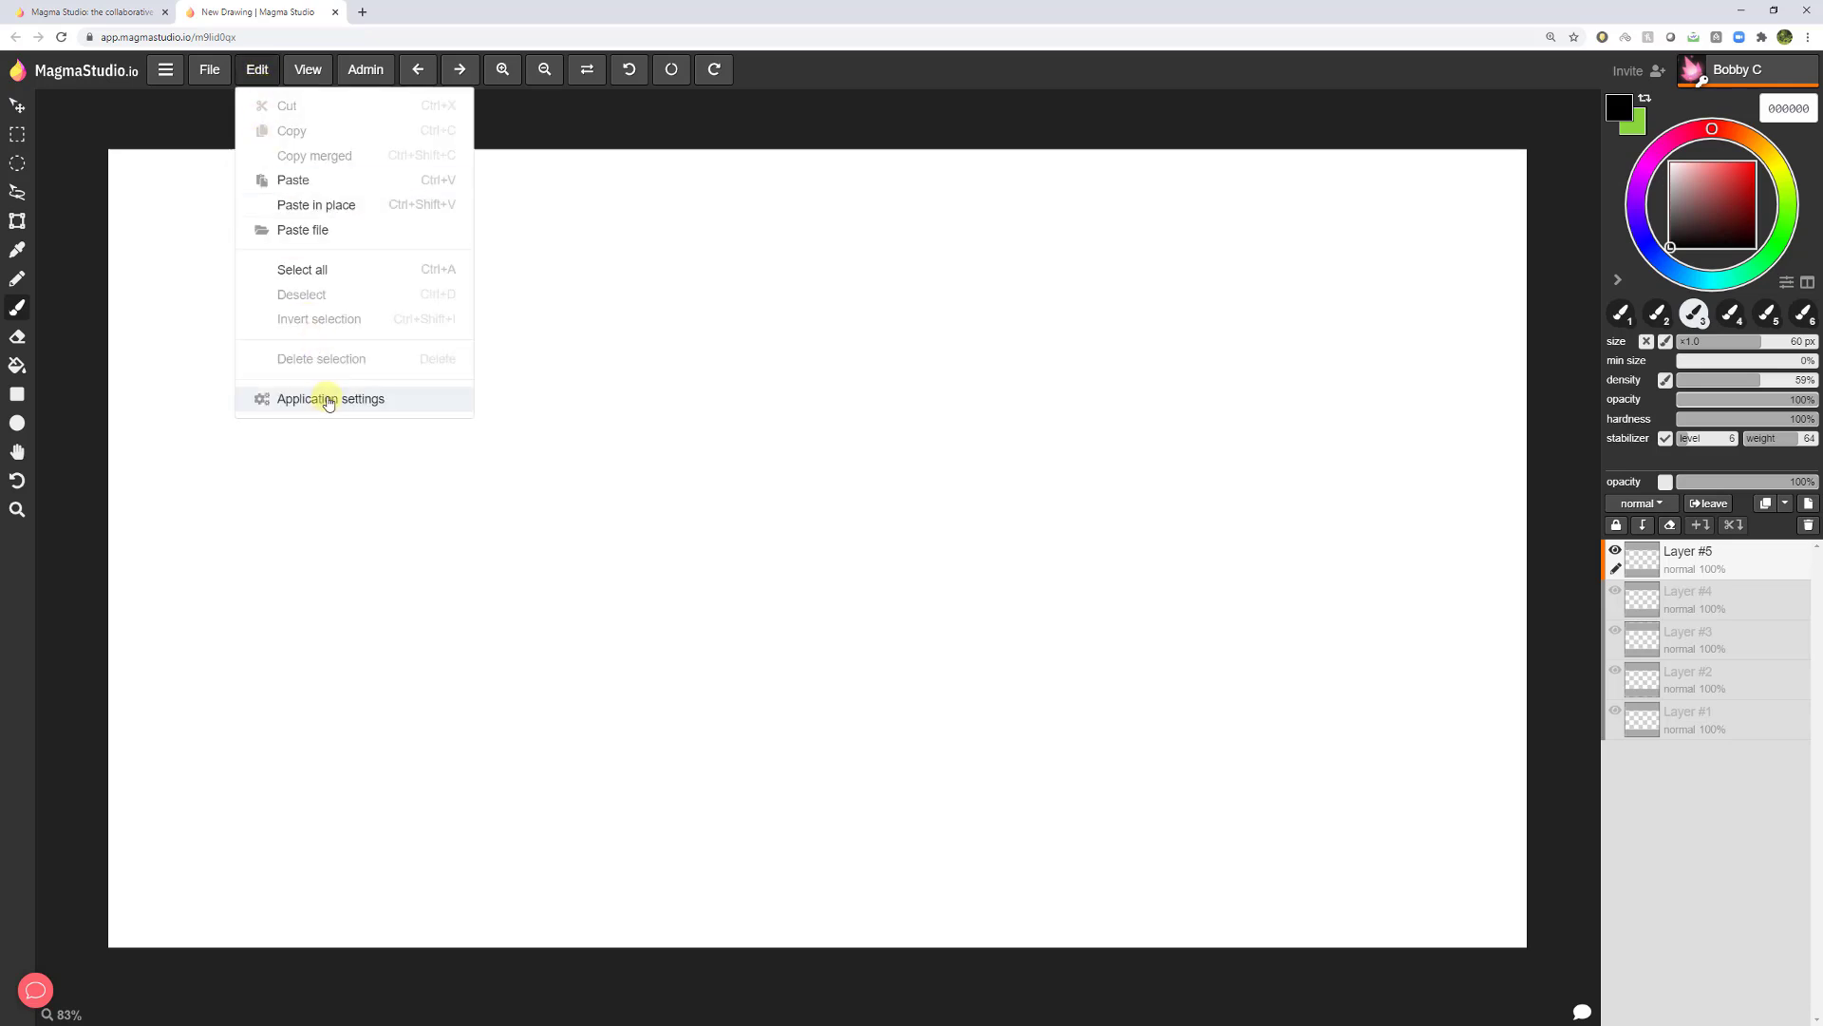
{"action": "left_click", "coordinate": [330, 398]}
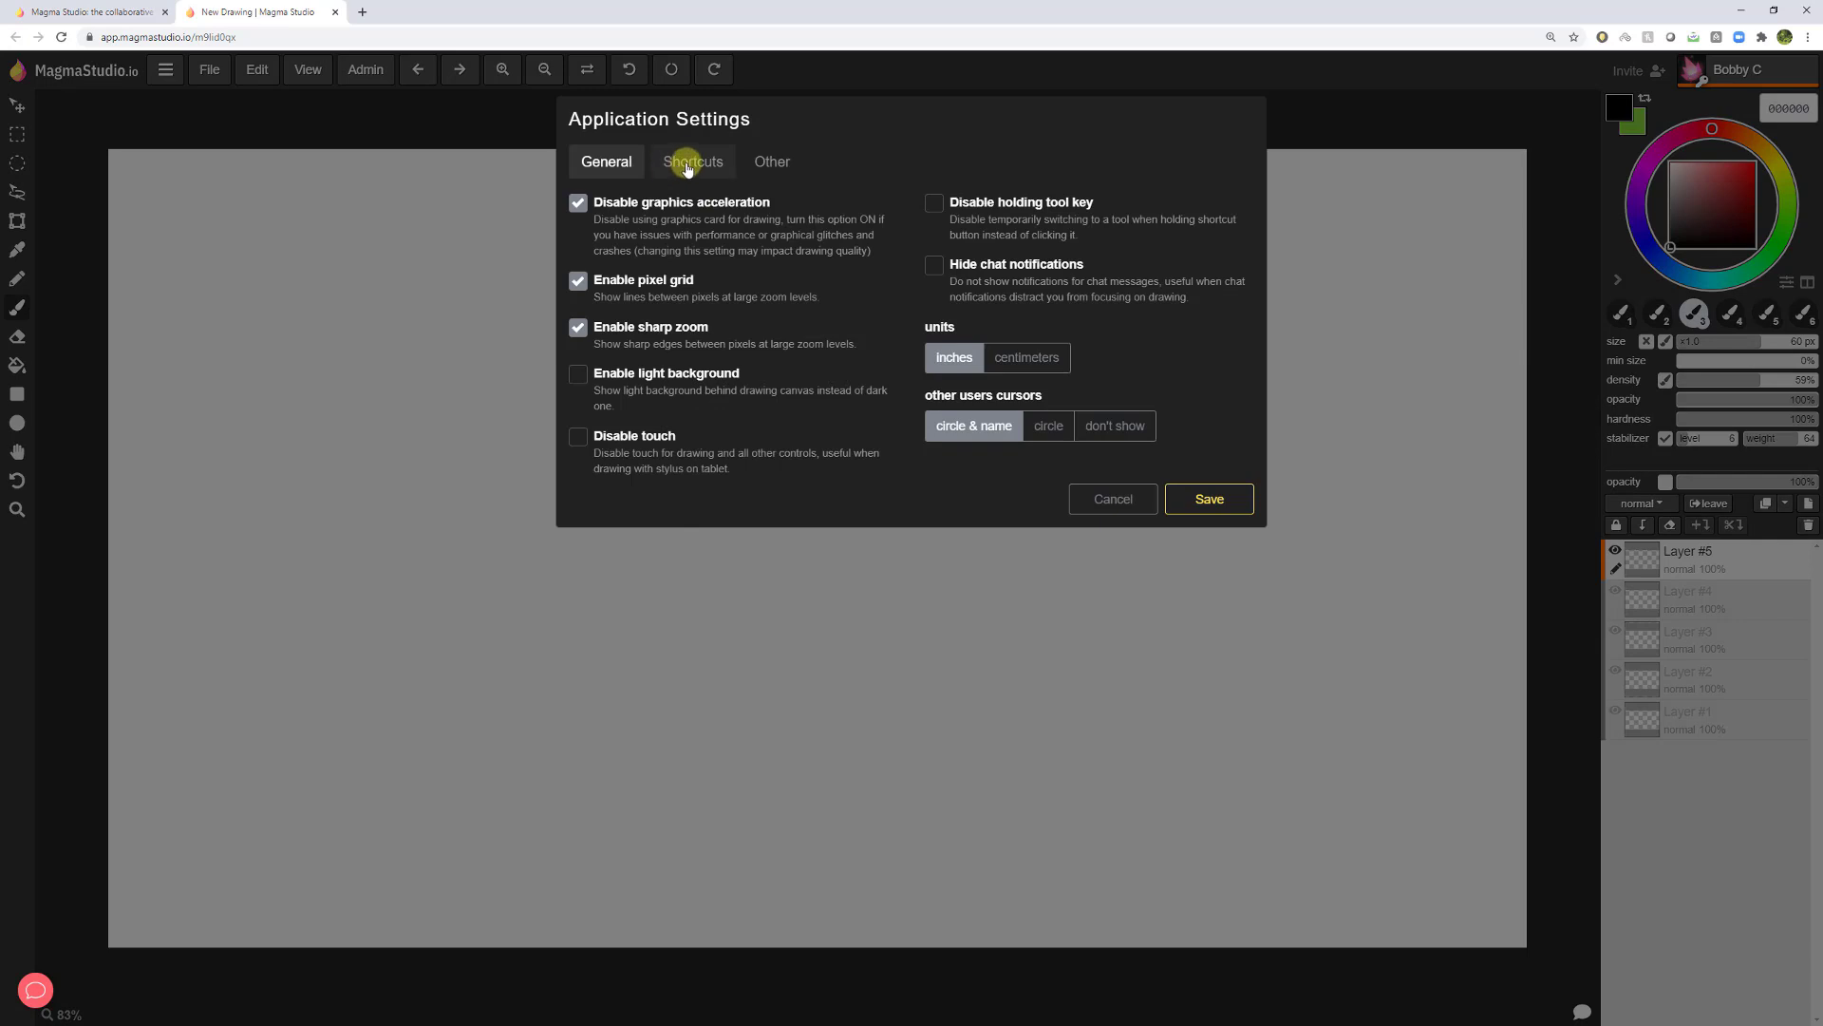
{"action": "left_click", "coordinate": [692, 162]}
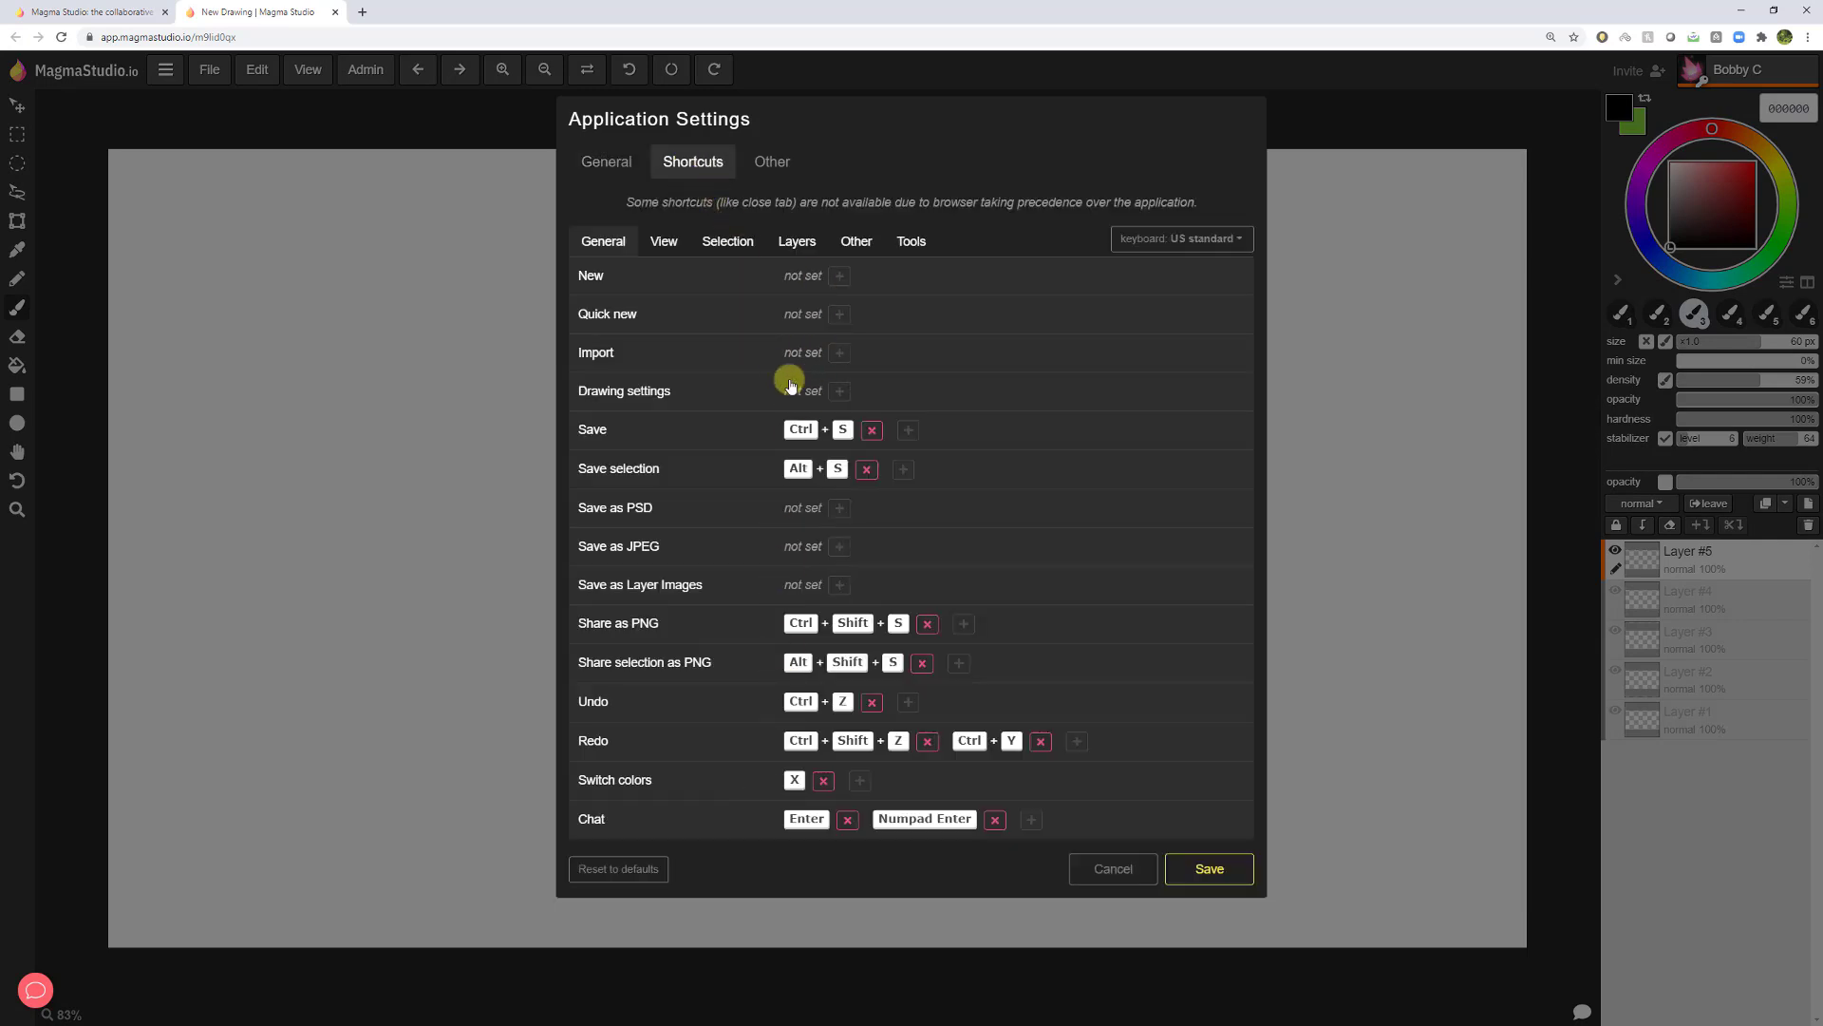
{"action": "left_click", "coordinate": [910, 241]}
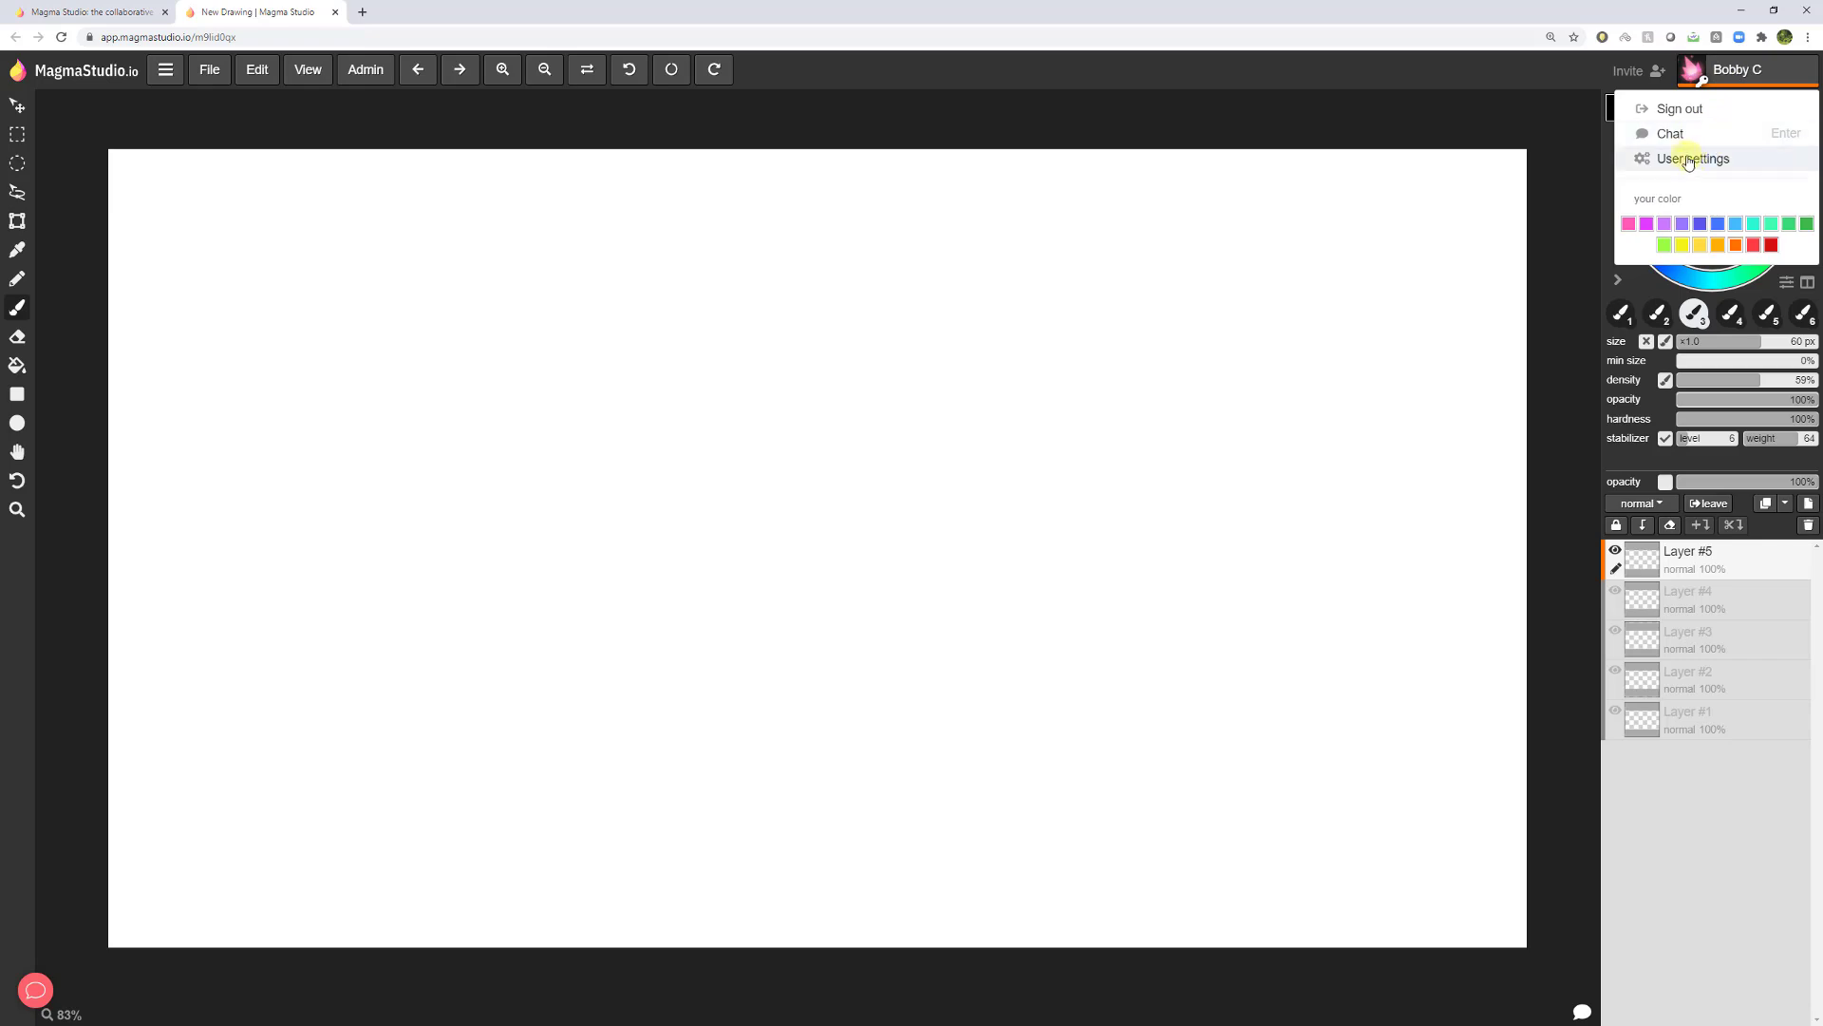
Open User settings from the account name at the top right.
{"action": "left_click", "coordinate": [1693, 159]}
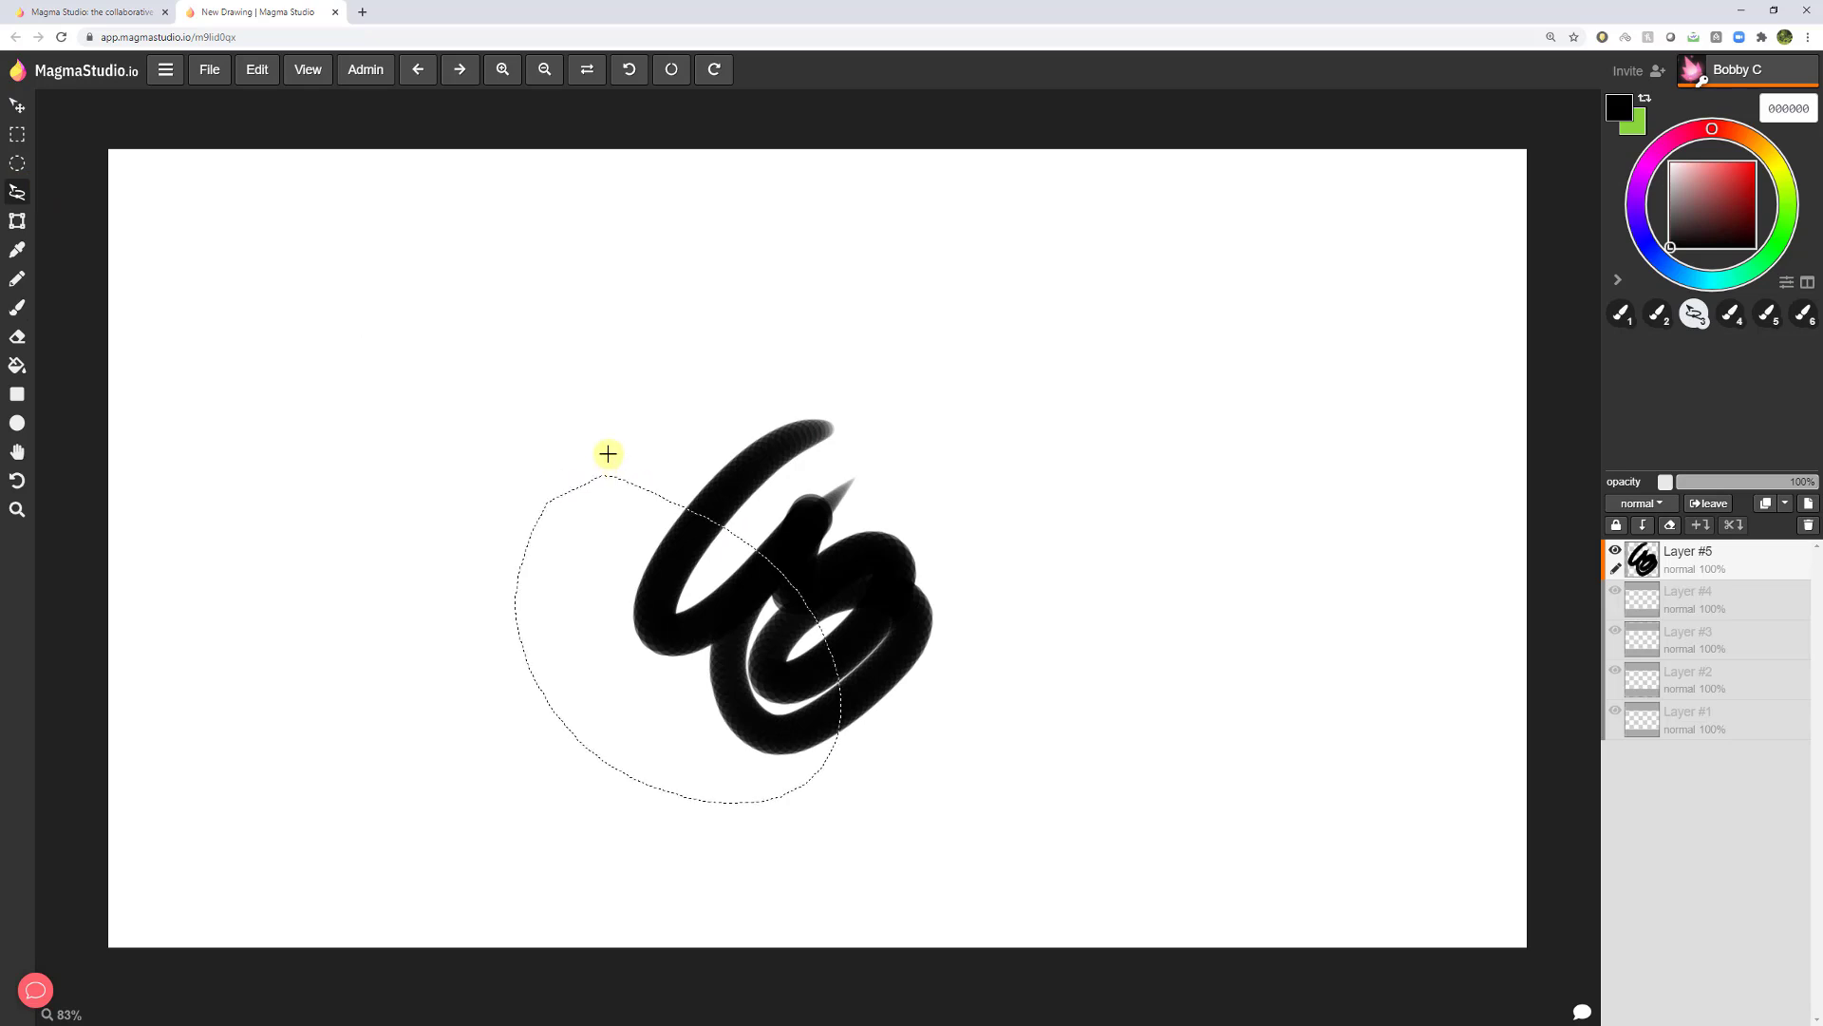
Drag the lassoed piece of the black stroke left with the Transform tool.
{"action": "left_click", "coordinate": [1694, 312]}
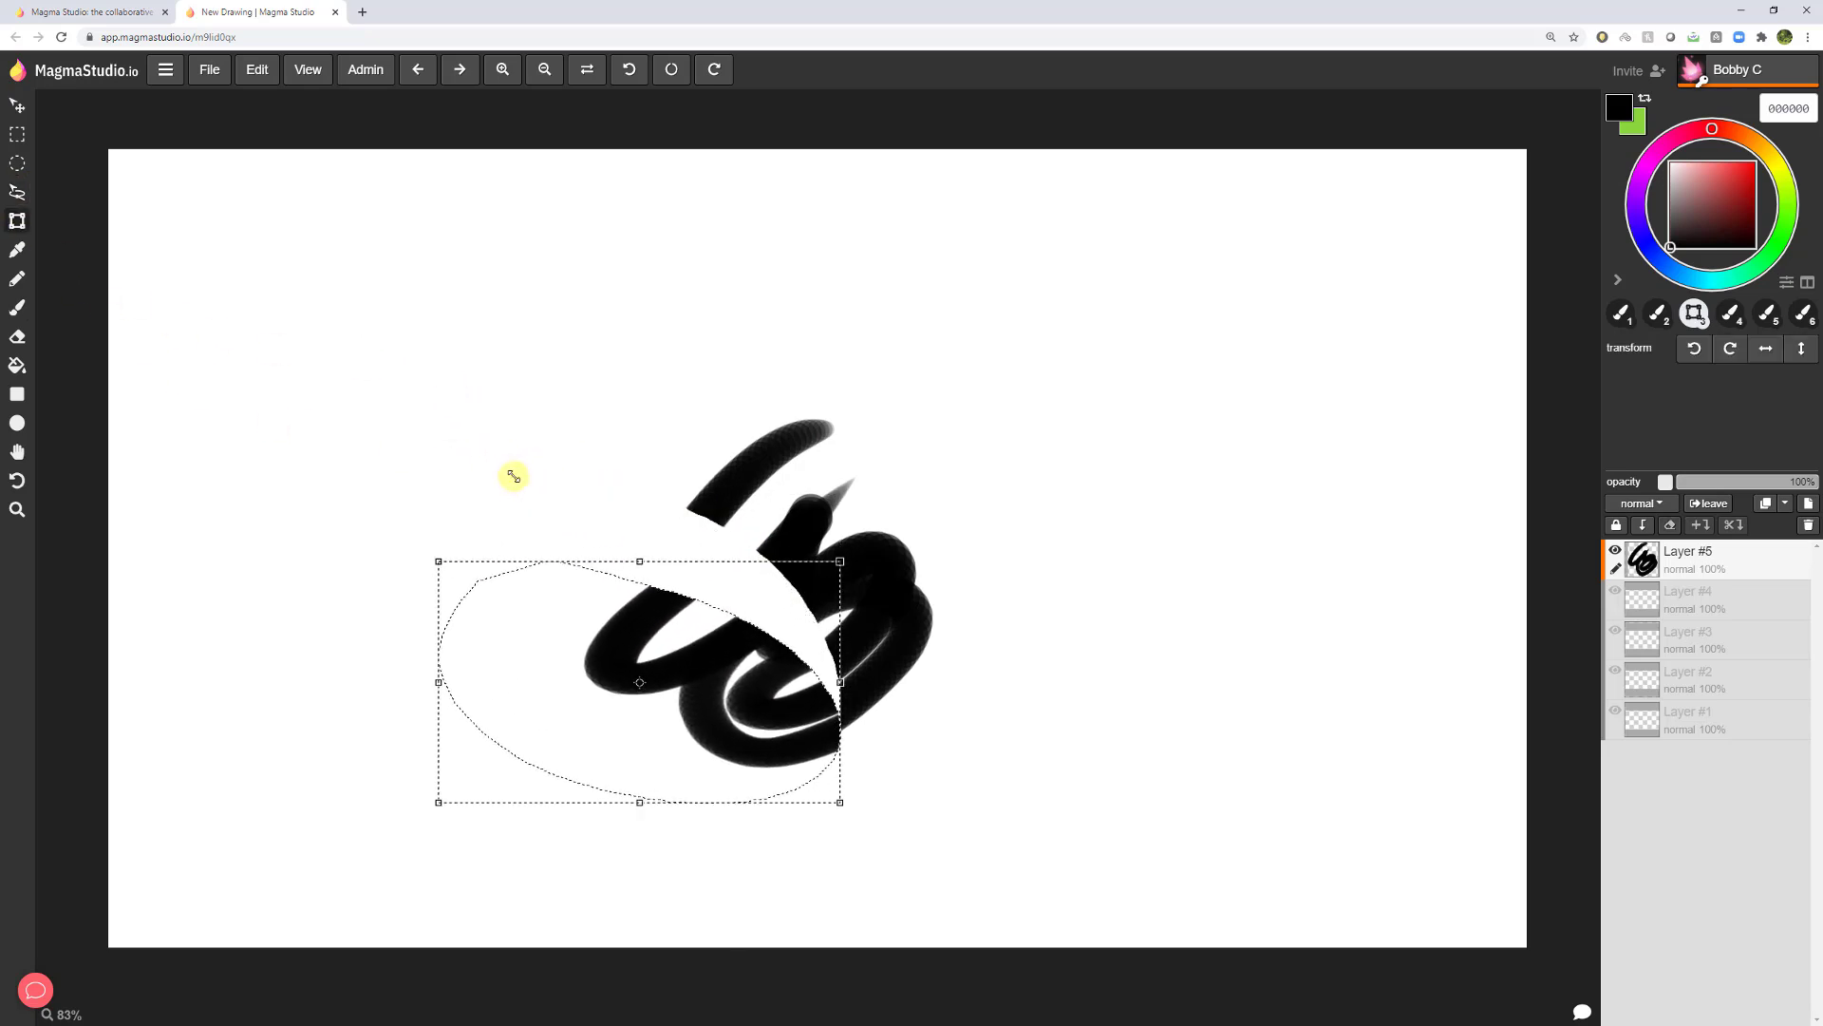
{"action": "left_click_drag", "start_coordinate": [439, 562], "coordinate": [434, 778]}
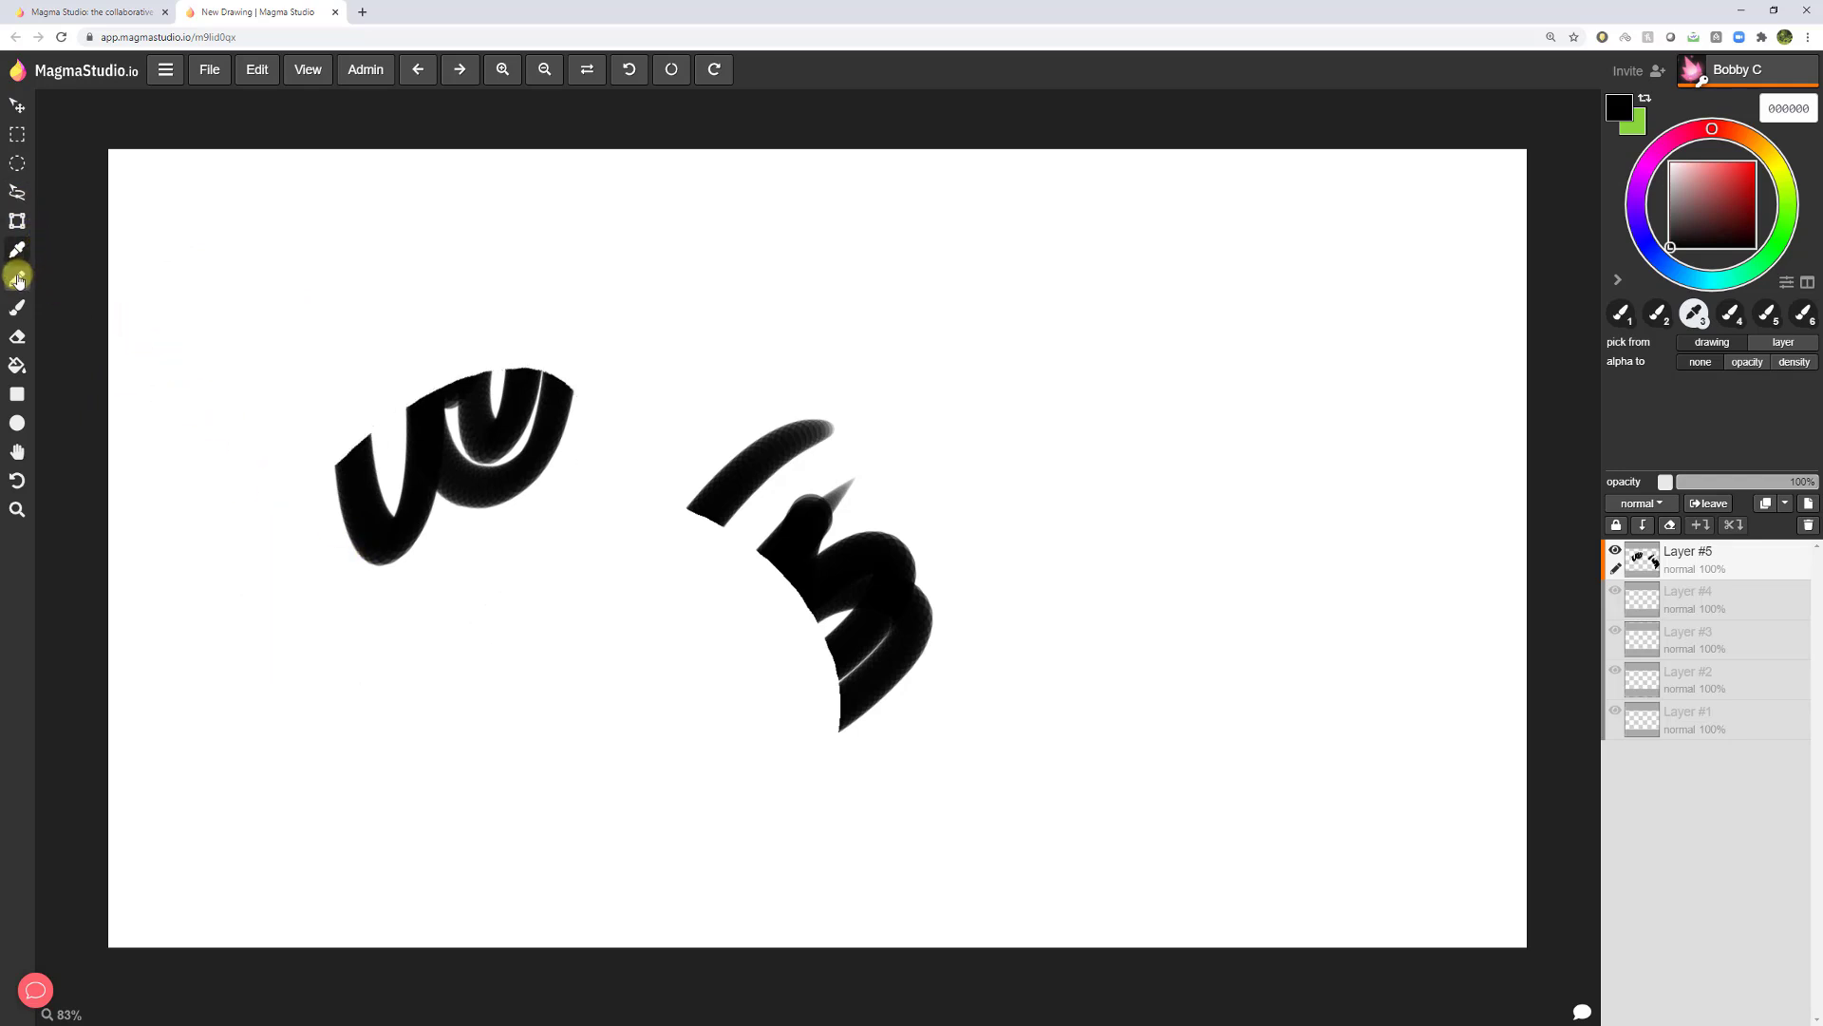
{"action": "left_click", "coordinate": [17, 279]}
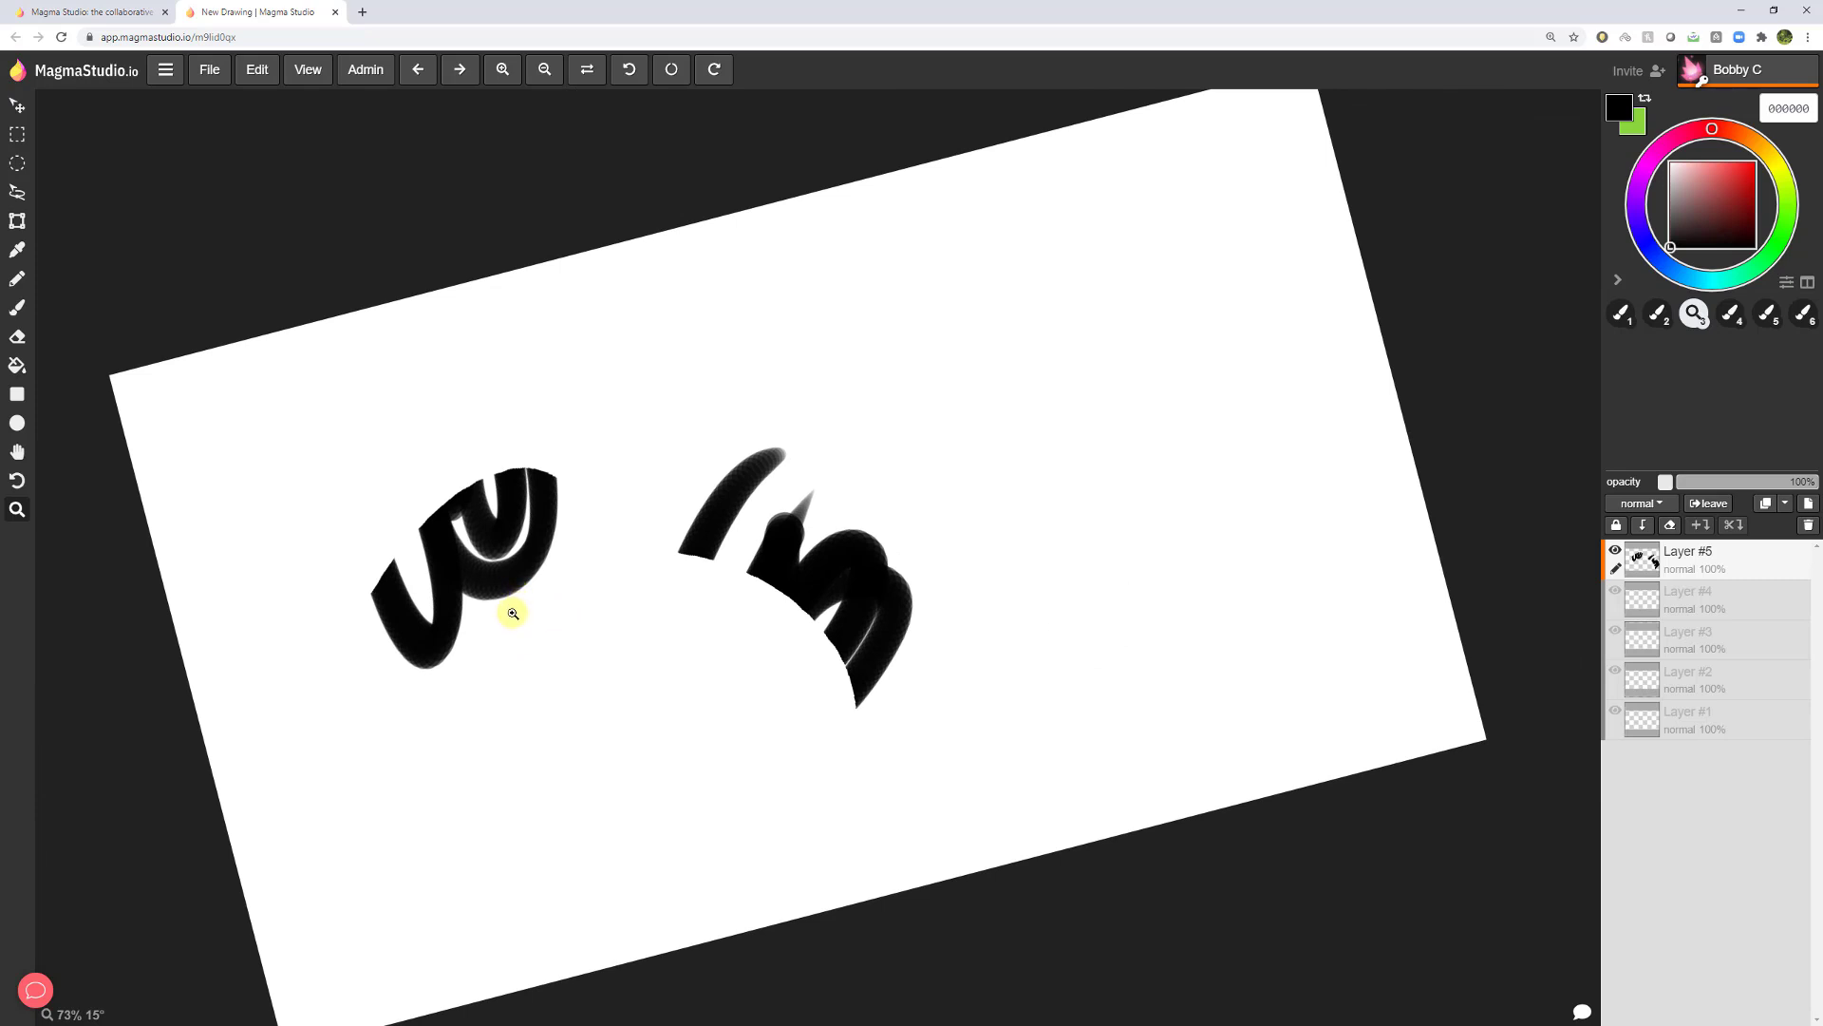
{"action": "mouse_move", "coordinate": [615, 504]}
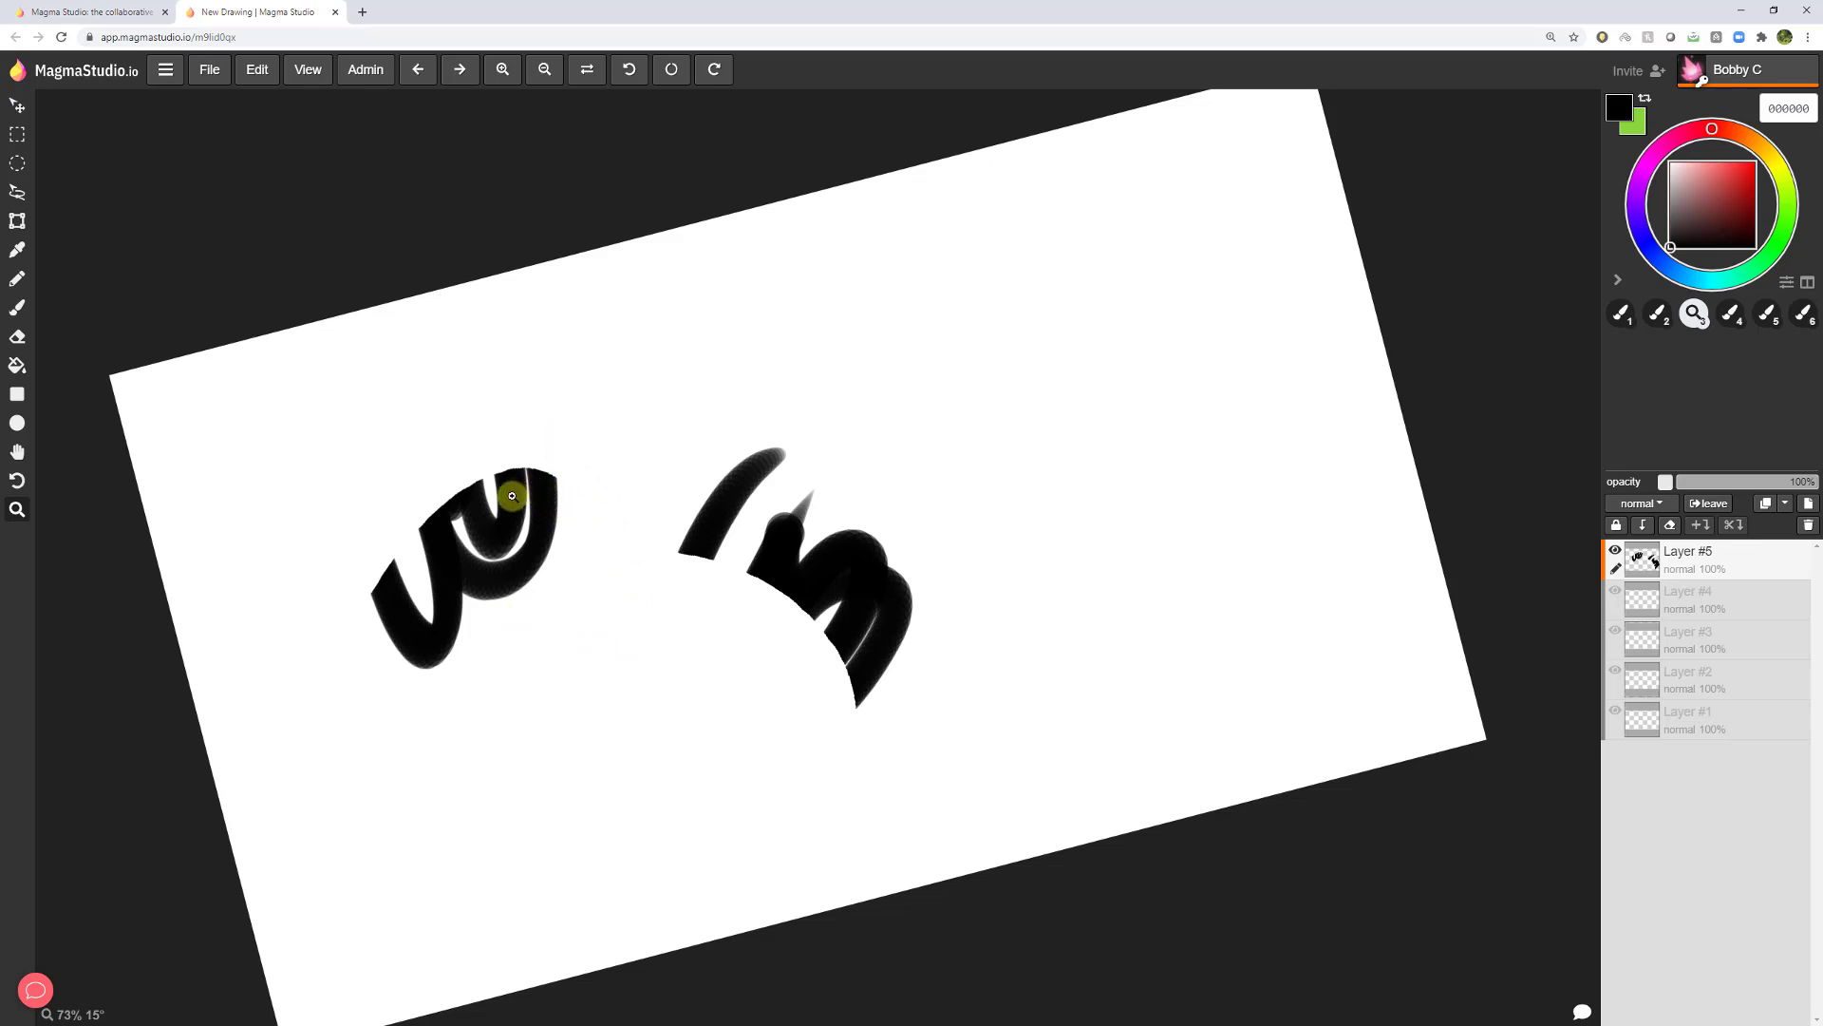
{"action": "mouse_move", "coordinate": [380, 265]}
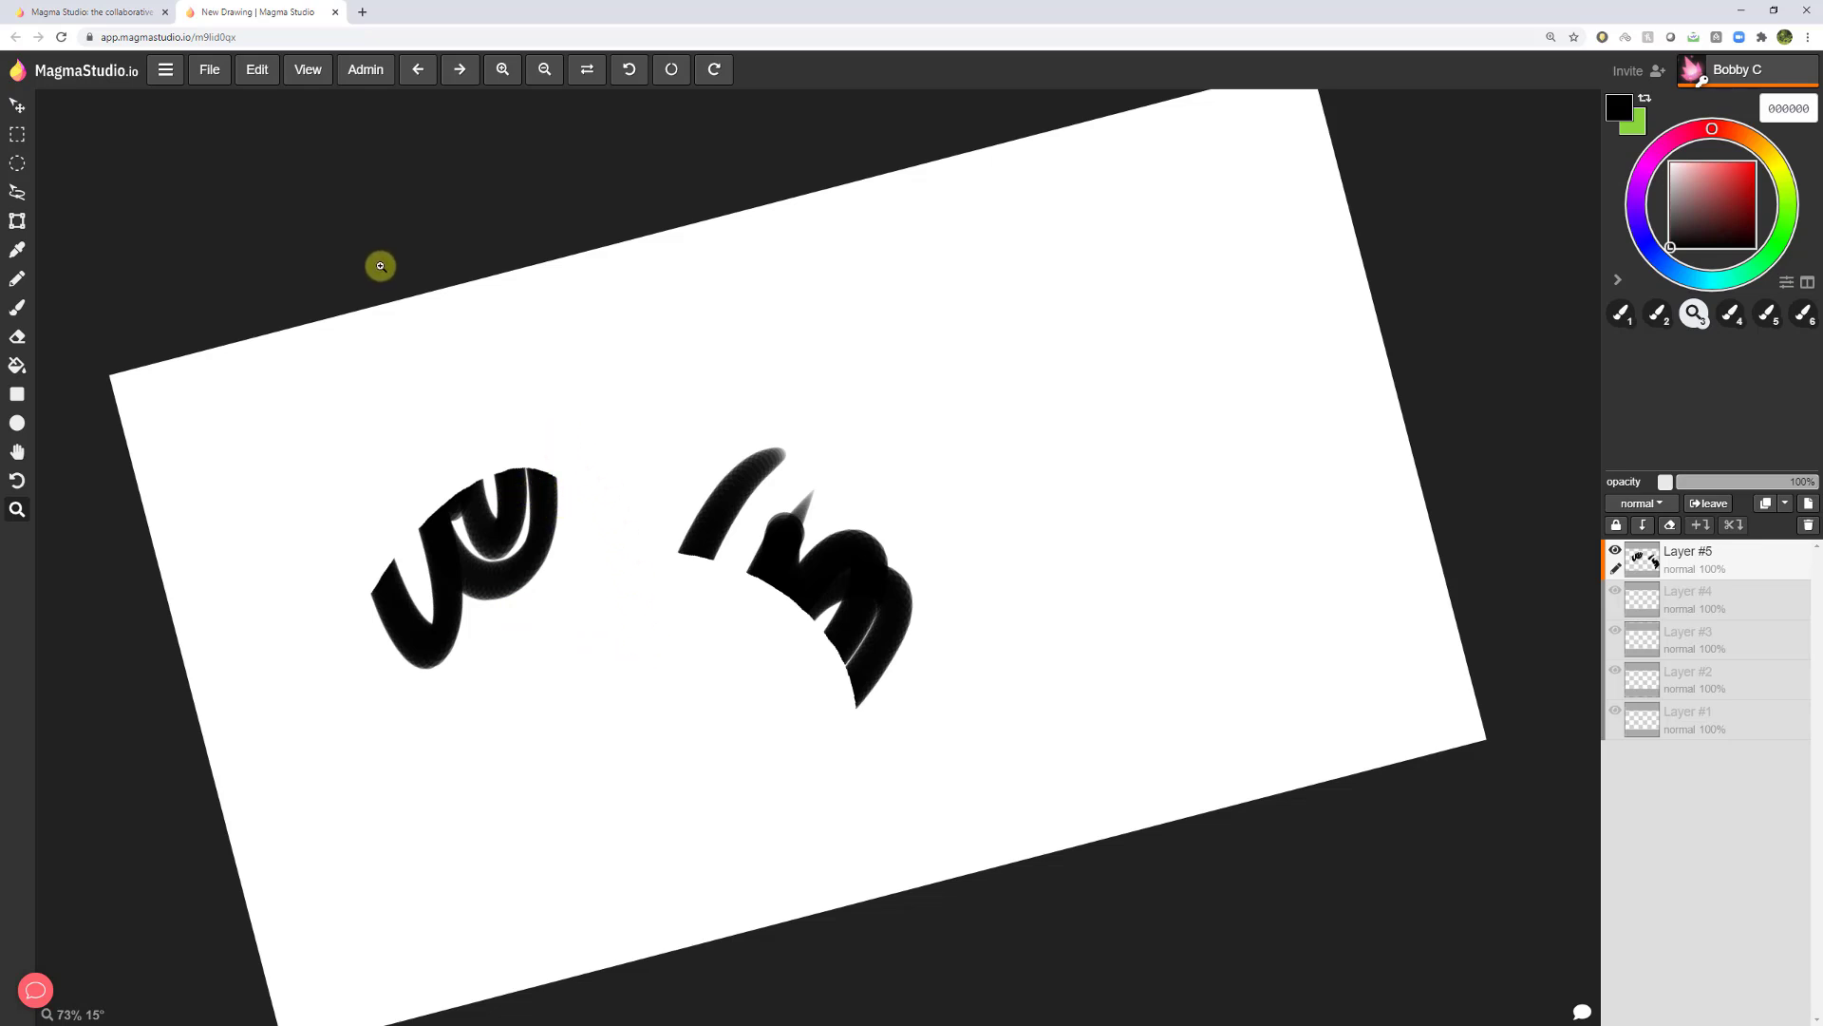
{"action": "mouse_move", "coordinate": [372, 252]}
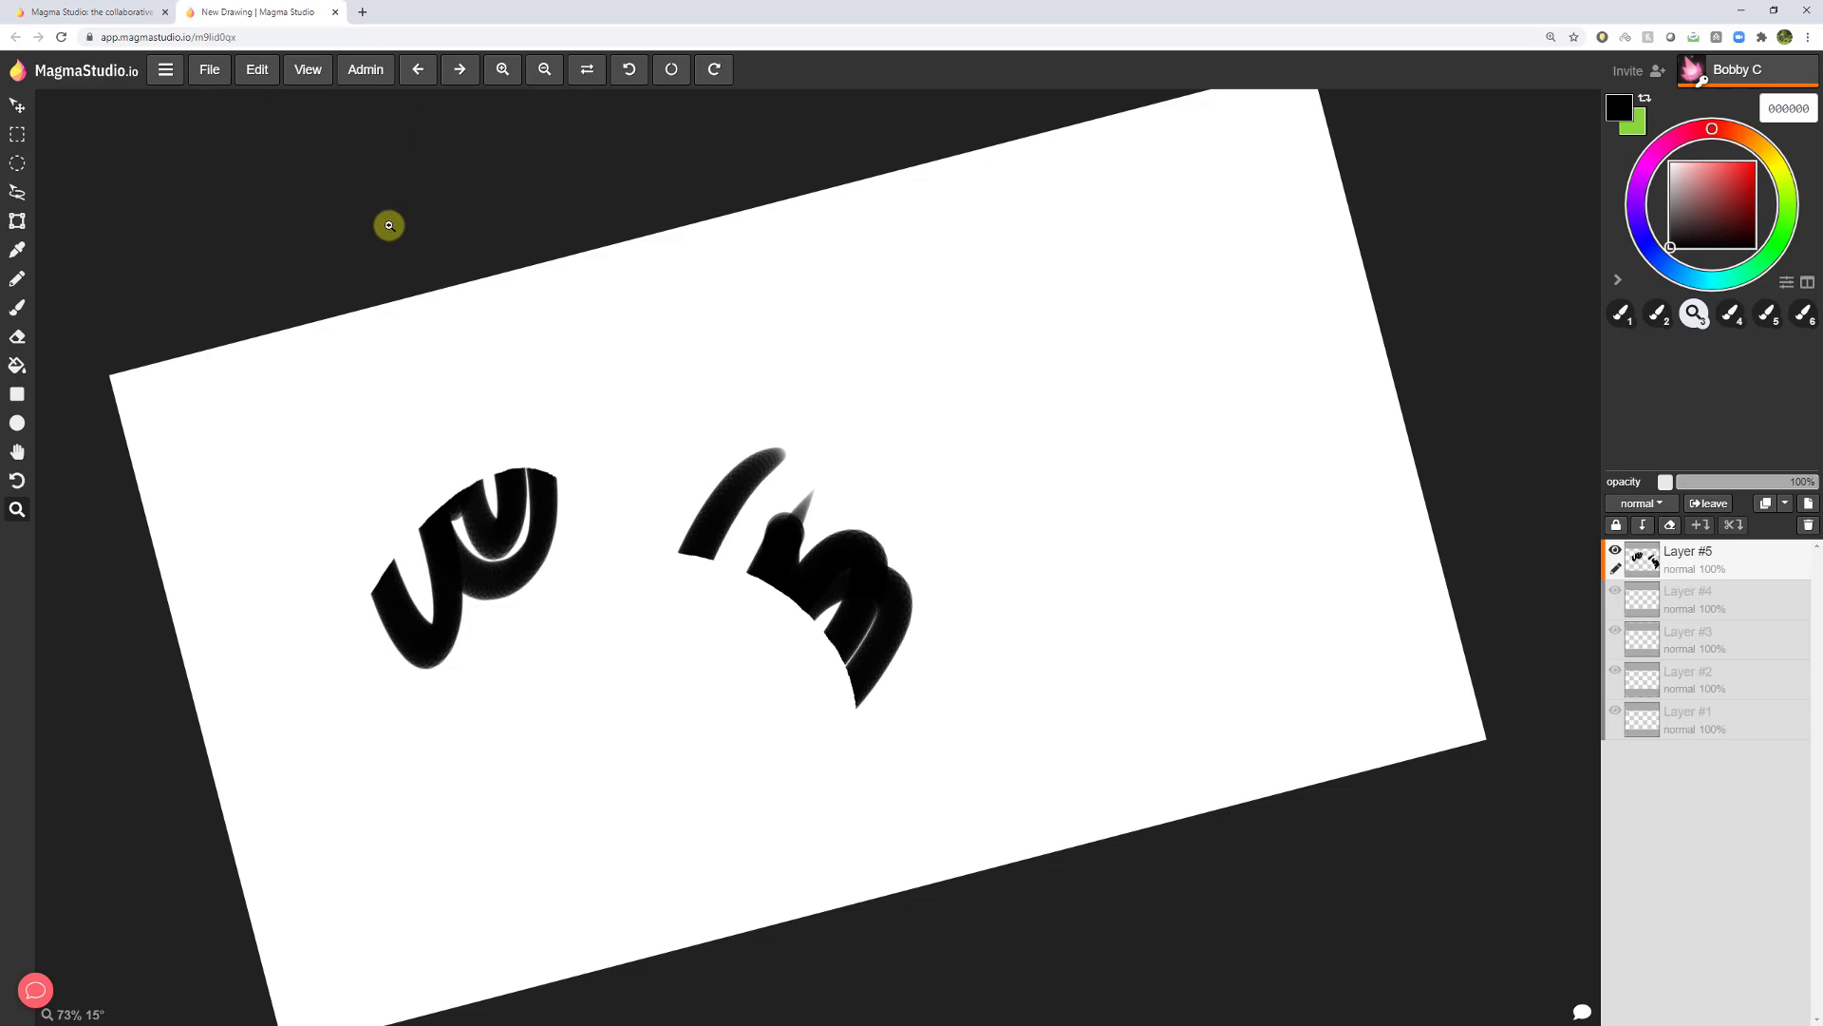
{"action": "mouse_move", "coordinate": [788, 656]}
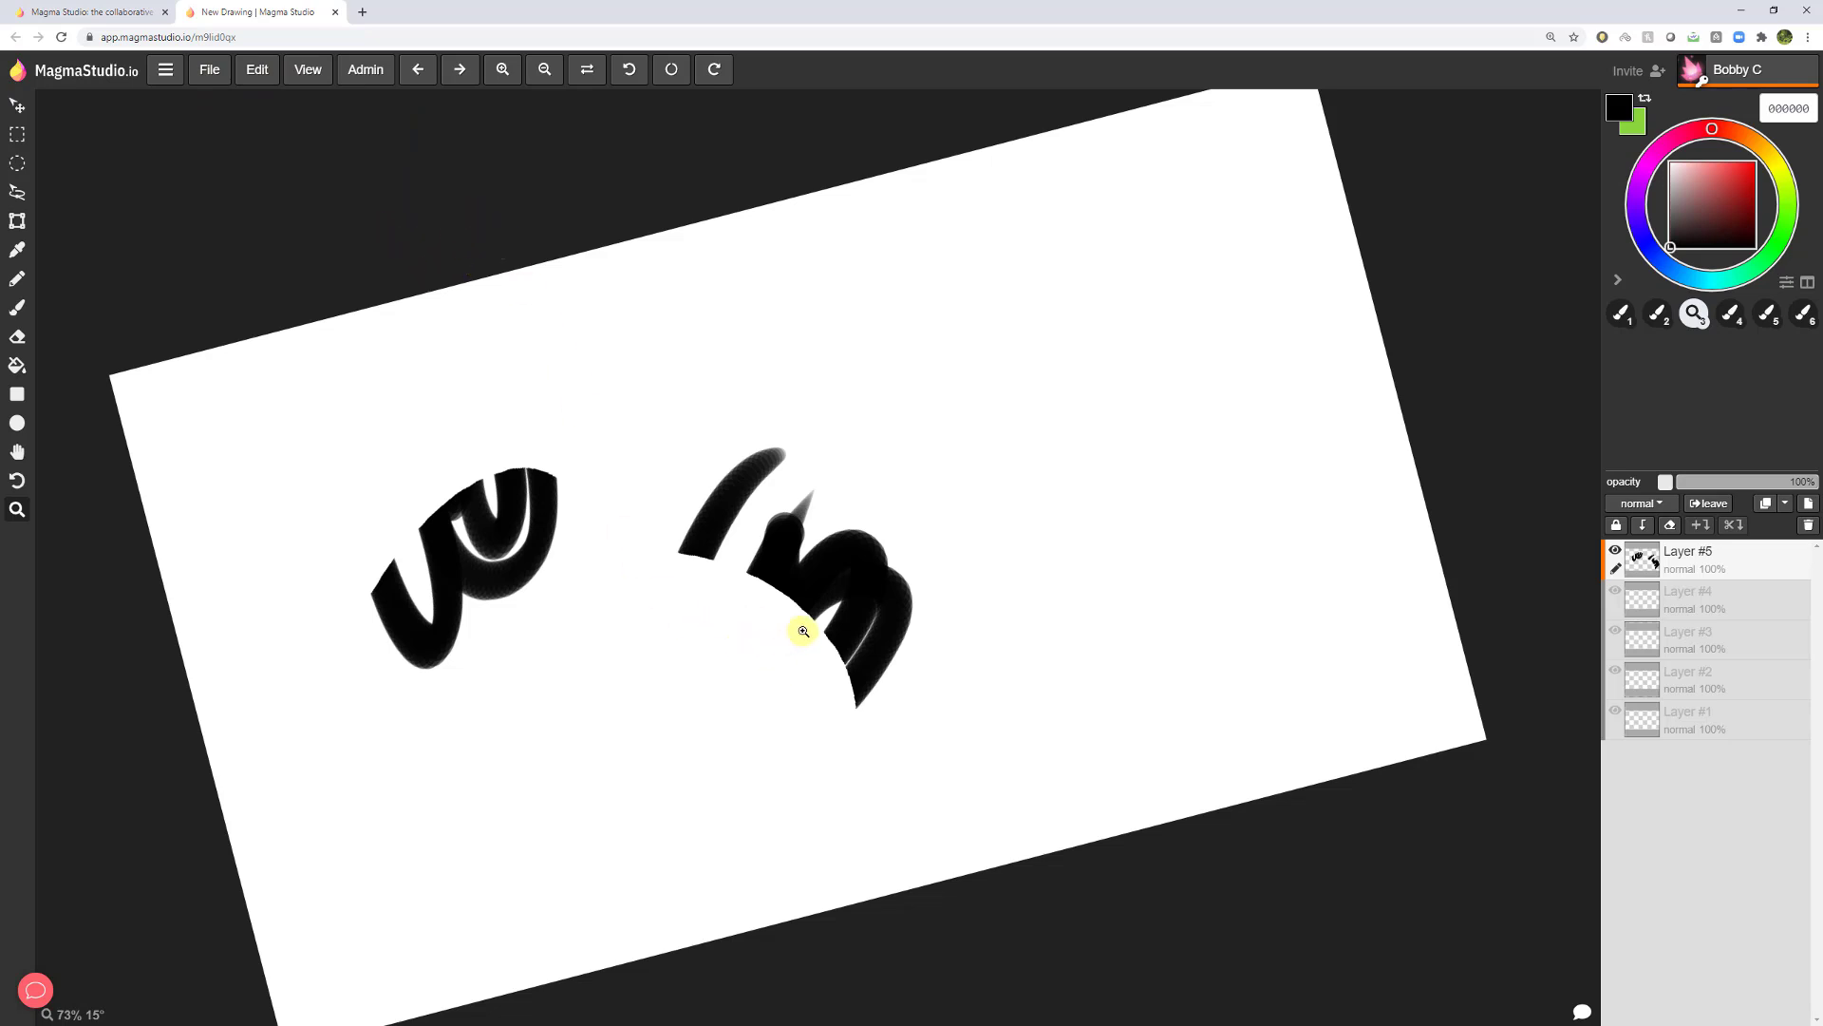
{"action": "mouse_move", "coordinate": [830, 629]}
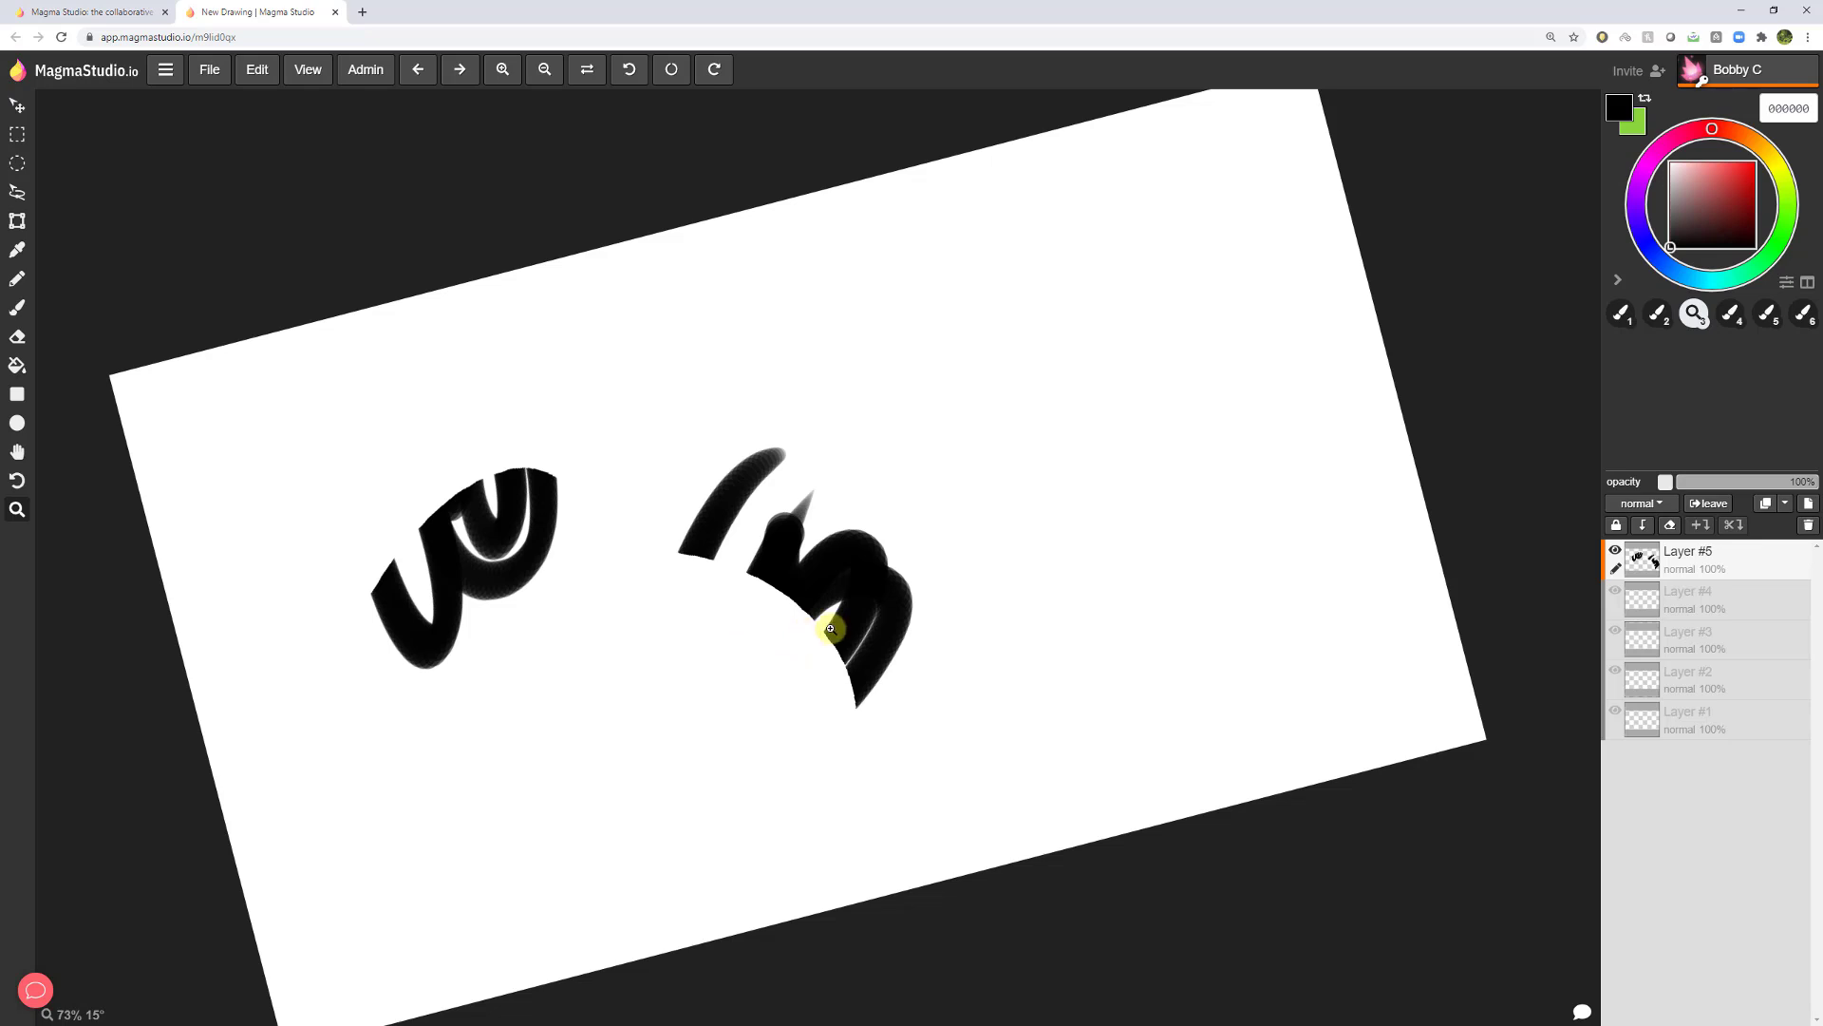
Zoom the canvas view out slightly.
{"action": "scroll", "scroll_direction": "down", "scroll_amount": 3}
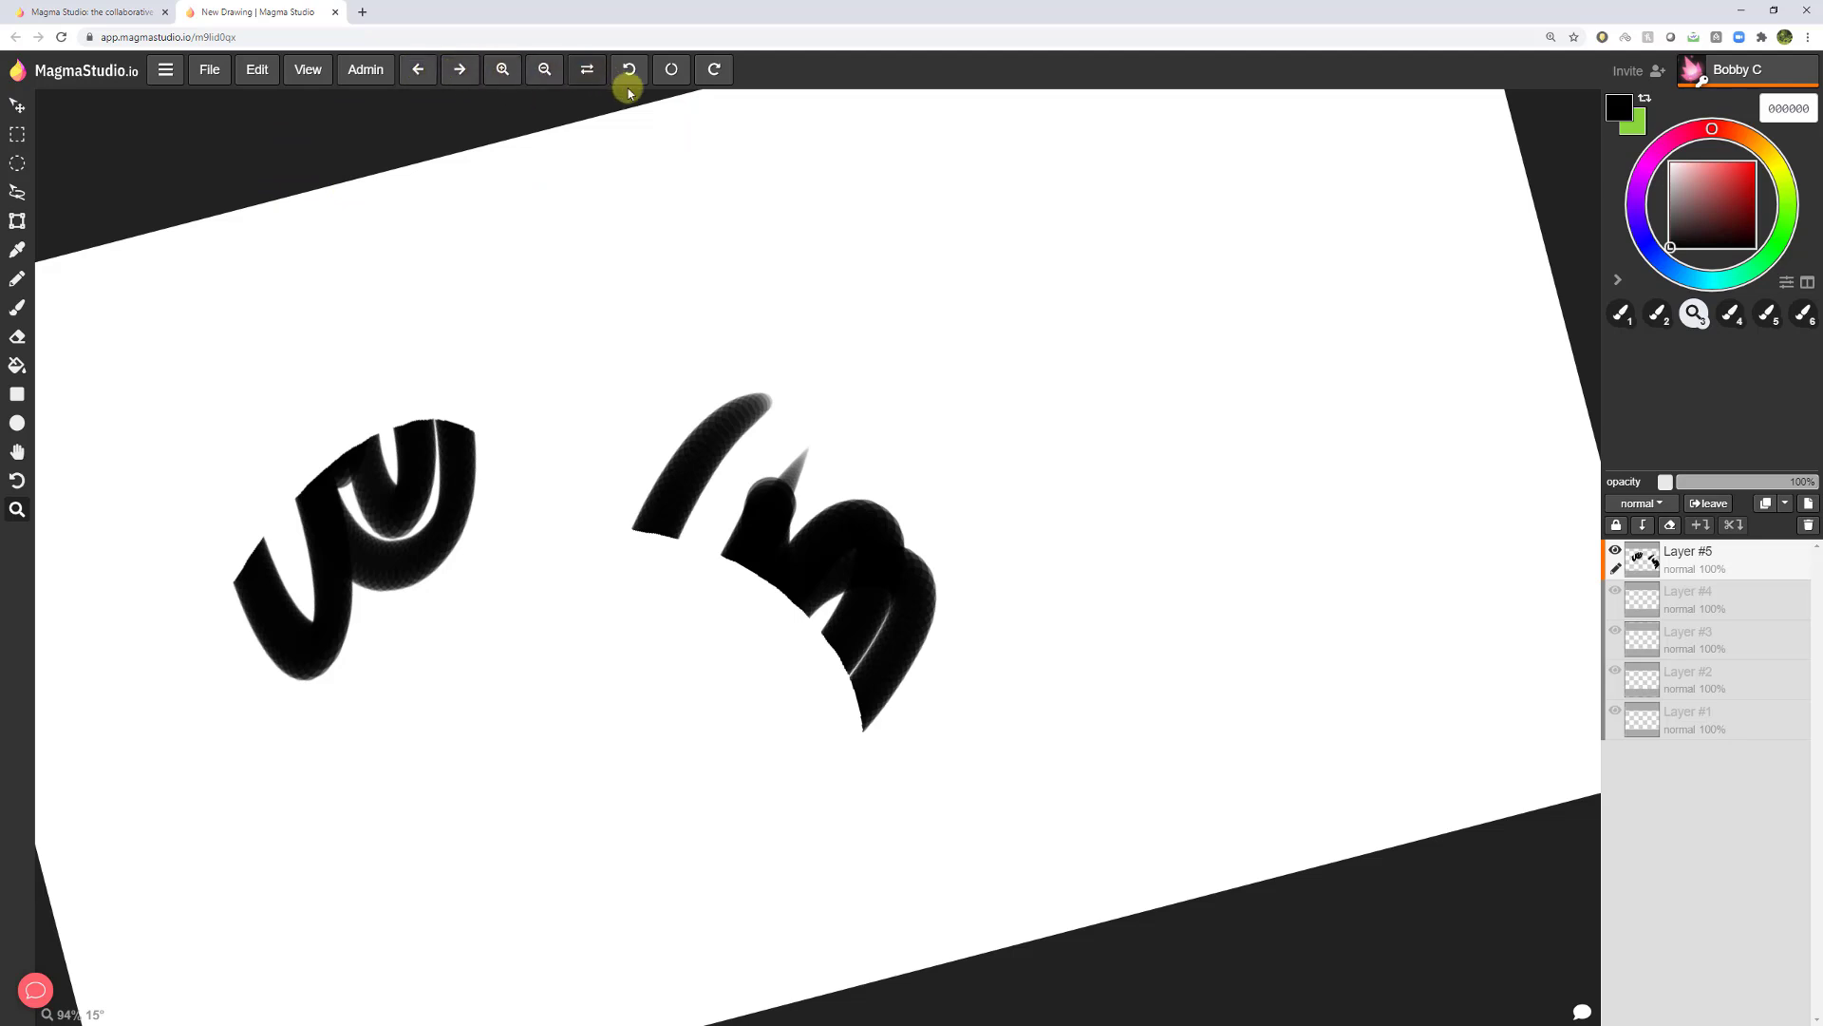
Mirror the canvas view horizontally, then flip it back to normal.
{"action": "left_click", "coordinate": [587, 69]}
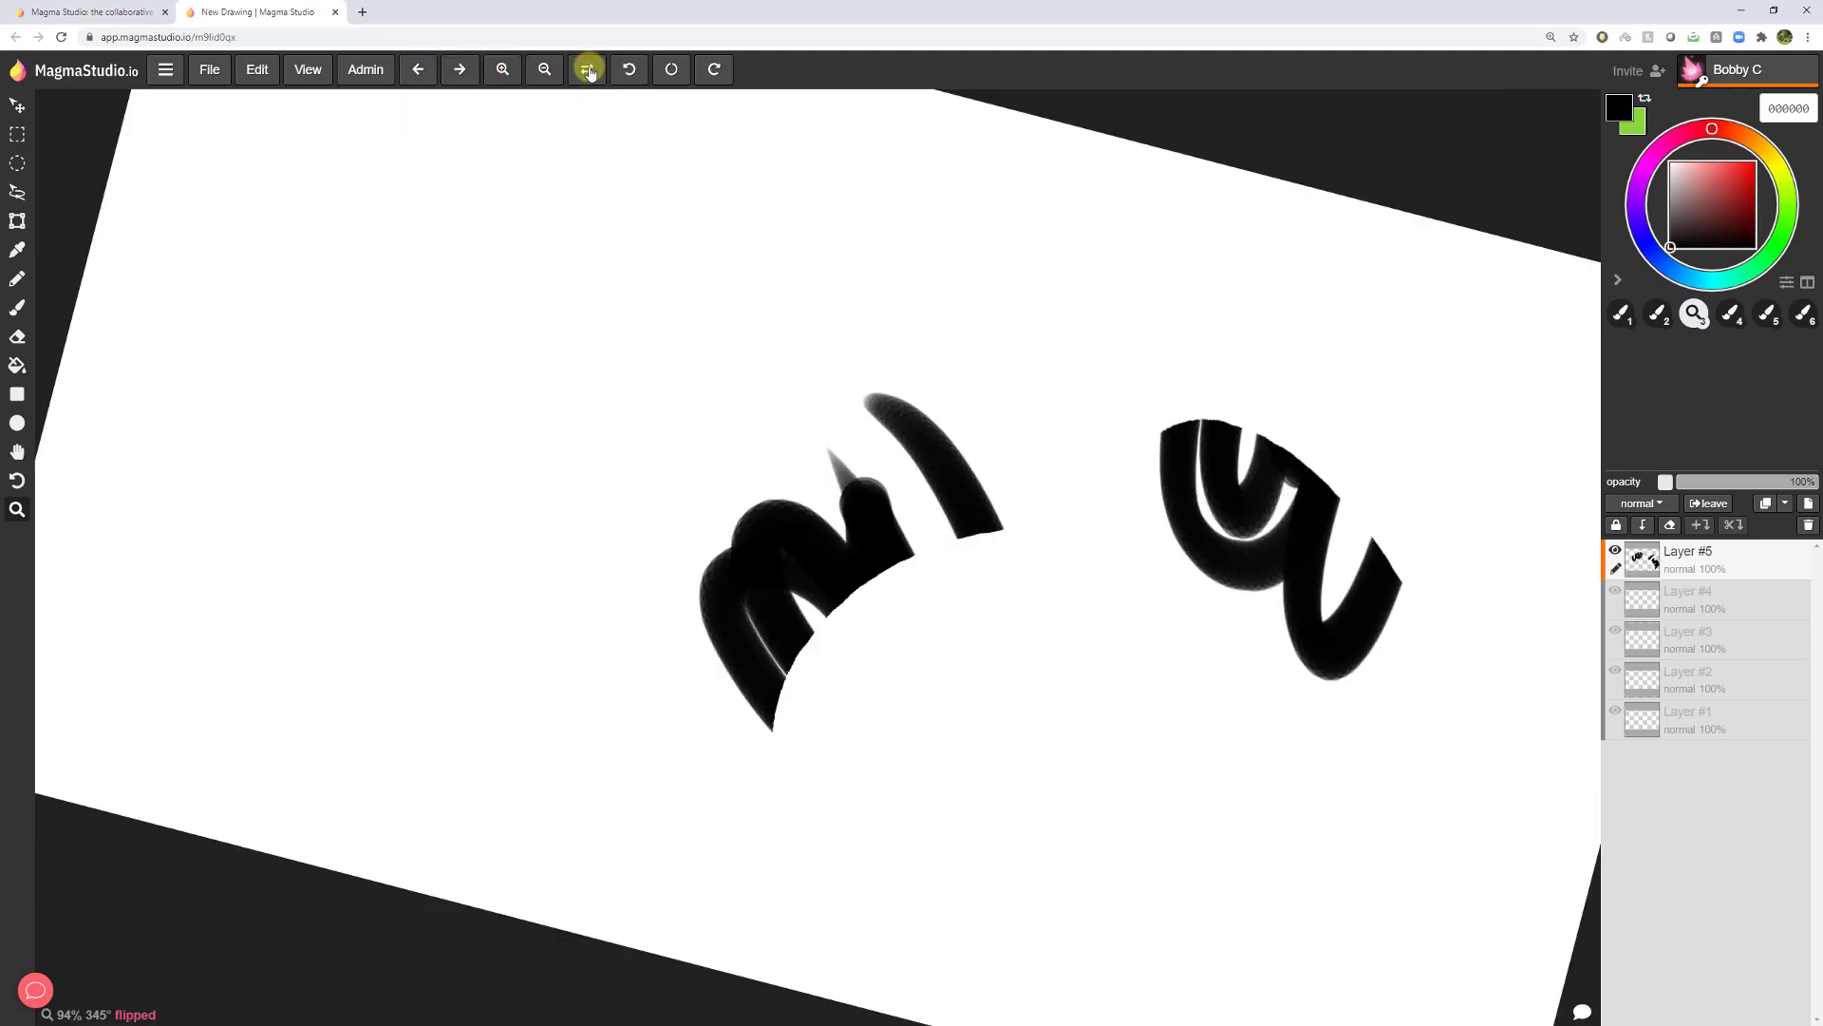
{"action": "left_click", "coordinate": [587, 70]}
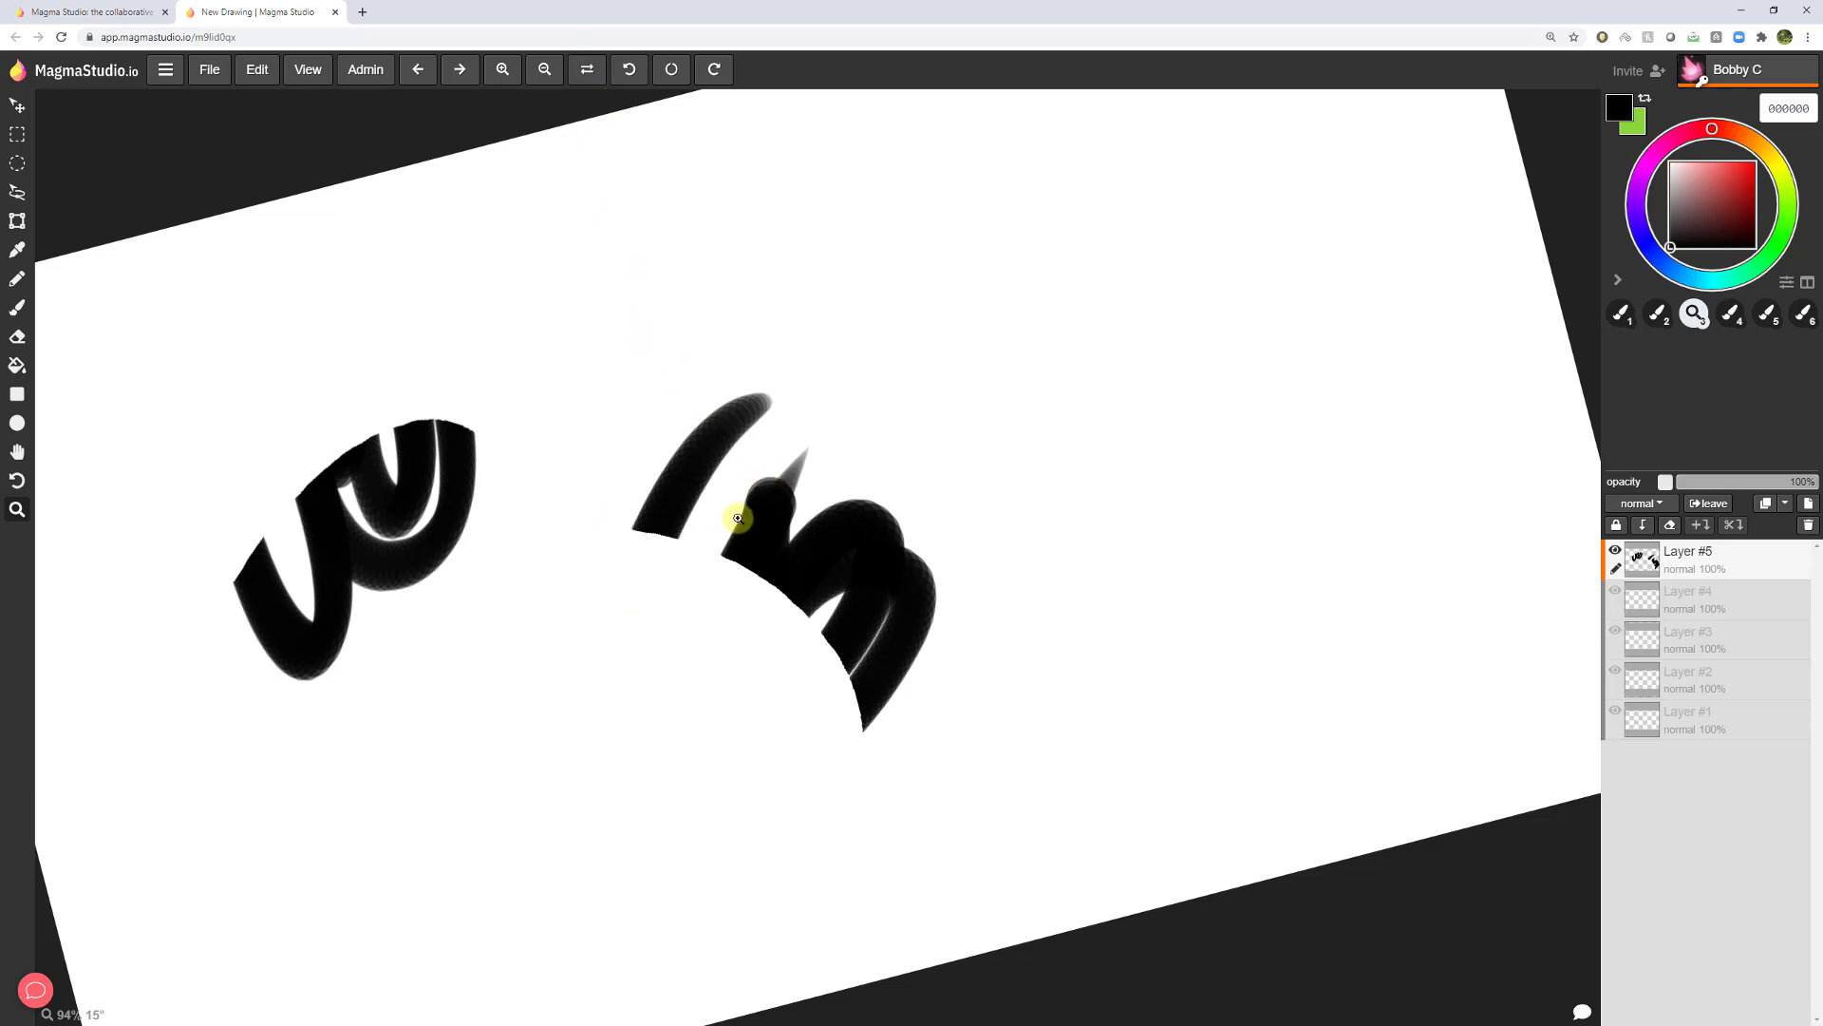
{"action": "mouse_move", "coordinate": [647, 93]}
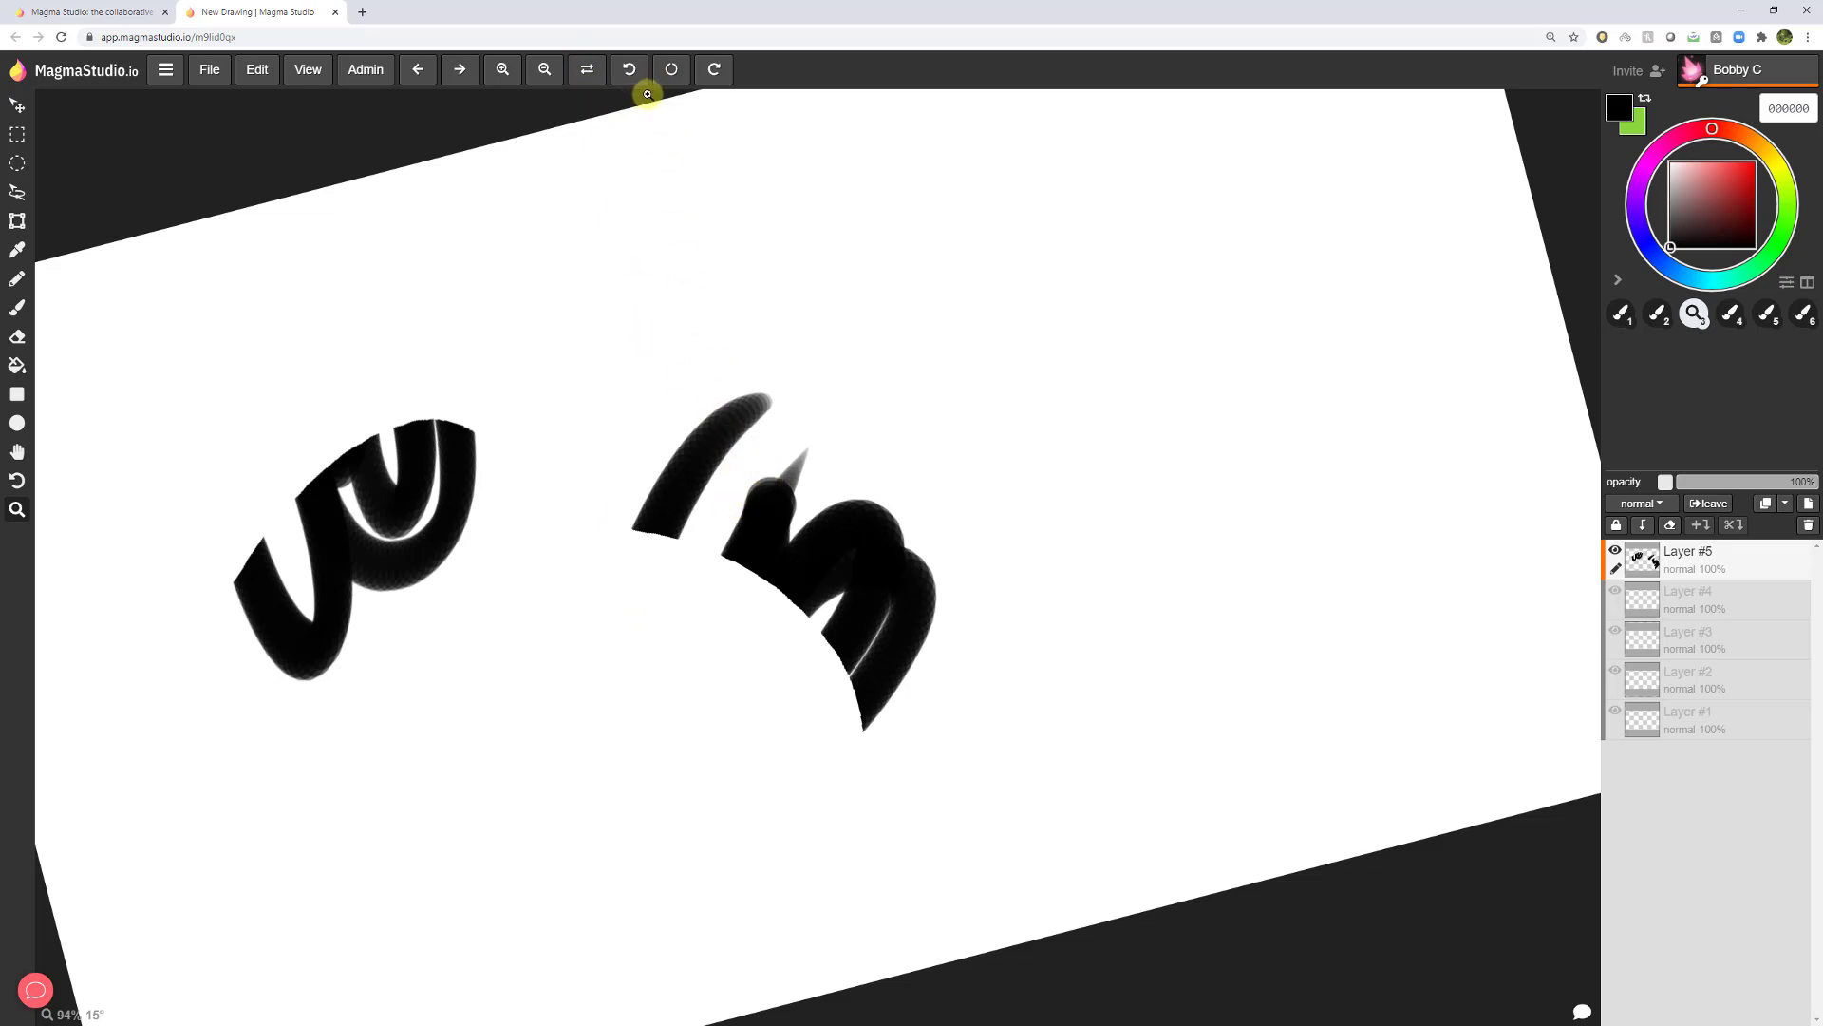
{"action": "mouse_move", "coordinate": [659, 399]}
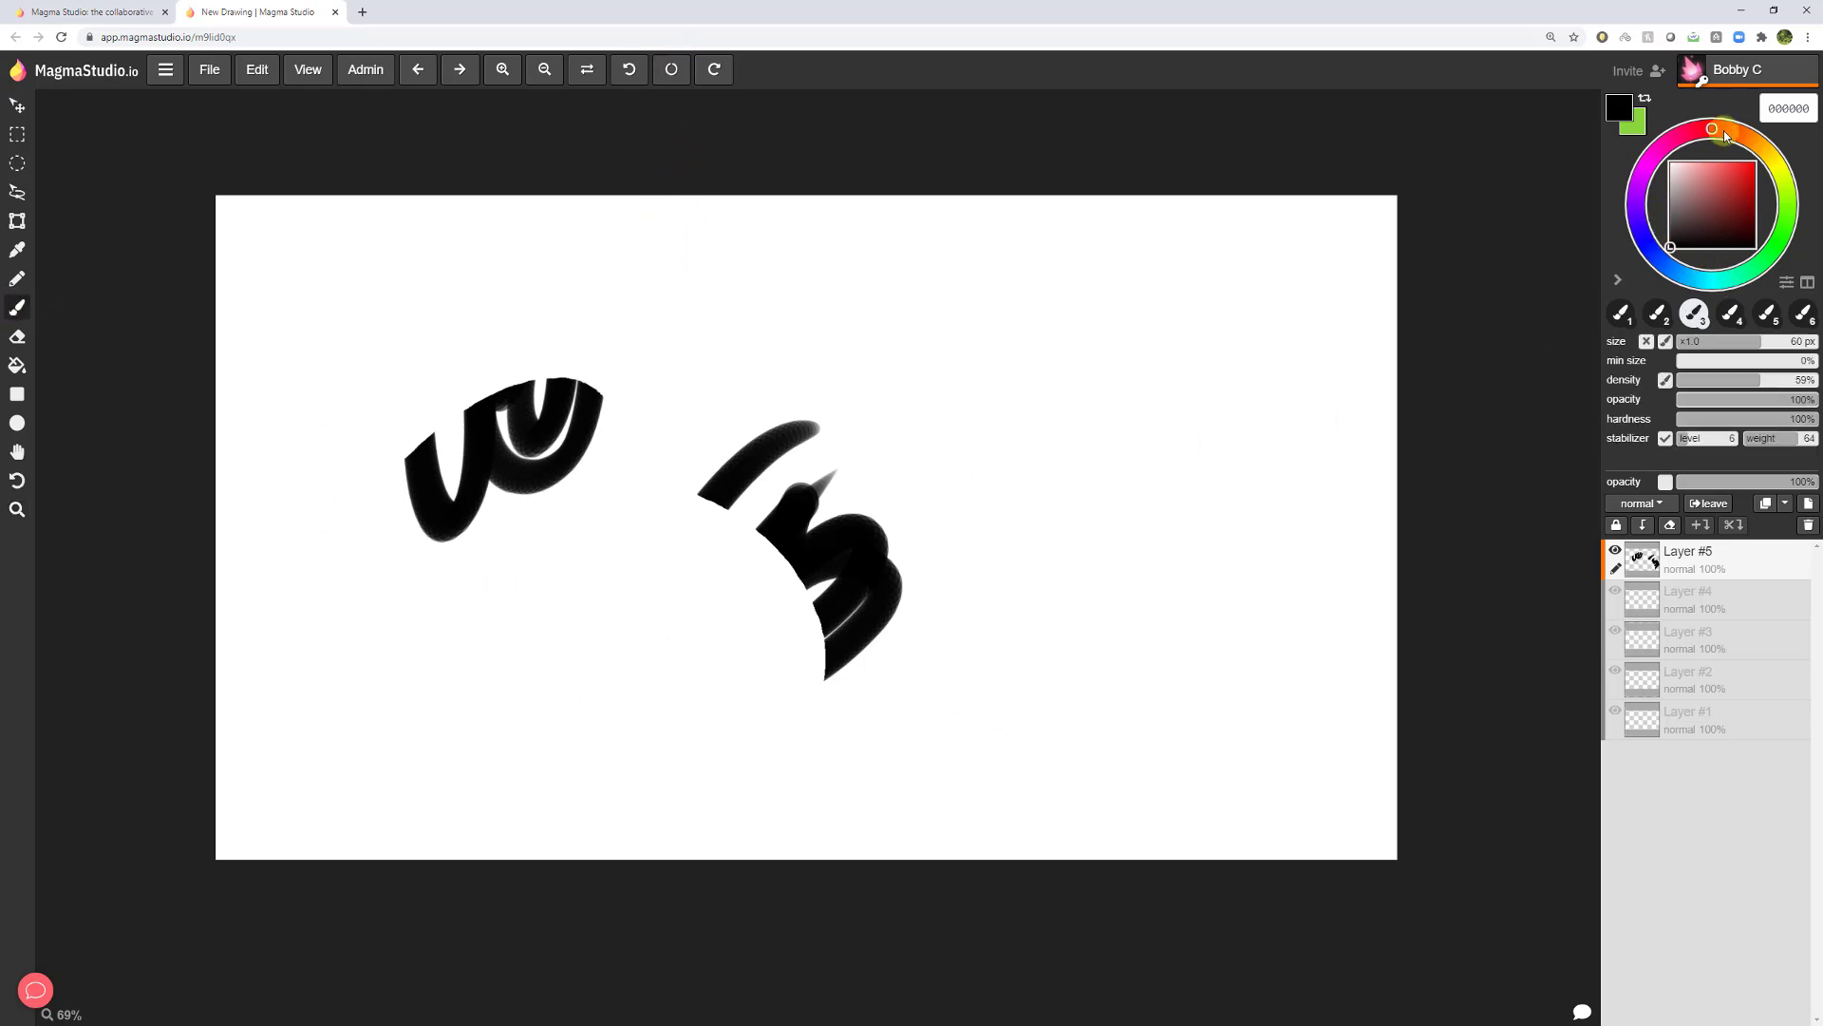
Lower the brush density to 18% in the brush settings.
{"action": "left_click", "coordinate": [1730, 200]}
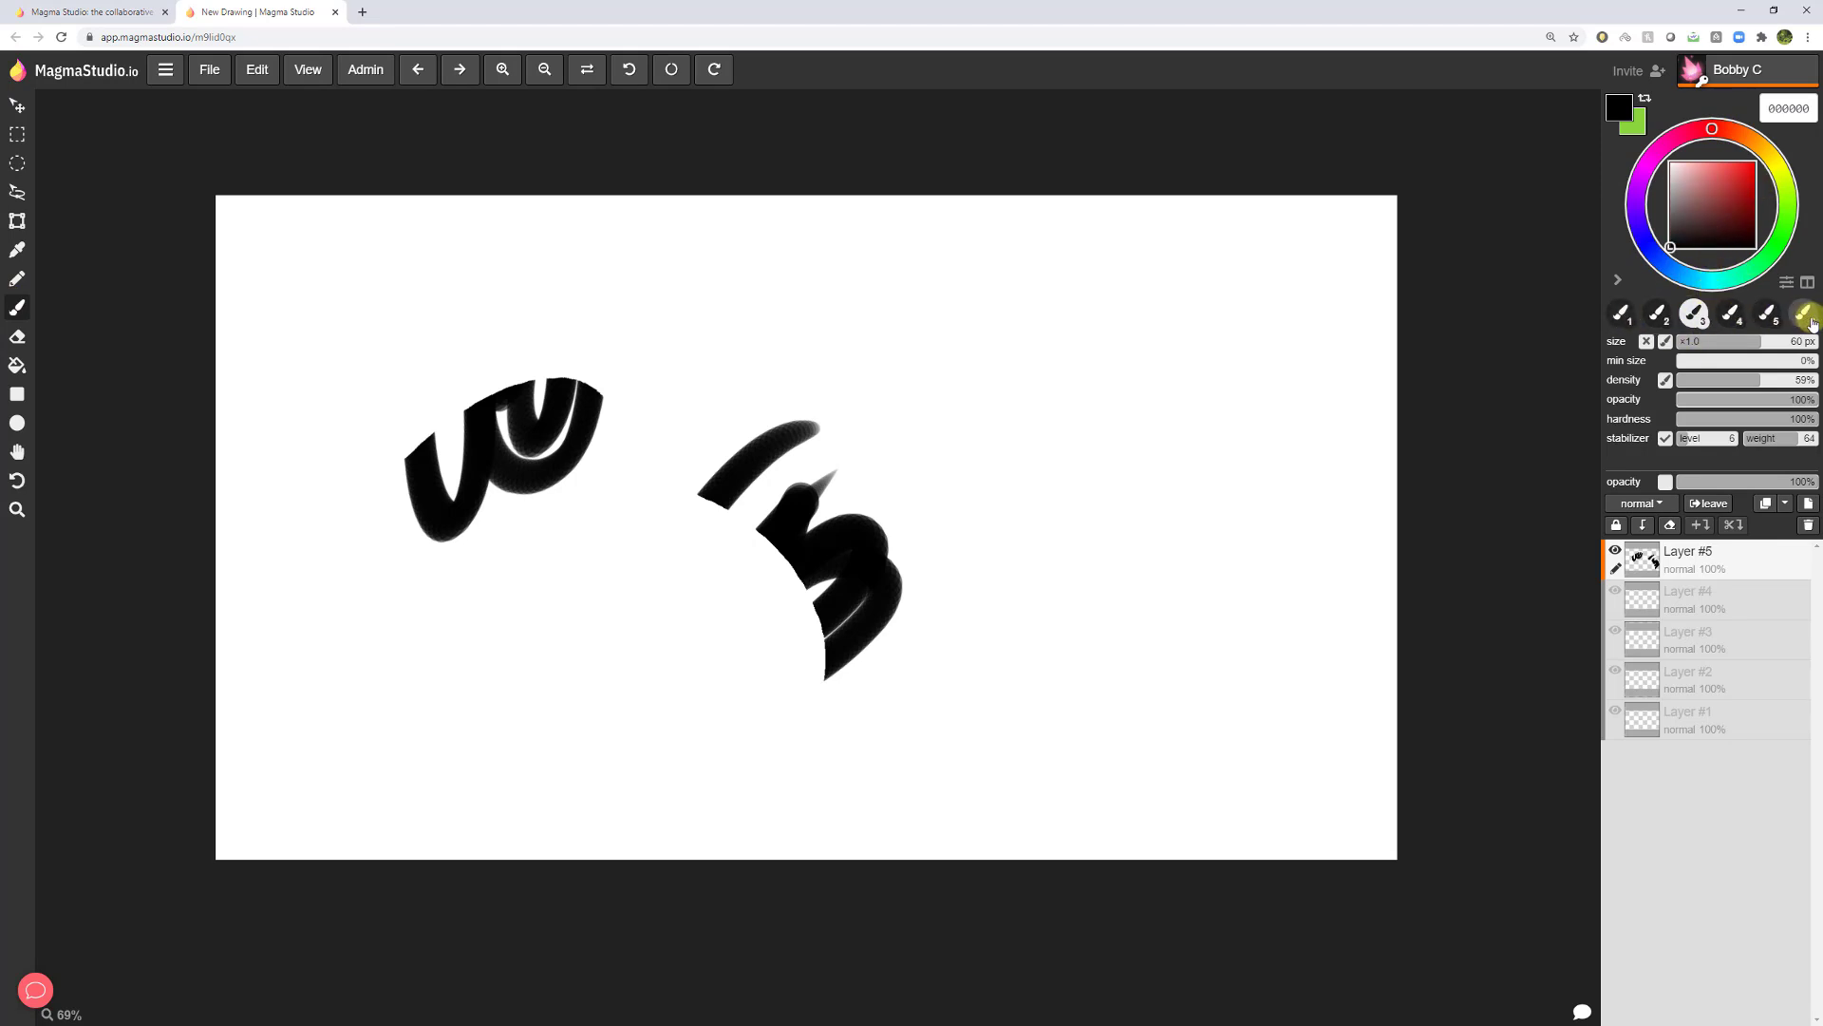
{"action": "mouse_move", "coordinate": [1731, 314]}
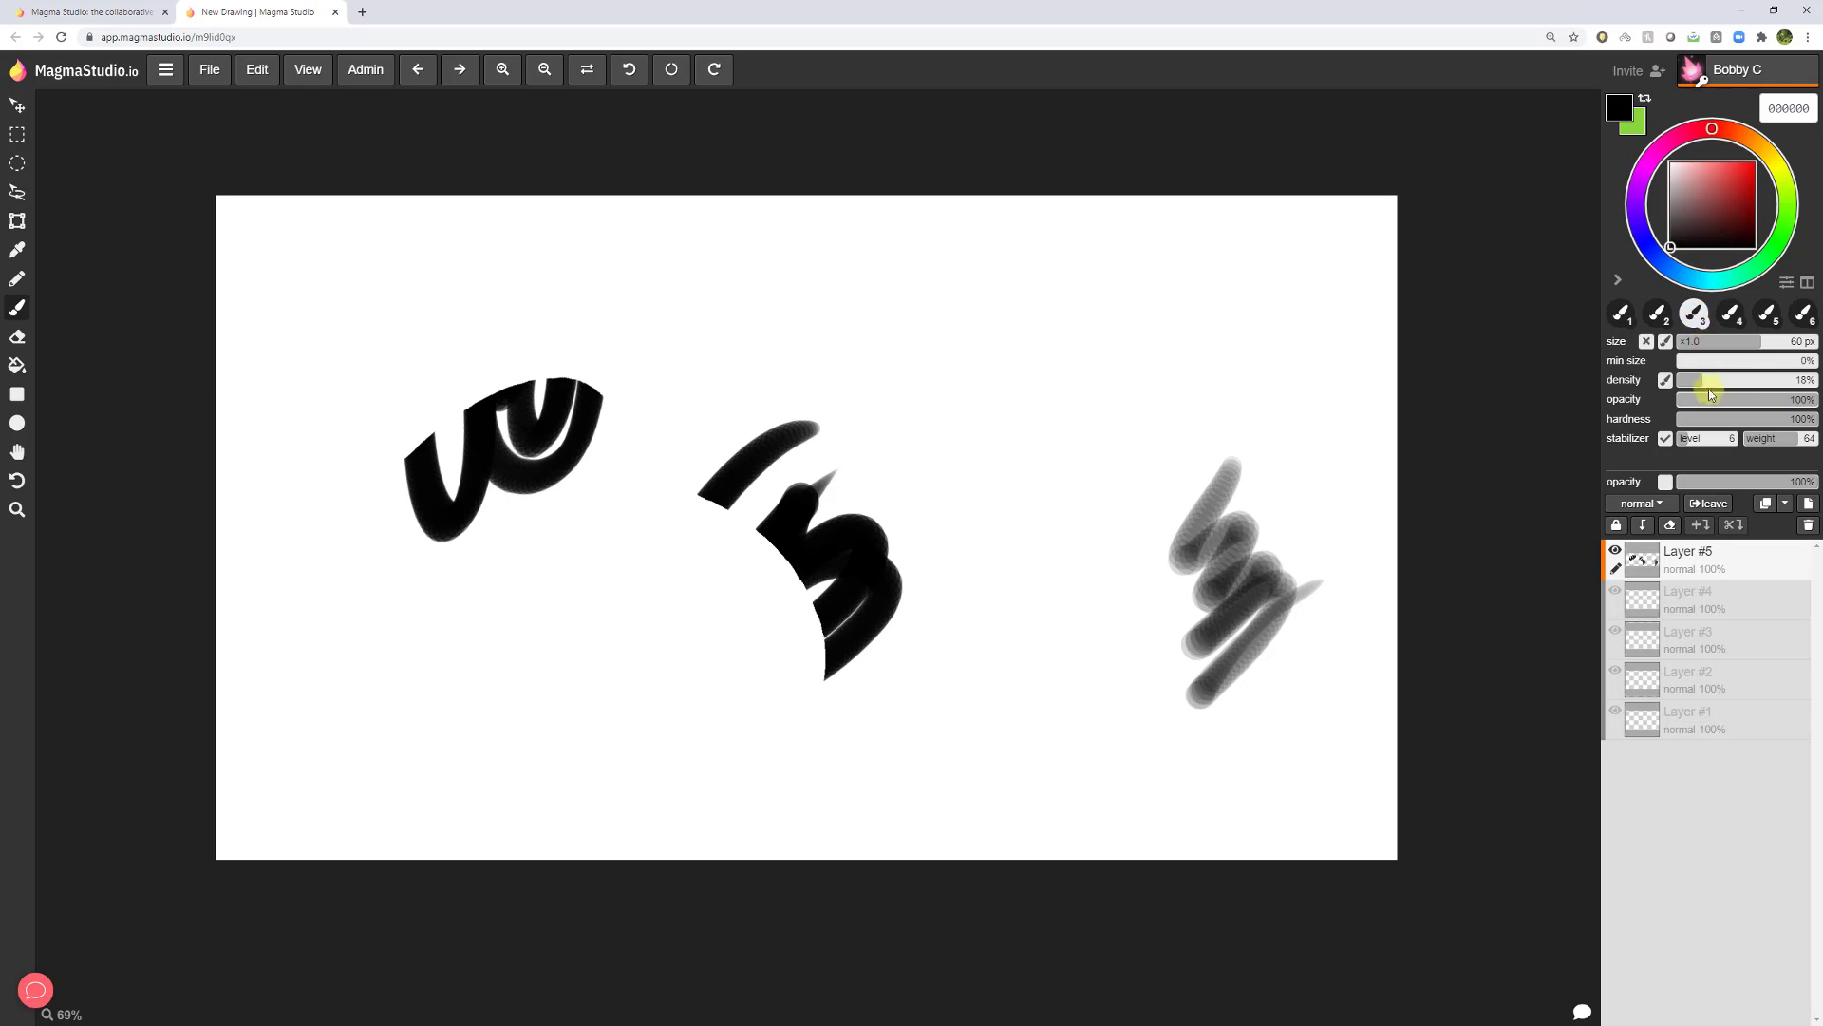
{"action": "left_click", "coordinate": [1658, 312]}
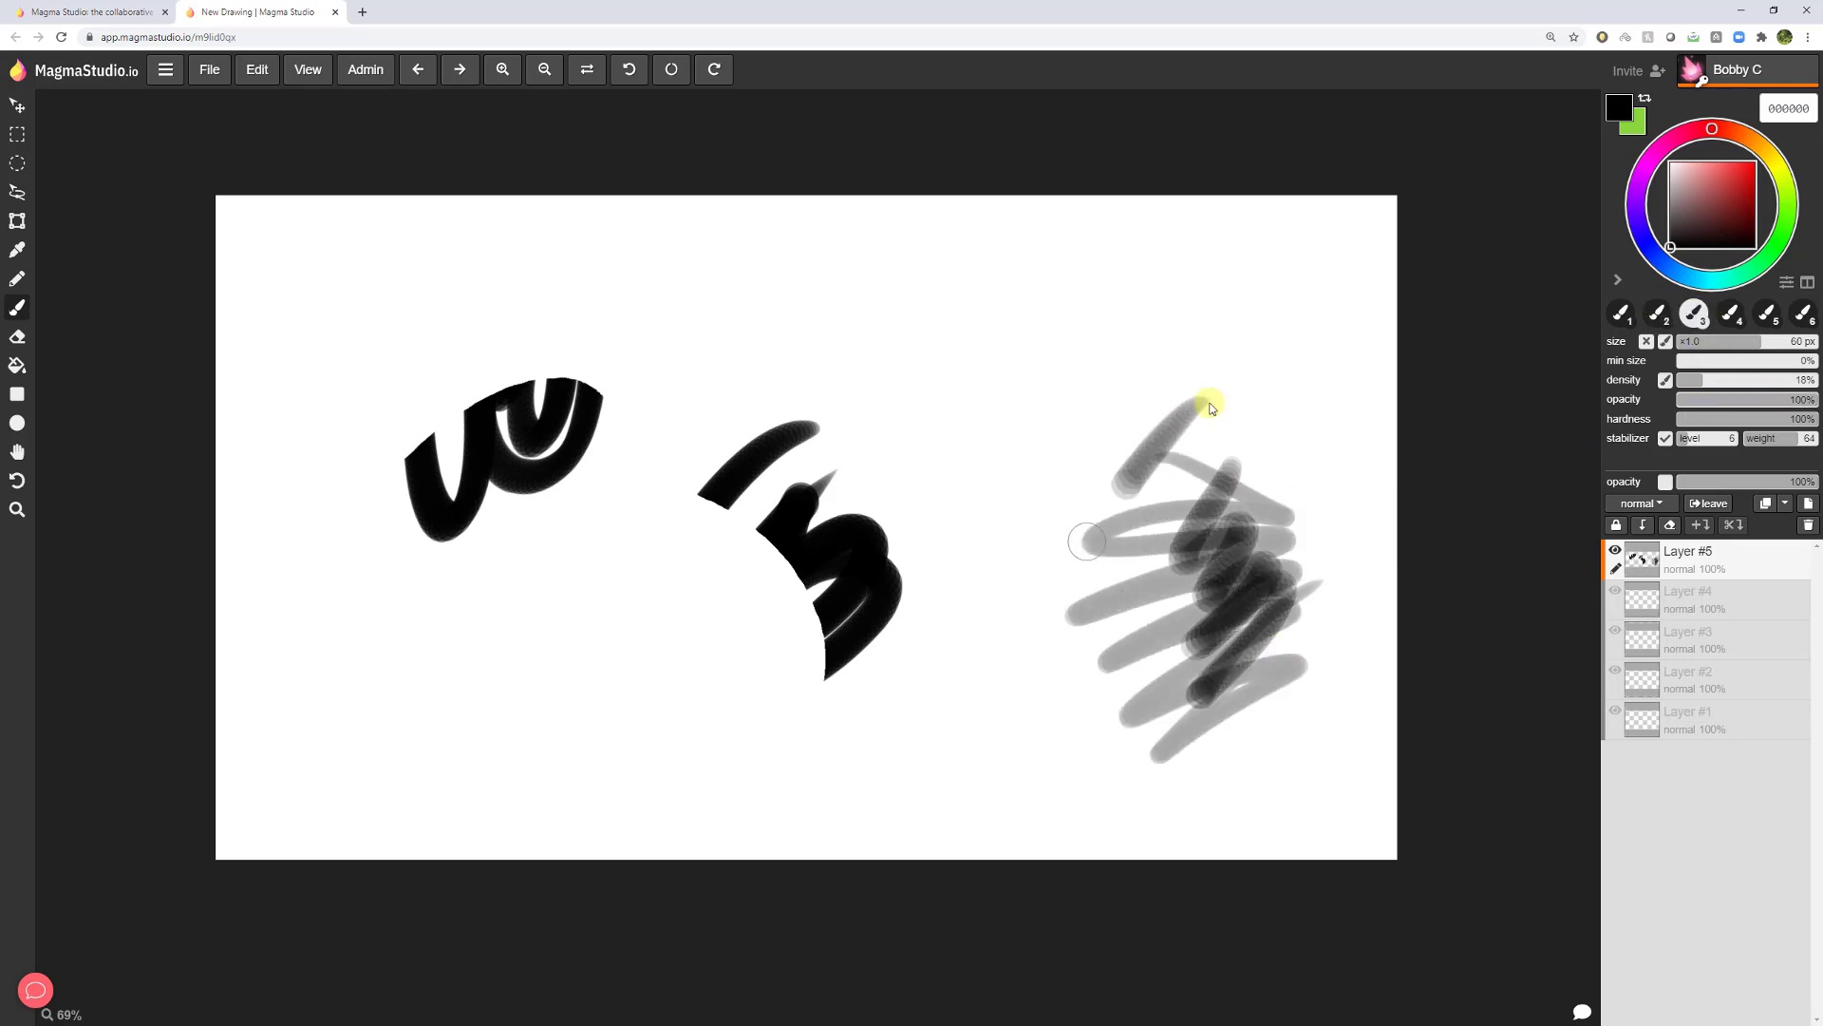
Paint more soft gray strokes, then set brush size 65 px and density 13%.
{"action": "left_click_drag", "start_coordinate": [1203, 407], "coordinate": [1005, 686]}
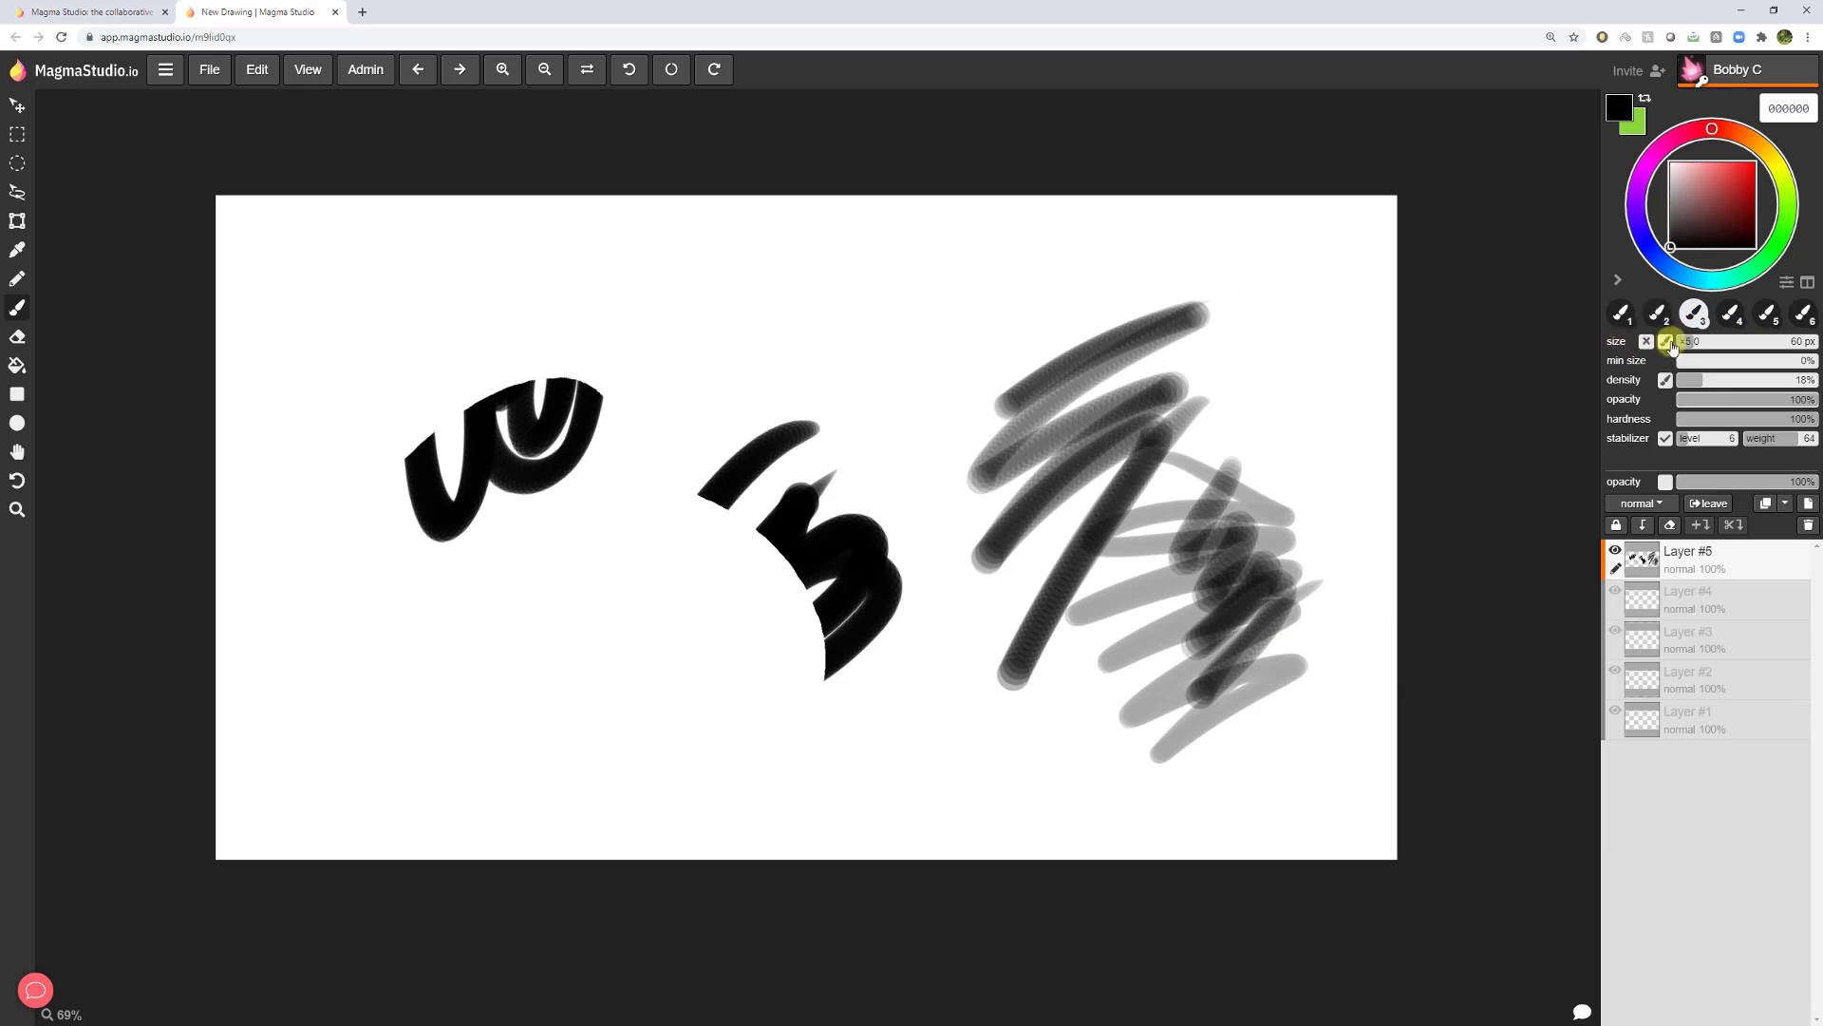
{"action": "mouse_move", "coordinate": [1325, 357]}
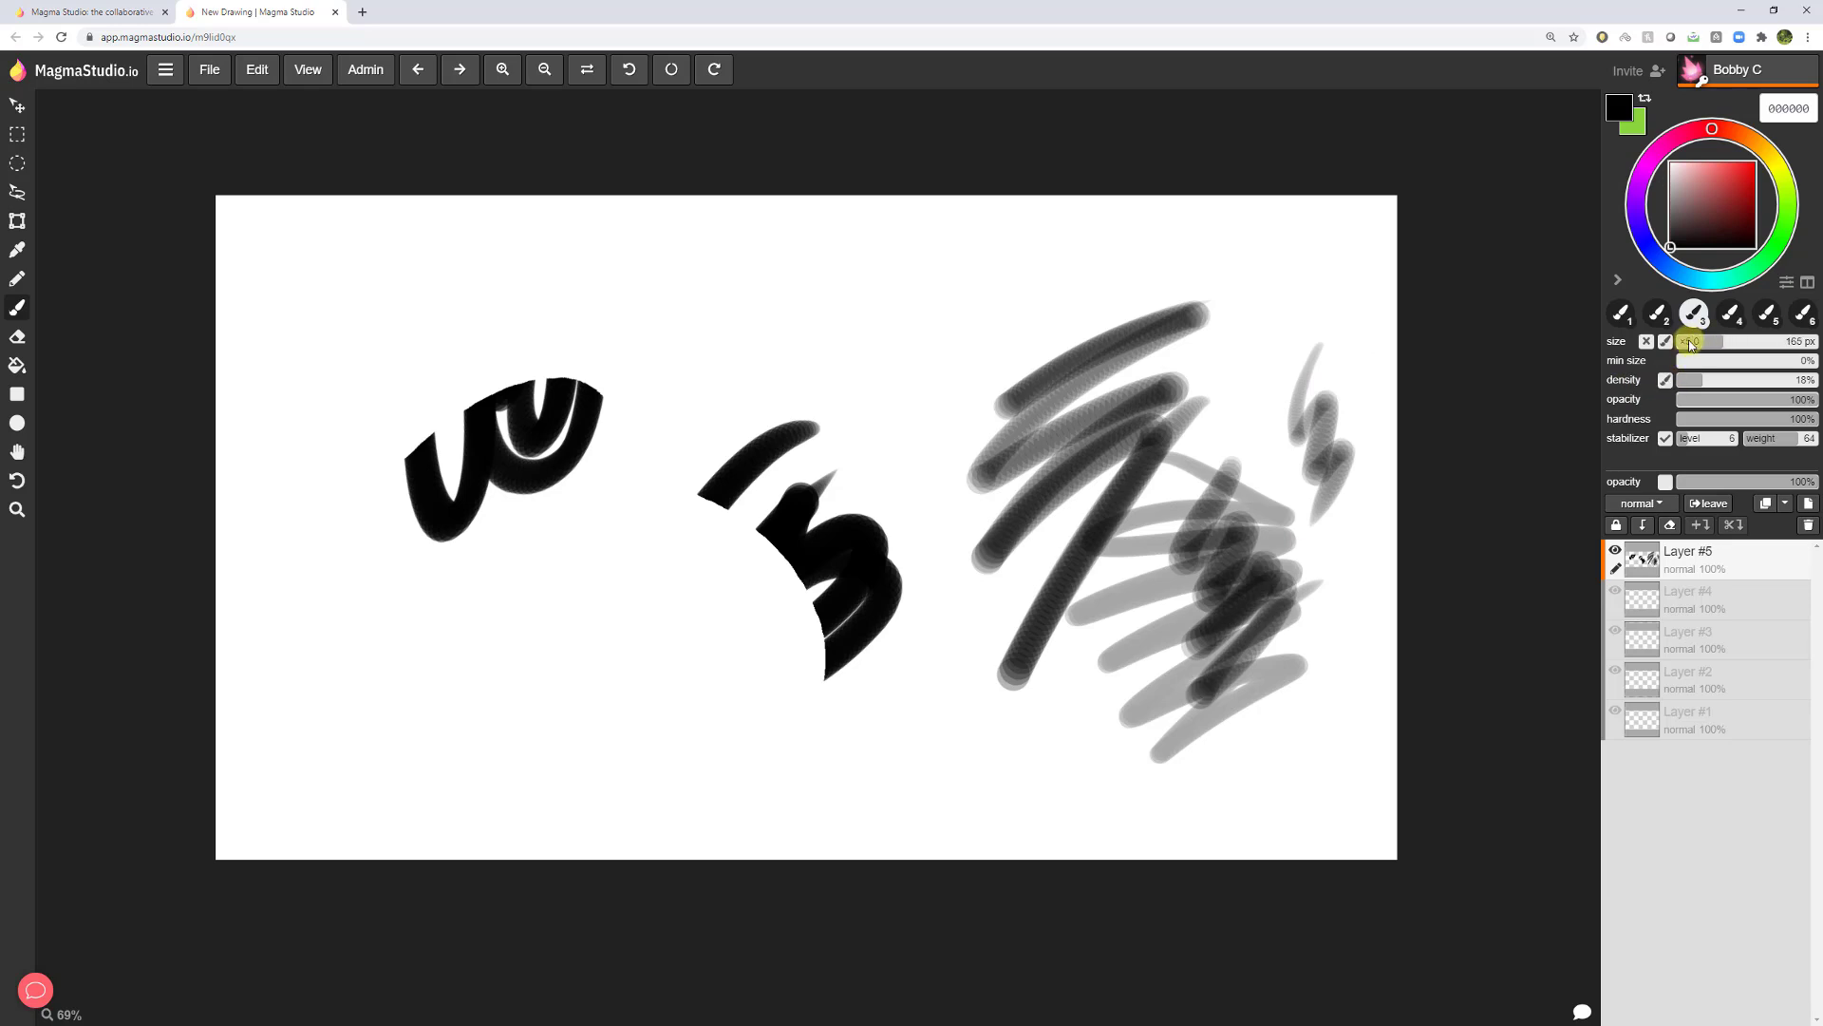
{"action": "left_click_drag", "start_coordinate": [1721, 341], "coordinate": [1692, 341]}
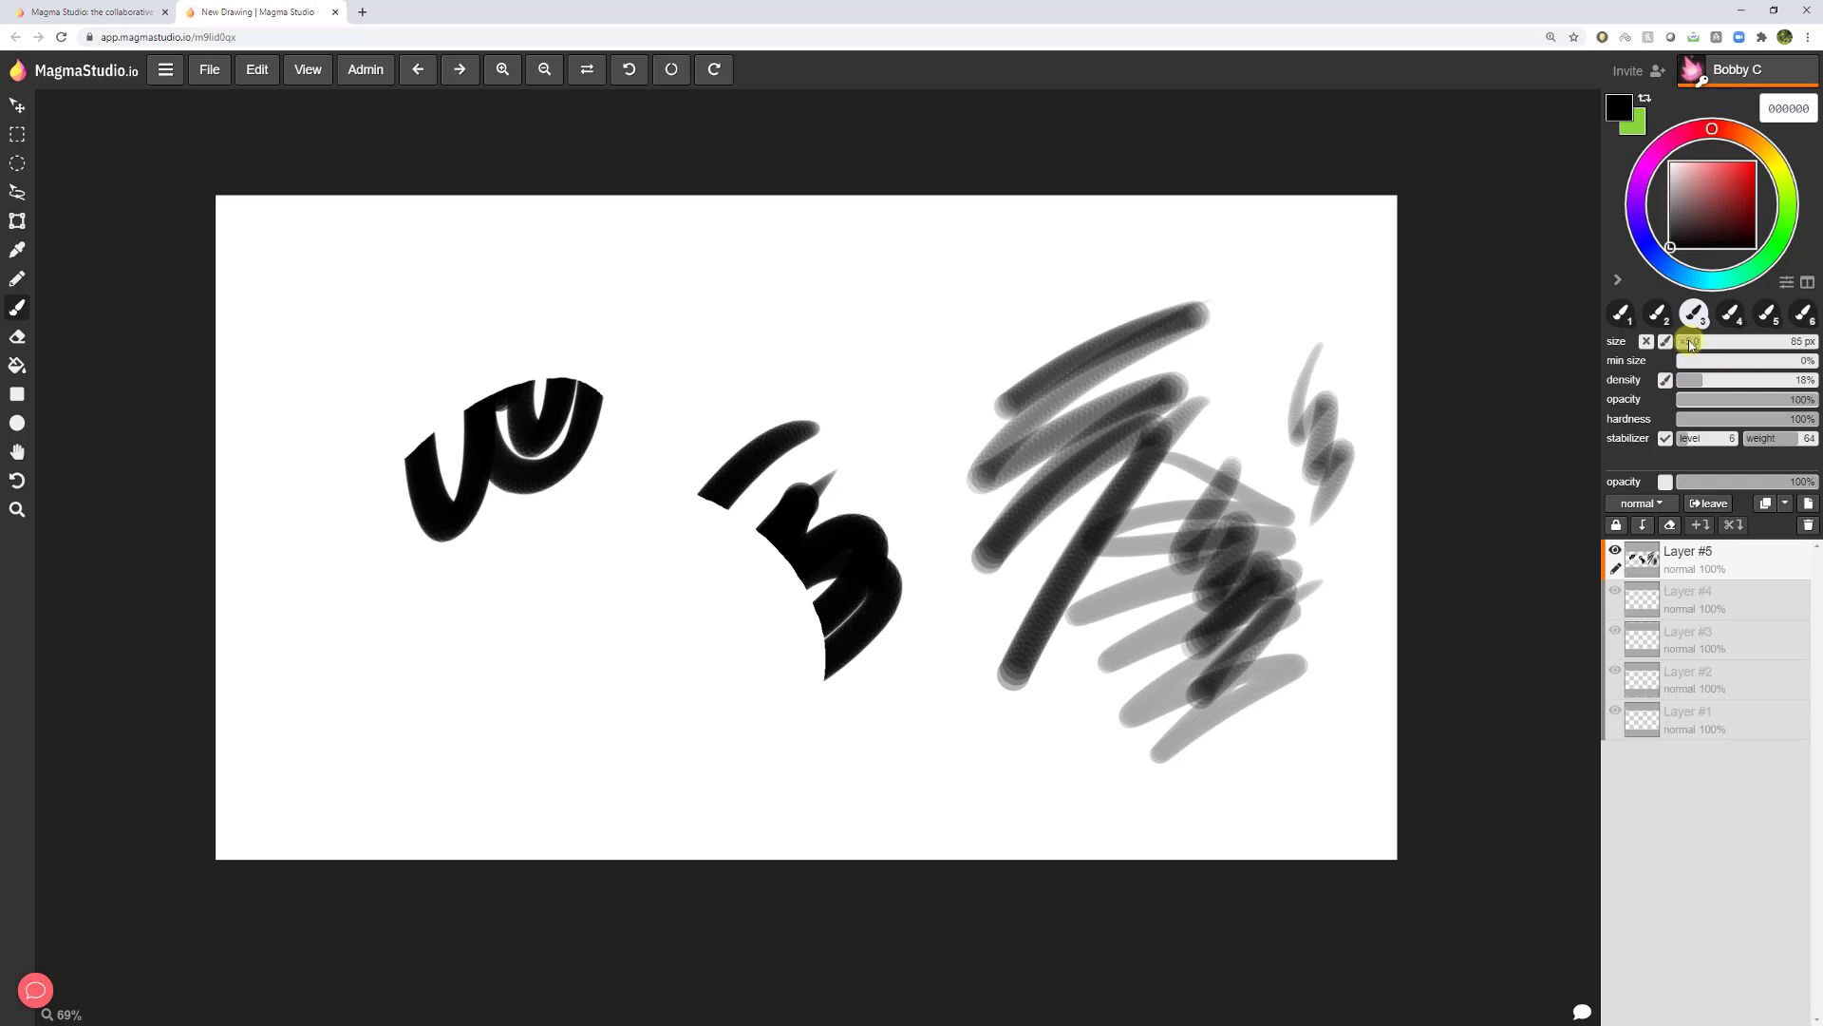
{"action": "left_click_drag", "start_coordinate": [1668, 361], "coordinate": [1686, 361]}
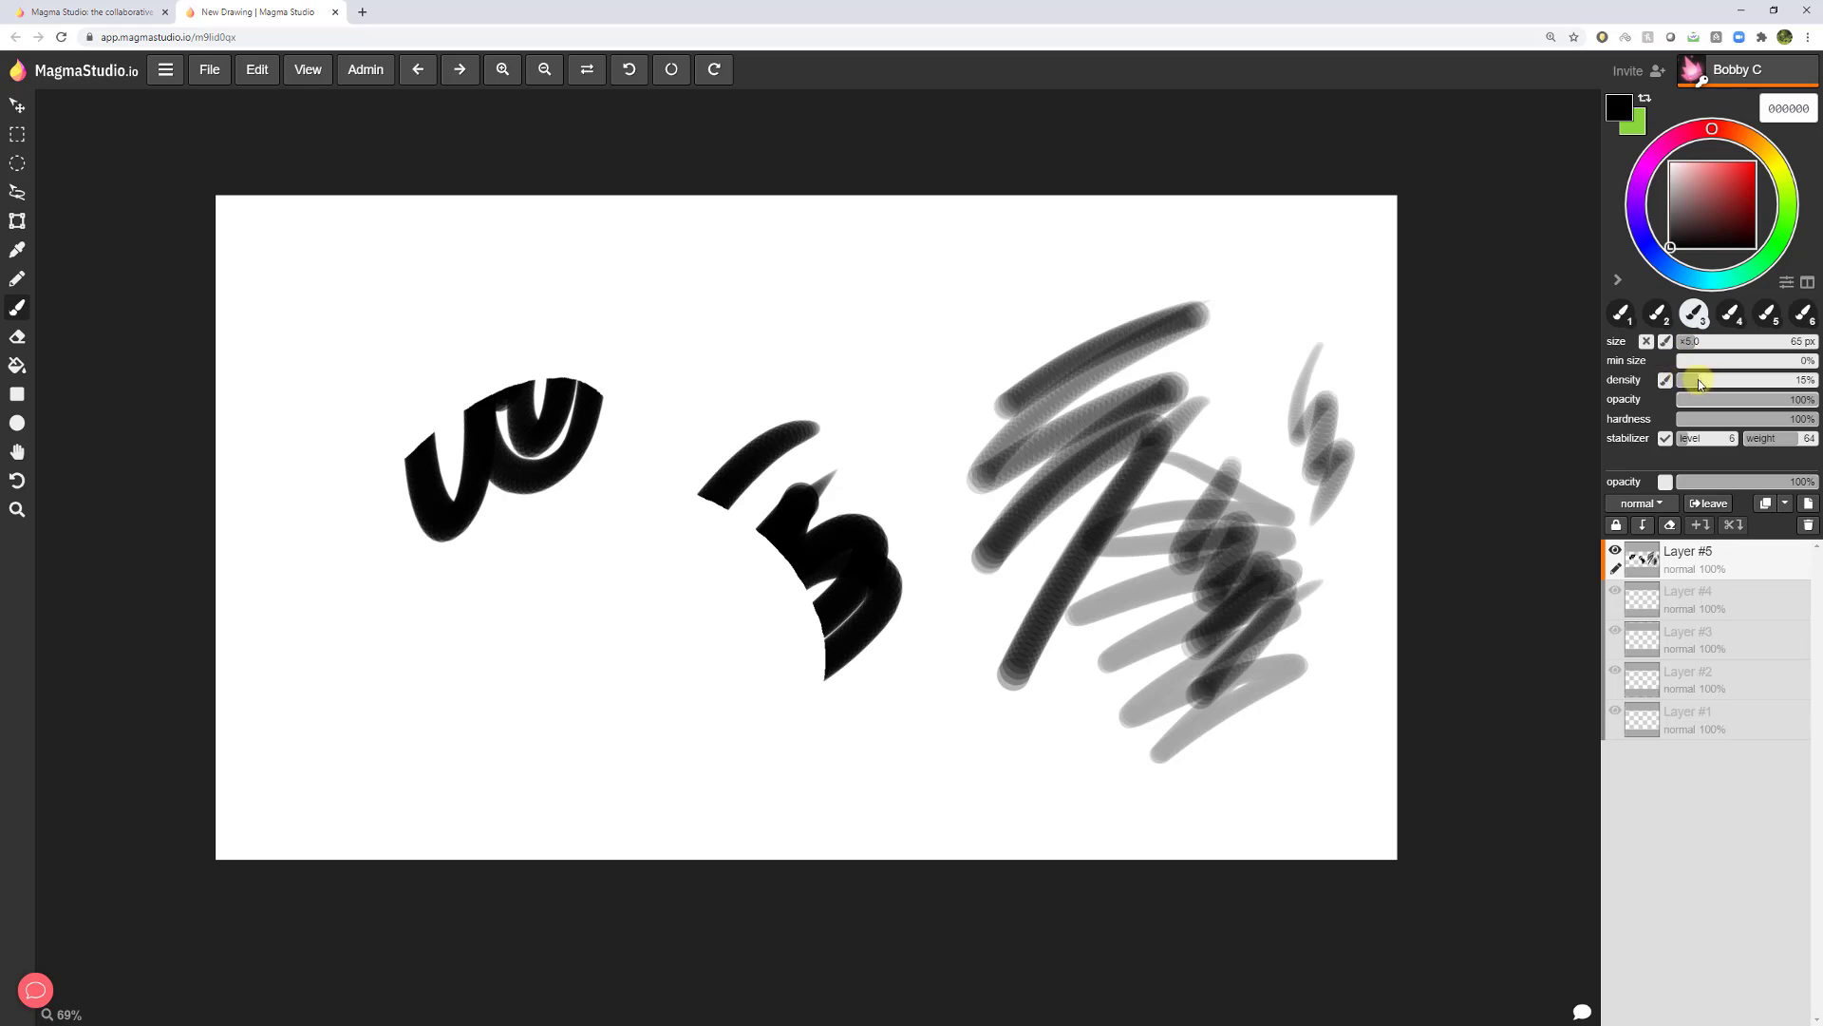
{"action": "left_click_drag", "start_coordinate": [1701, 379], "coordinate": [1698, 379]}
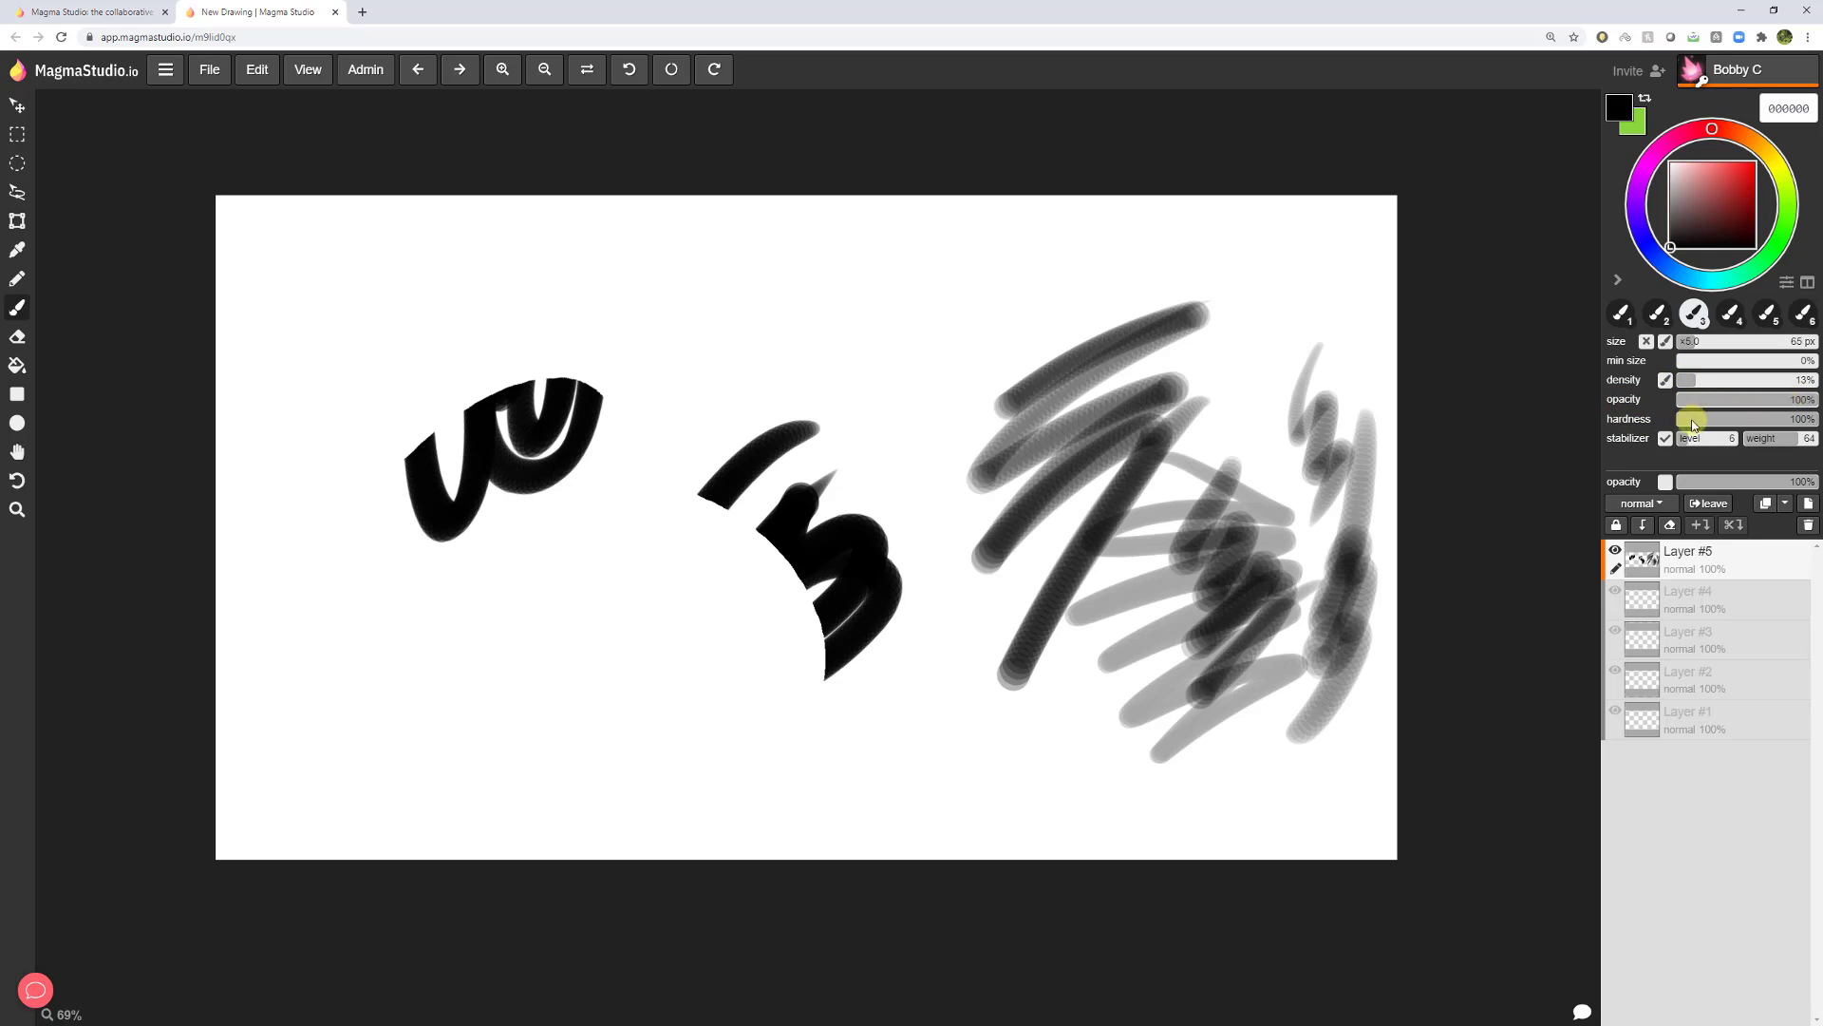
Soften brush hardness to 12% and set stabilizer strength to 6.
{"action": "left_click_drag", "start_coordinate": [1791, 419], "coordinate": [1679, 419]}
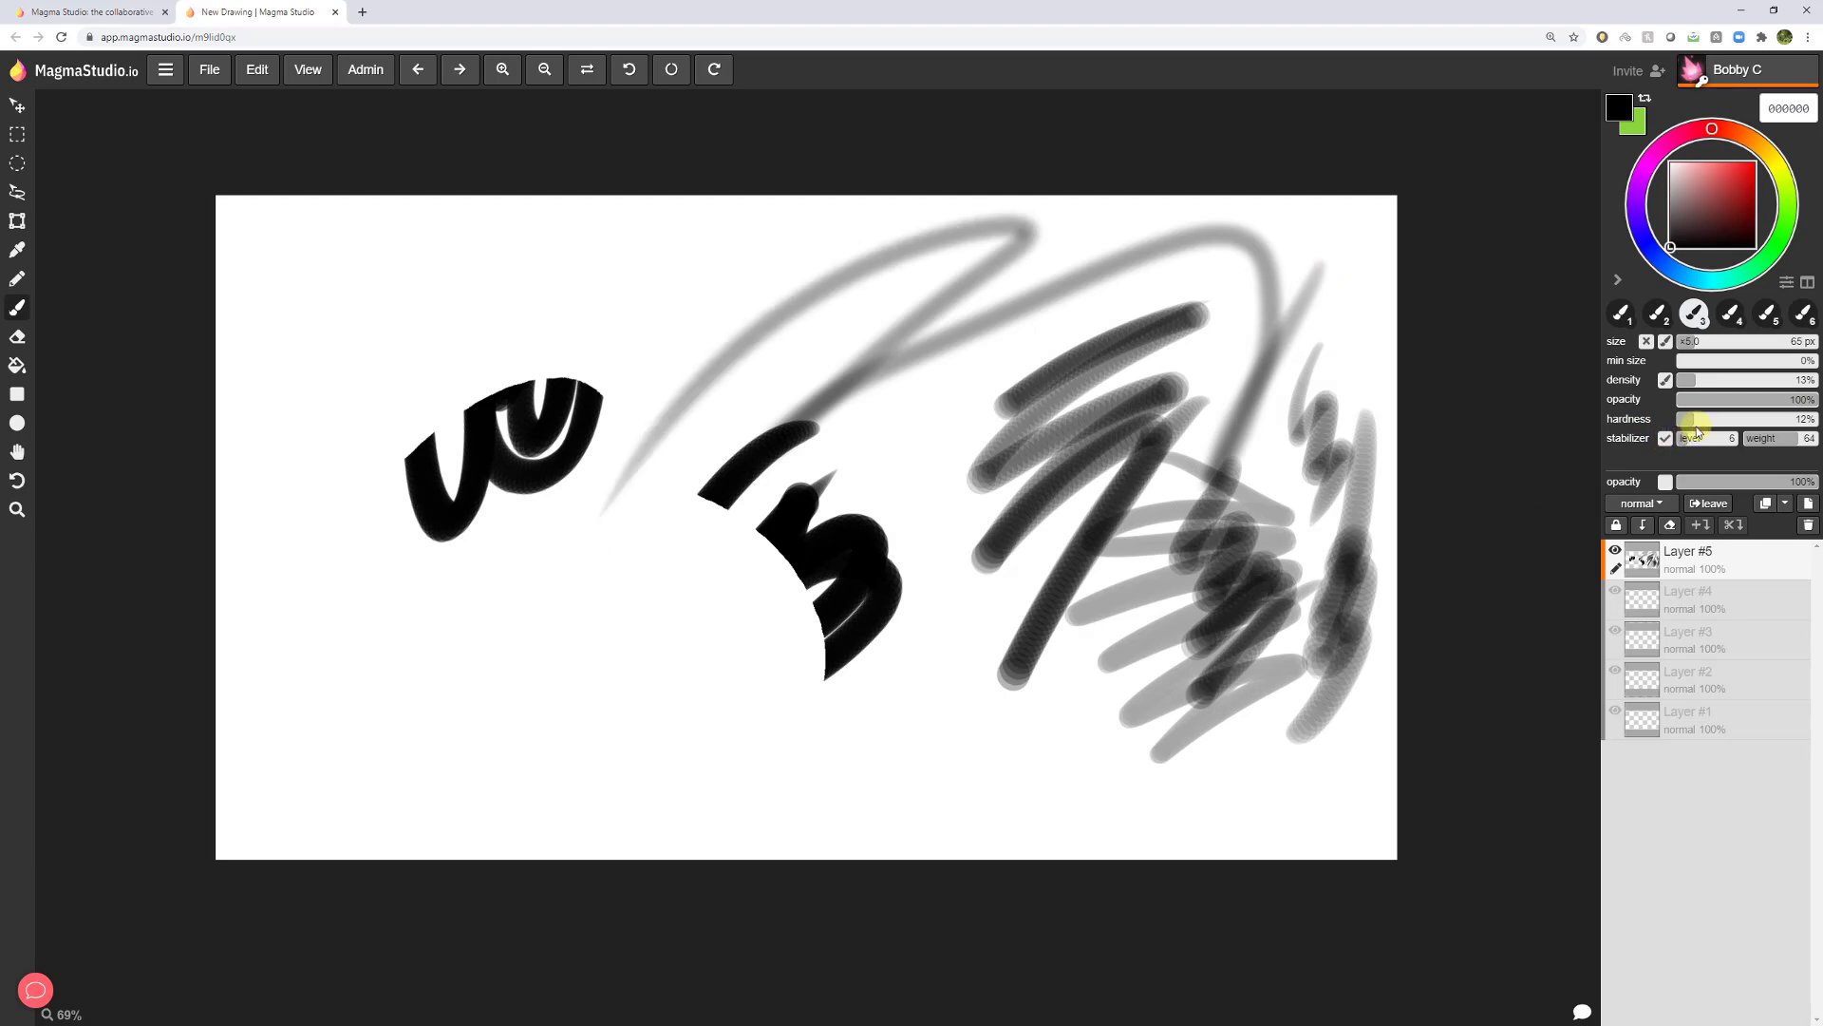
{"action": "left_click_drag", "start_coordinate": [1697, 419], "coordinate": [1802, 419]}
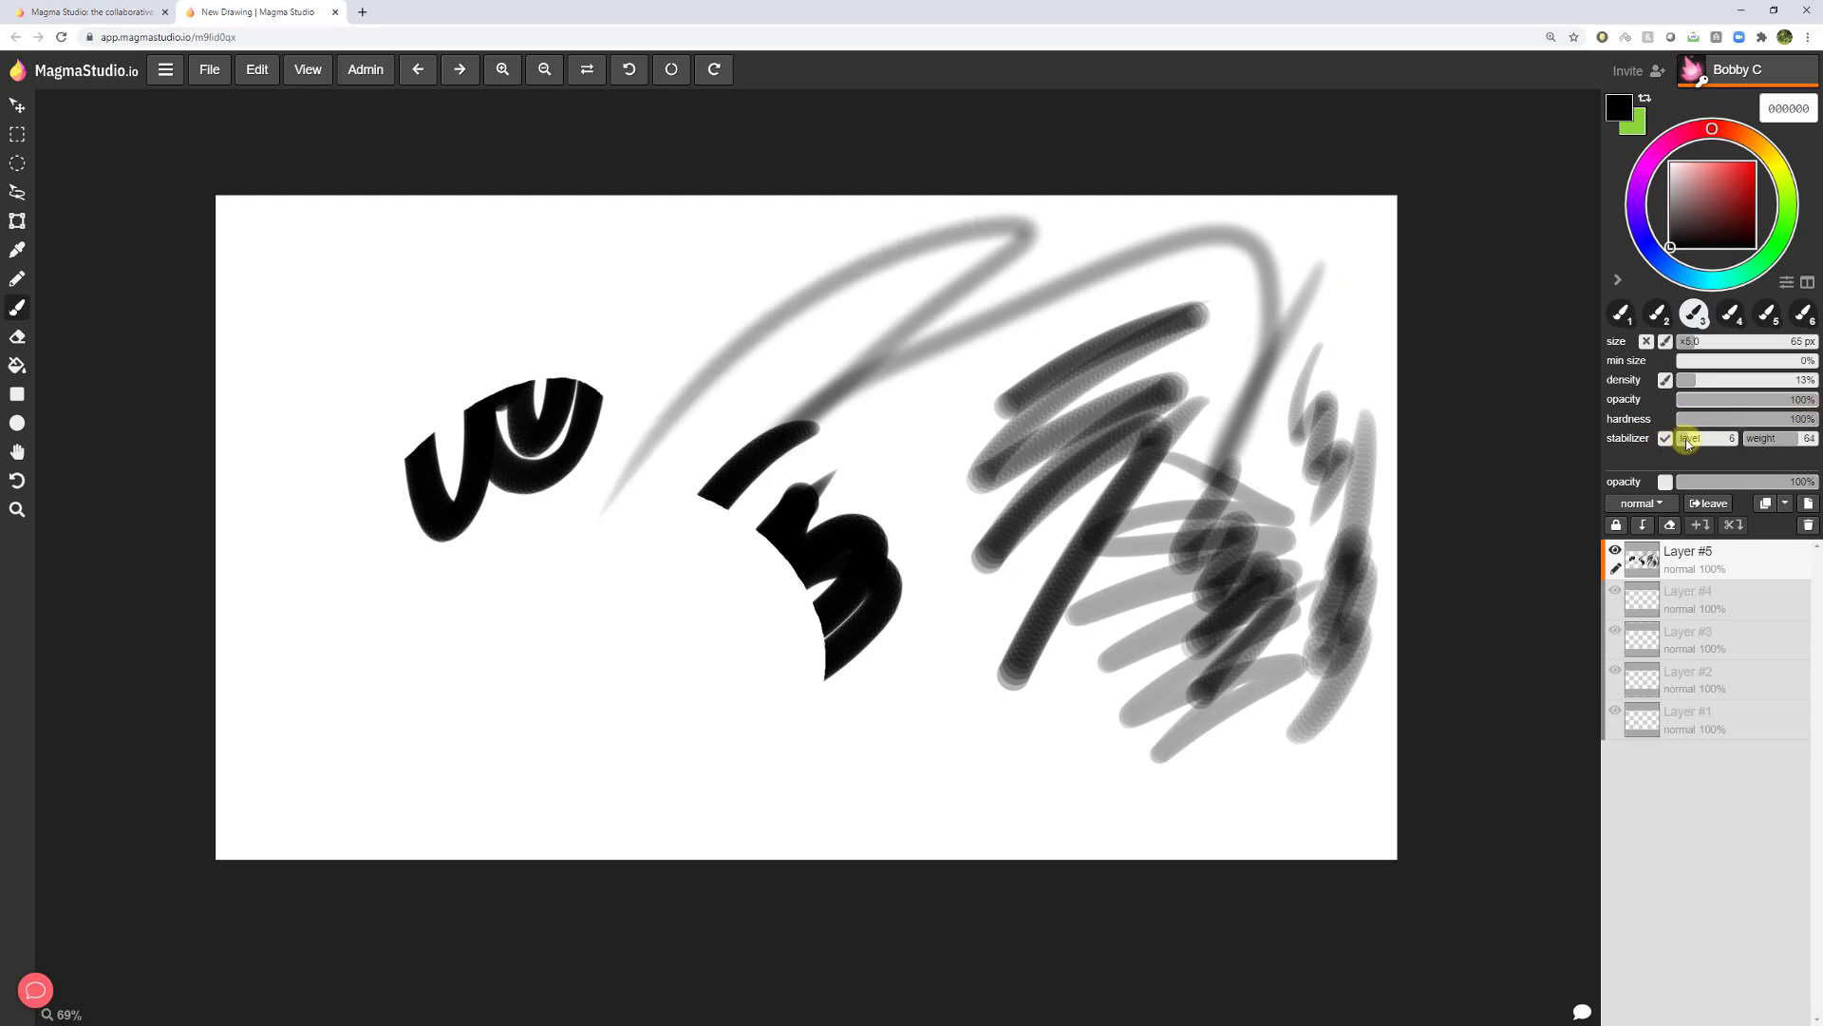
{"action": "left_click_drag", "start_coordinate": [855, 797], "coordinate": [1138, 527]}
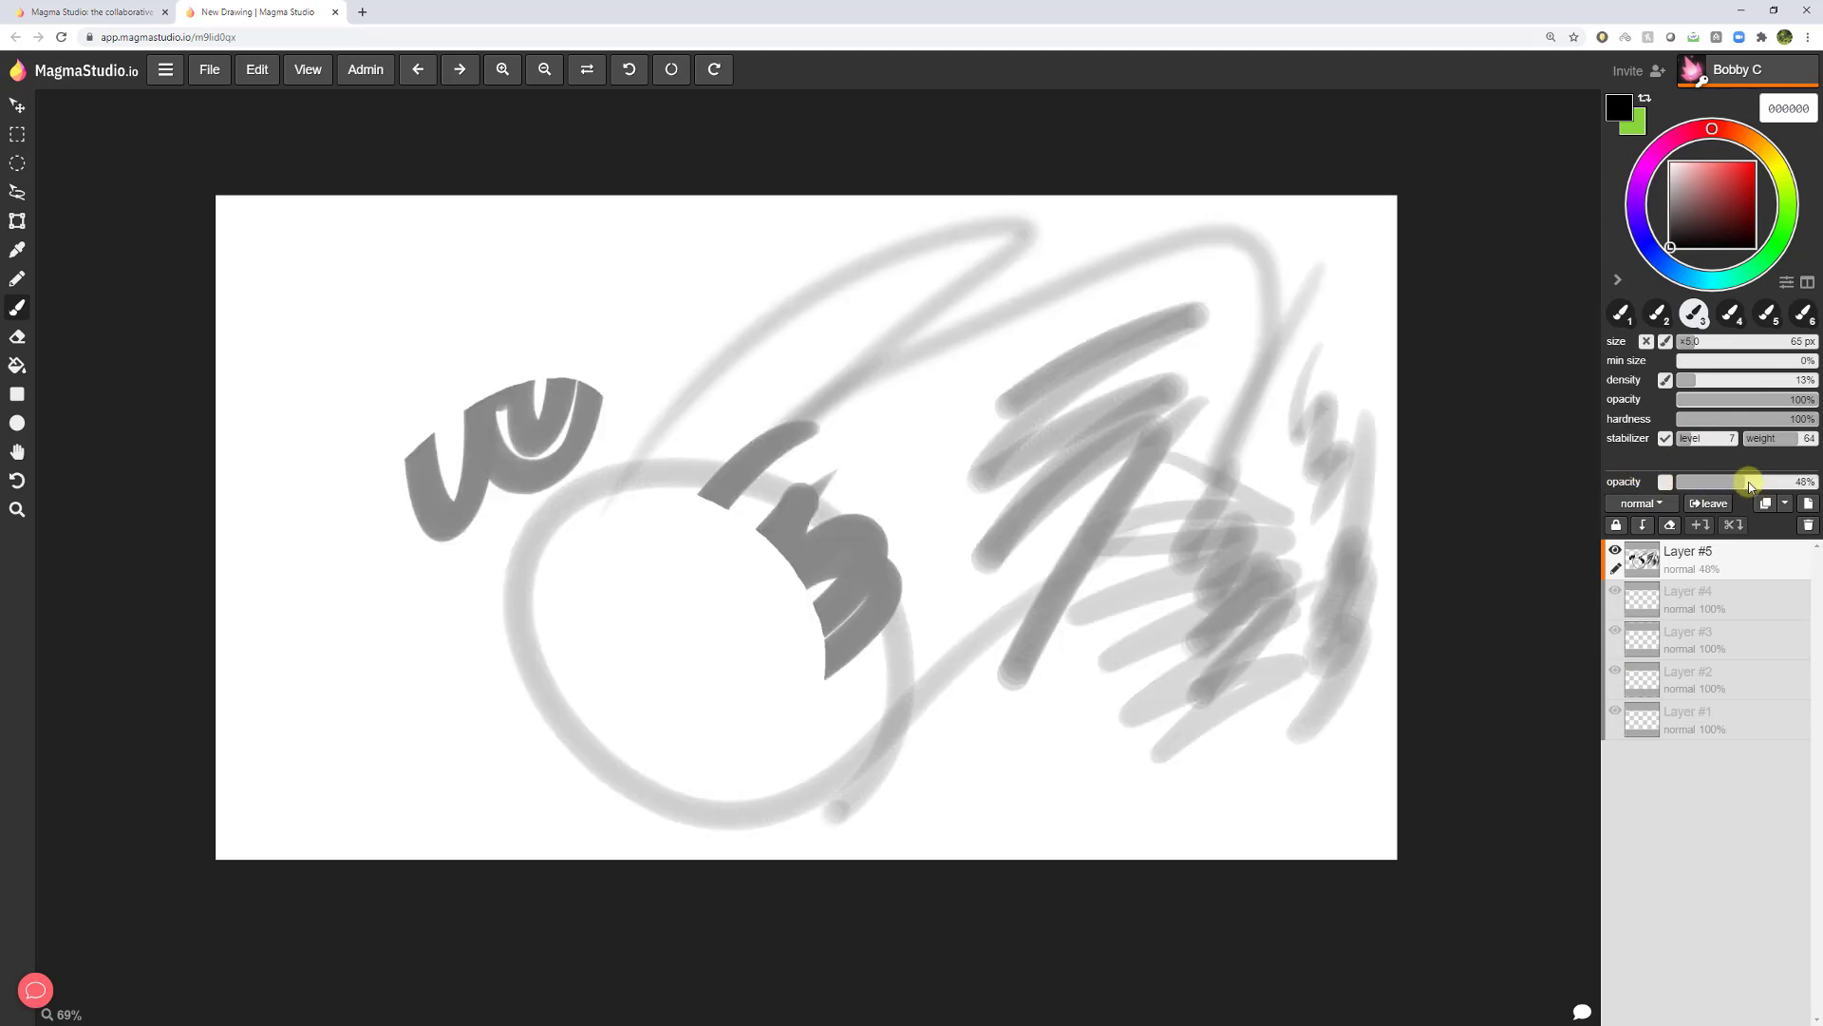
Drag Layer #5's opacity to about a third, then half, then back to 100%.
{"action": "left_click_drag", "start_coordinate": [1719, 482], "coordinate": [1701, 481]}
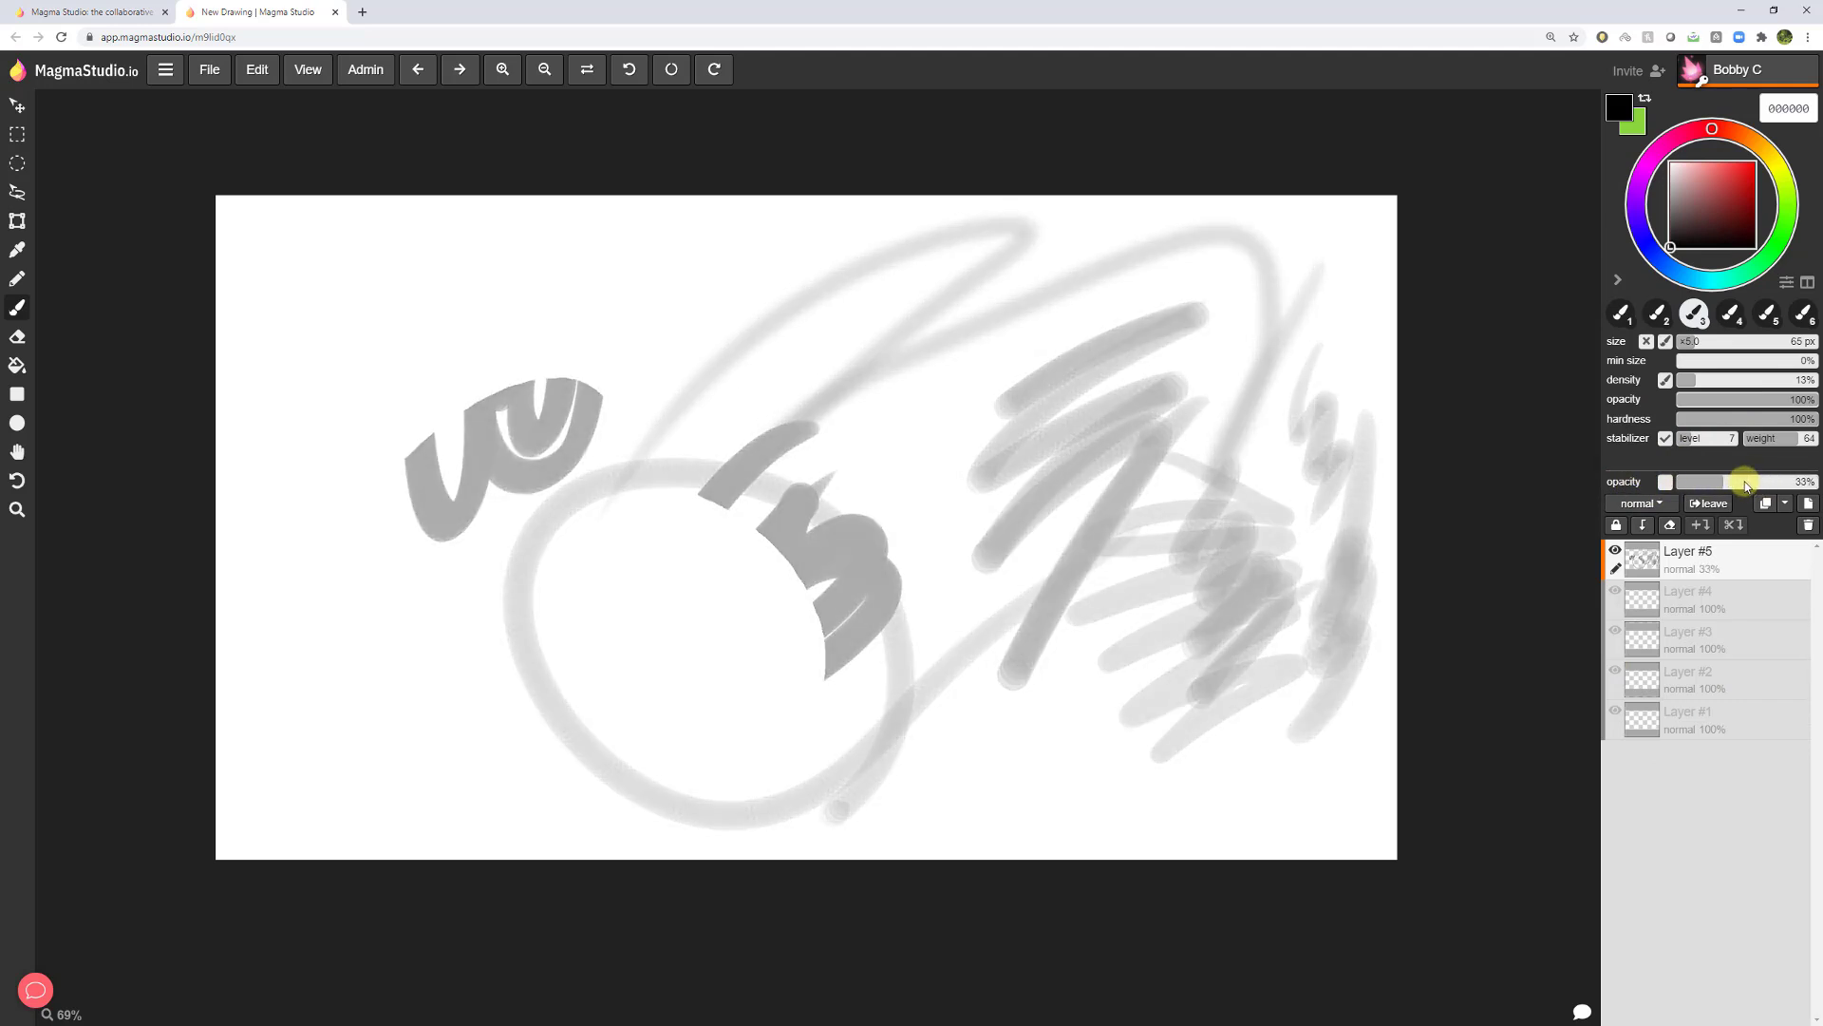
{"action": "left_click_drag", "start_coordinate": [1707, 482], "coordinate": [1726, 482]}
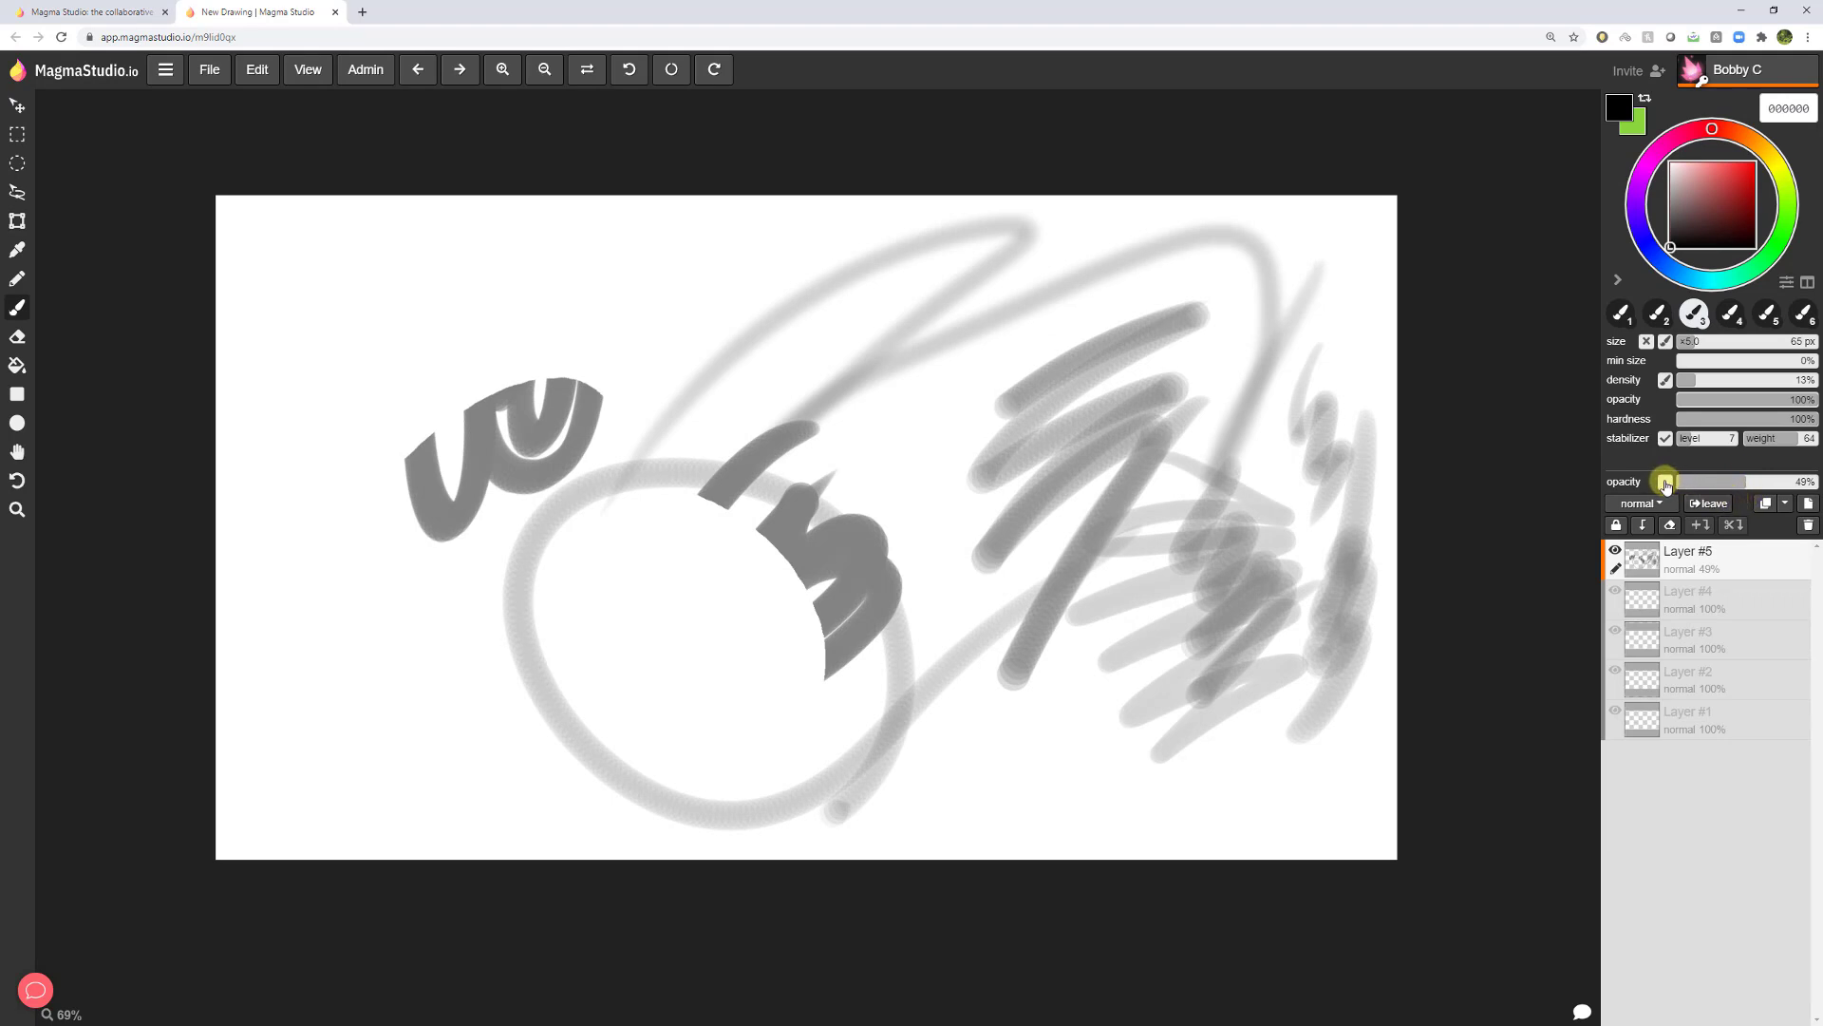
{"action": "left_click_drag", "start_coordinate": [1664, 481], "coordinate": [1800, 481]}
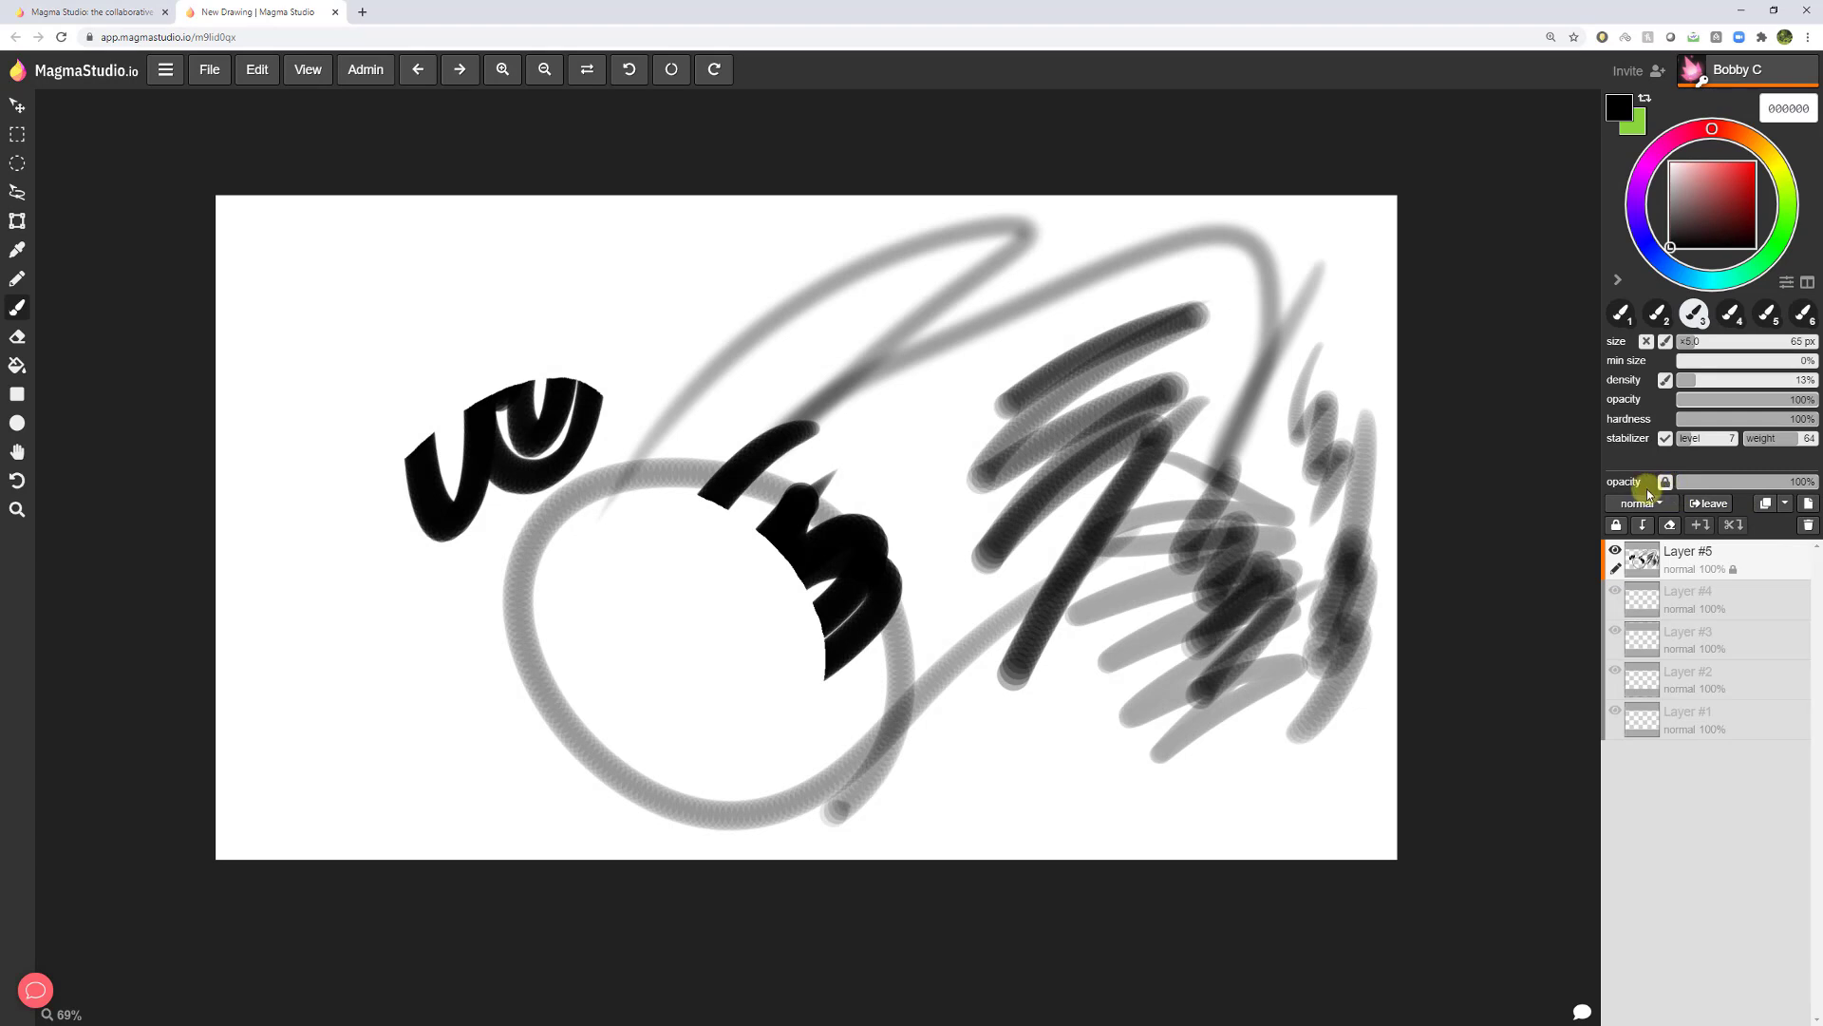
Select red and paint over the middle black shape on the locked layer.
{"action": "left_click", "coordinate": [1755, 174]}
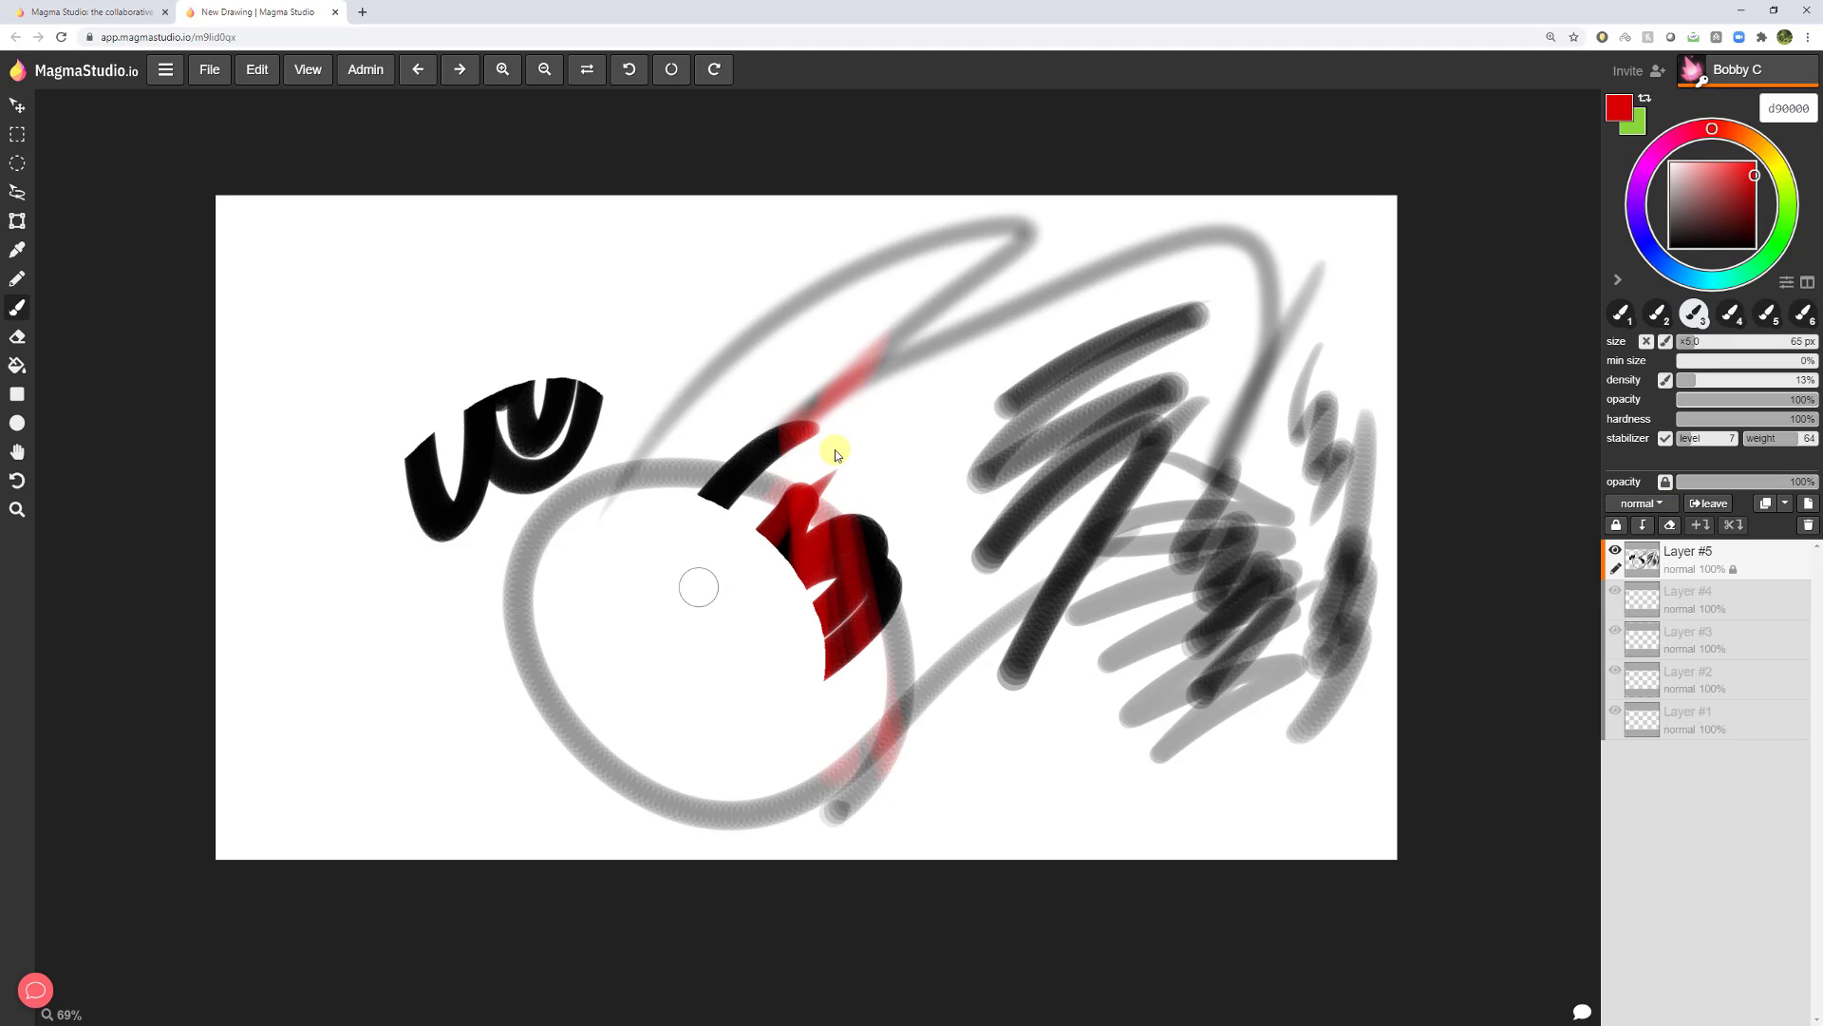
{"action": "left_click_drag", "start_coordinate": [834, 451], "coordinate": [913, 604]}
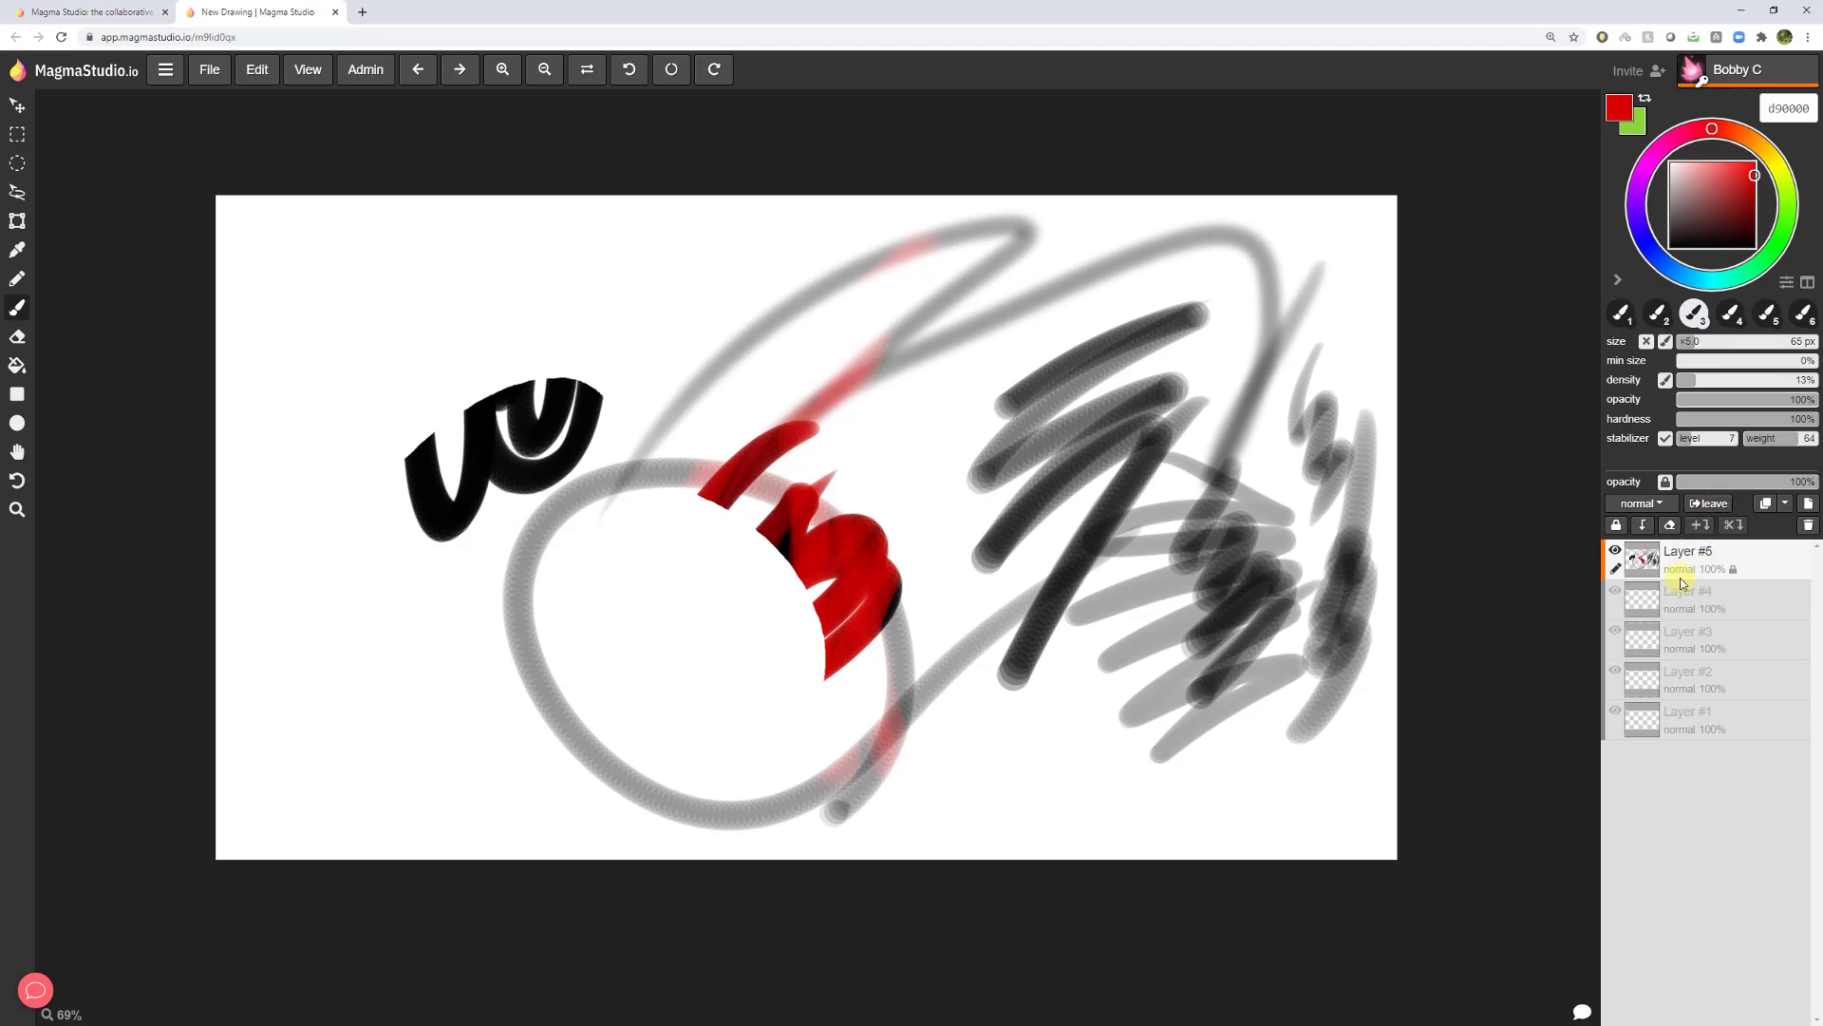
{"action": "mouse_move", "coordinate": [1689, 551]}
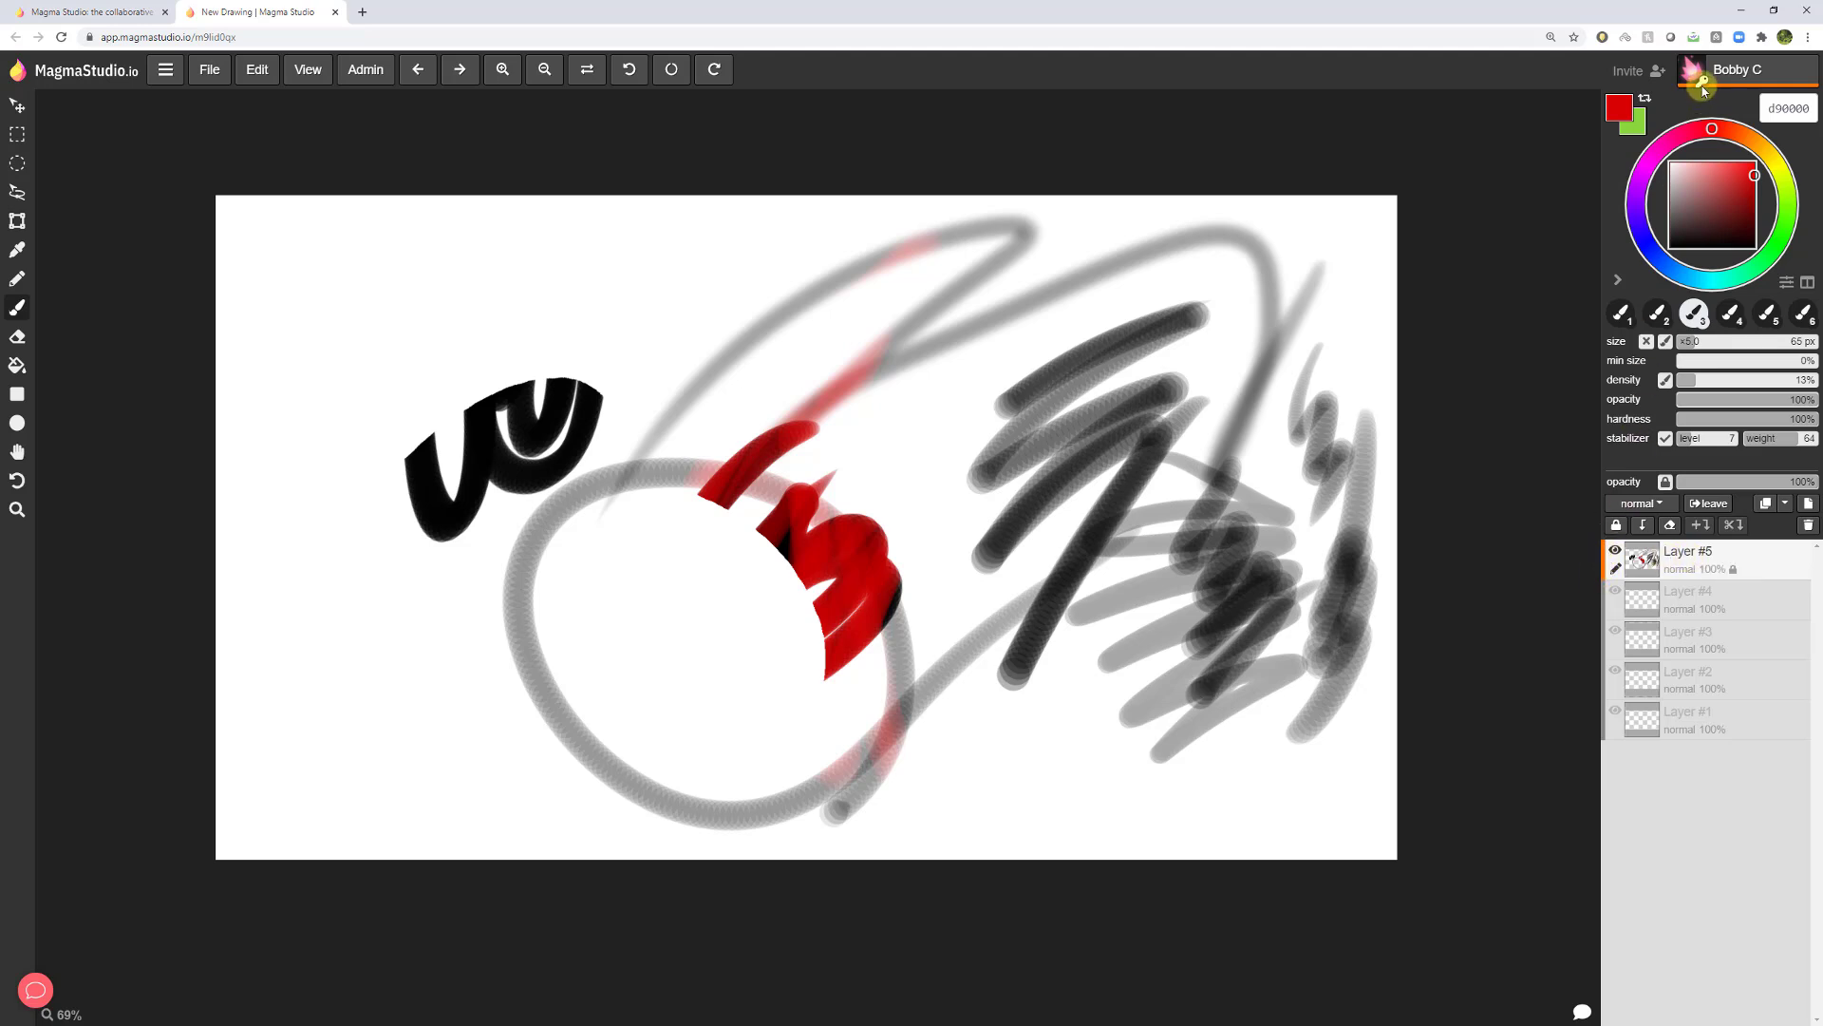
{"action": "mouse_move", "coordinate": [1615, 578]}
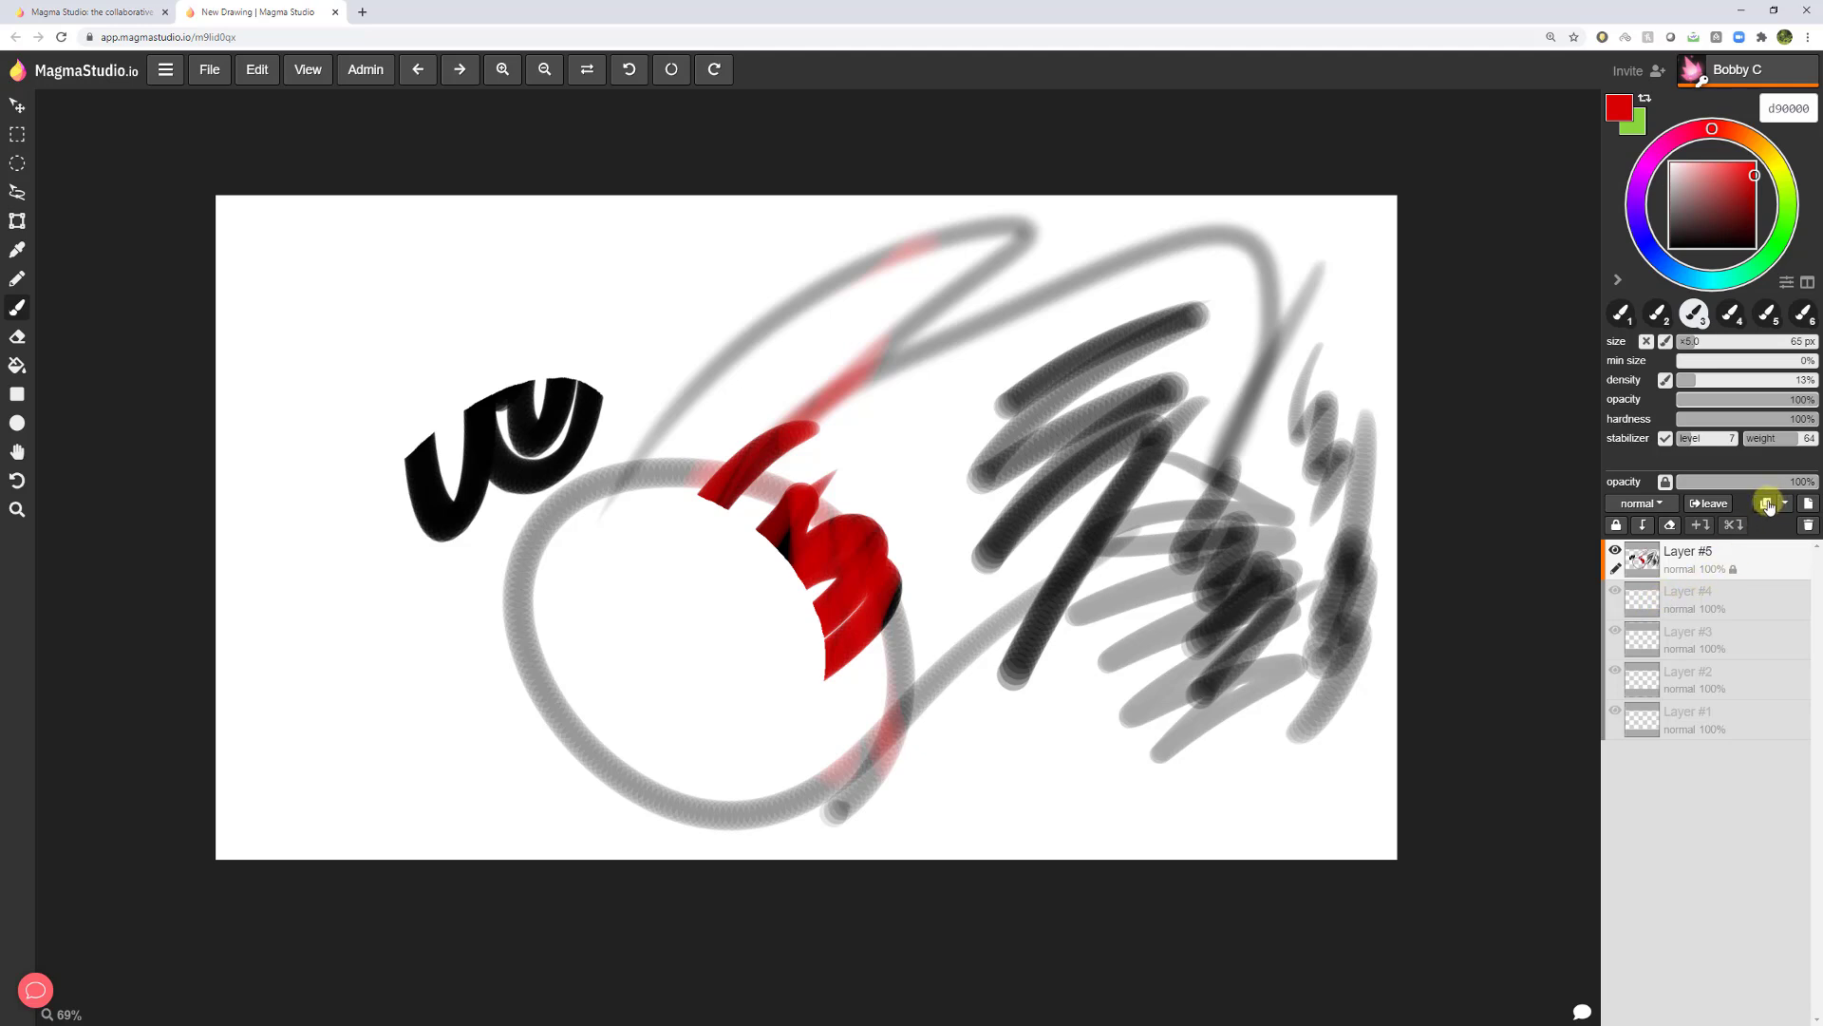
{"action": "left_click", "coordinate": [1763, 524]}
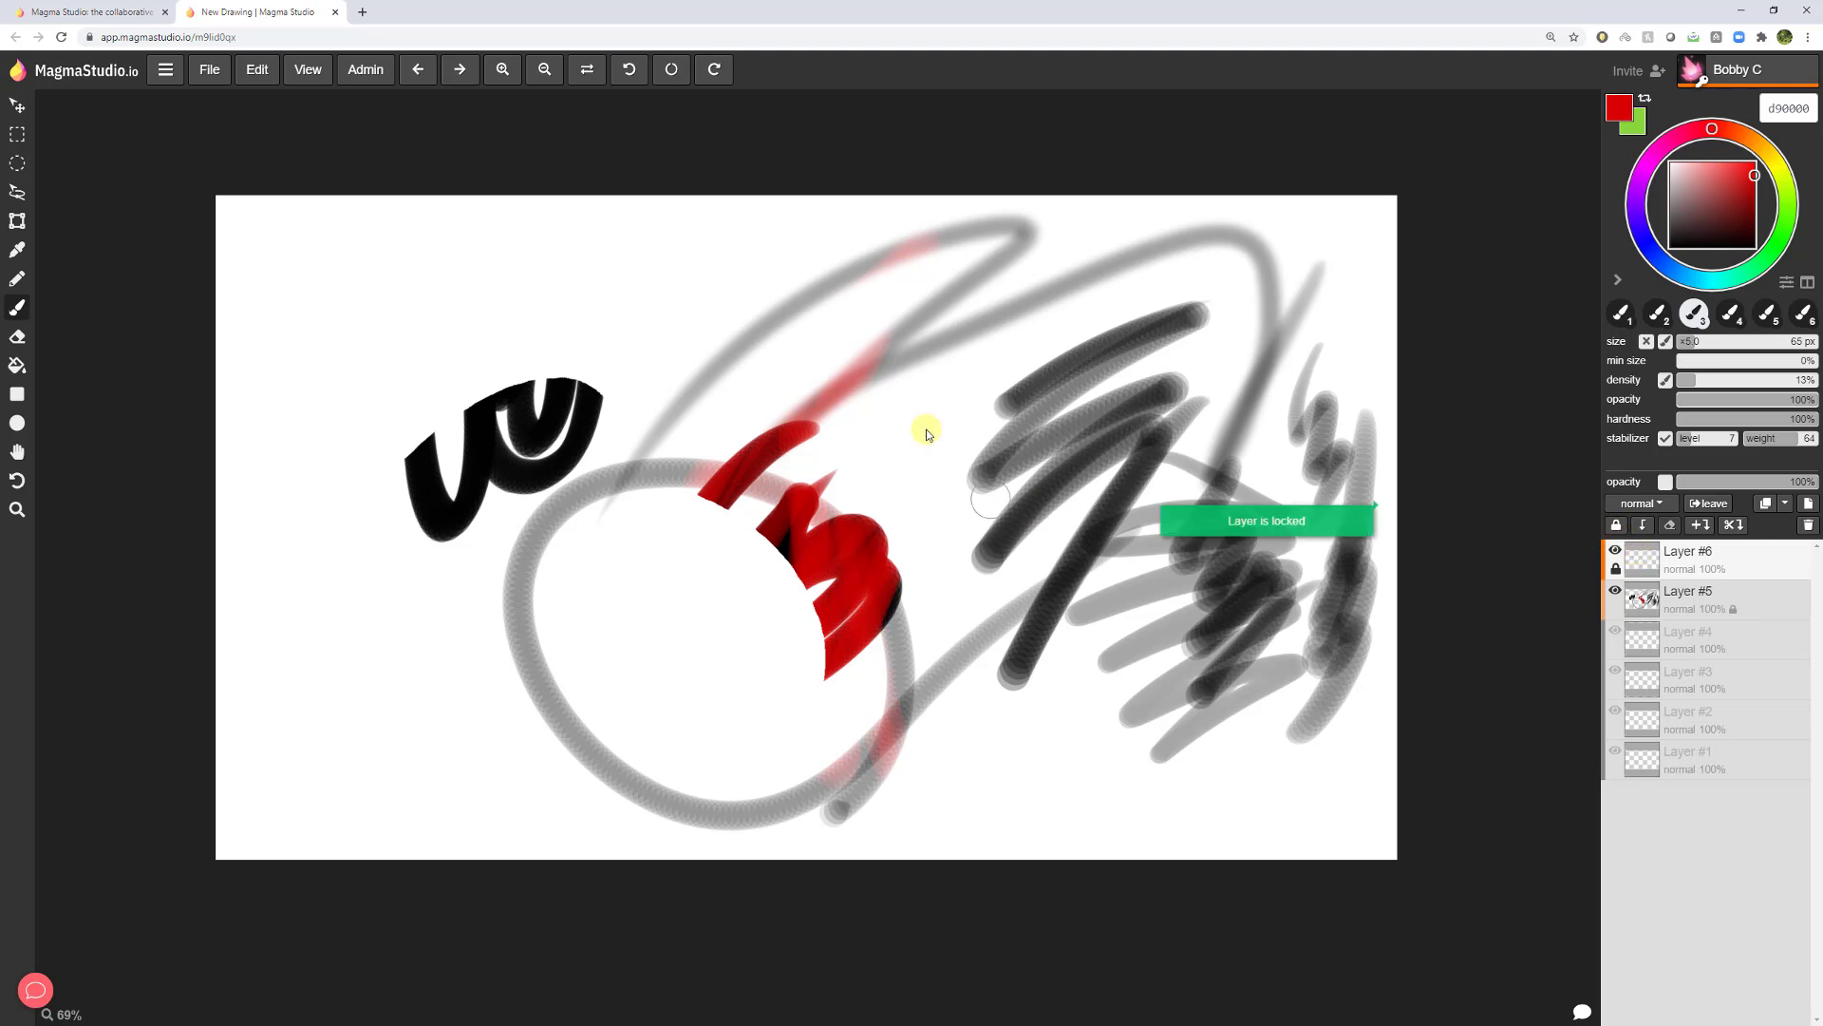
{"action": "mouse_move", "coordinate": [1268, 555]}
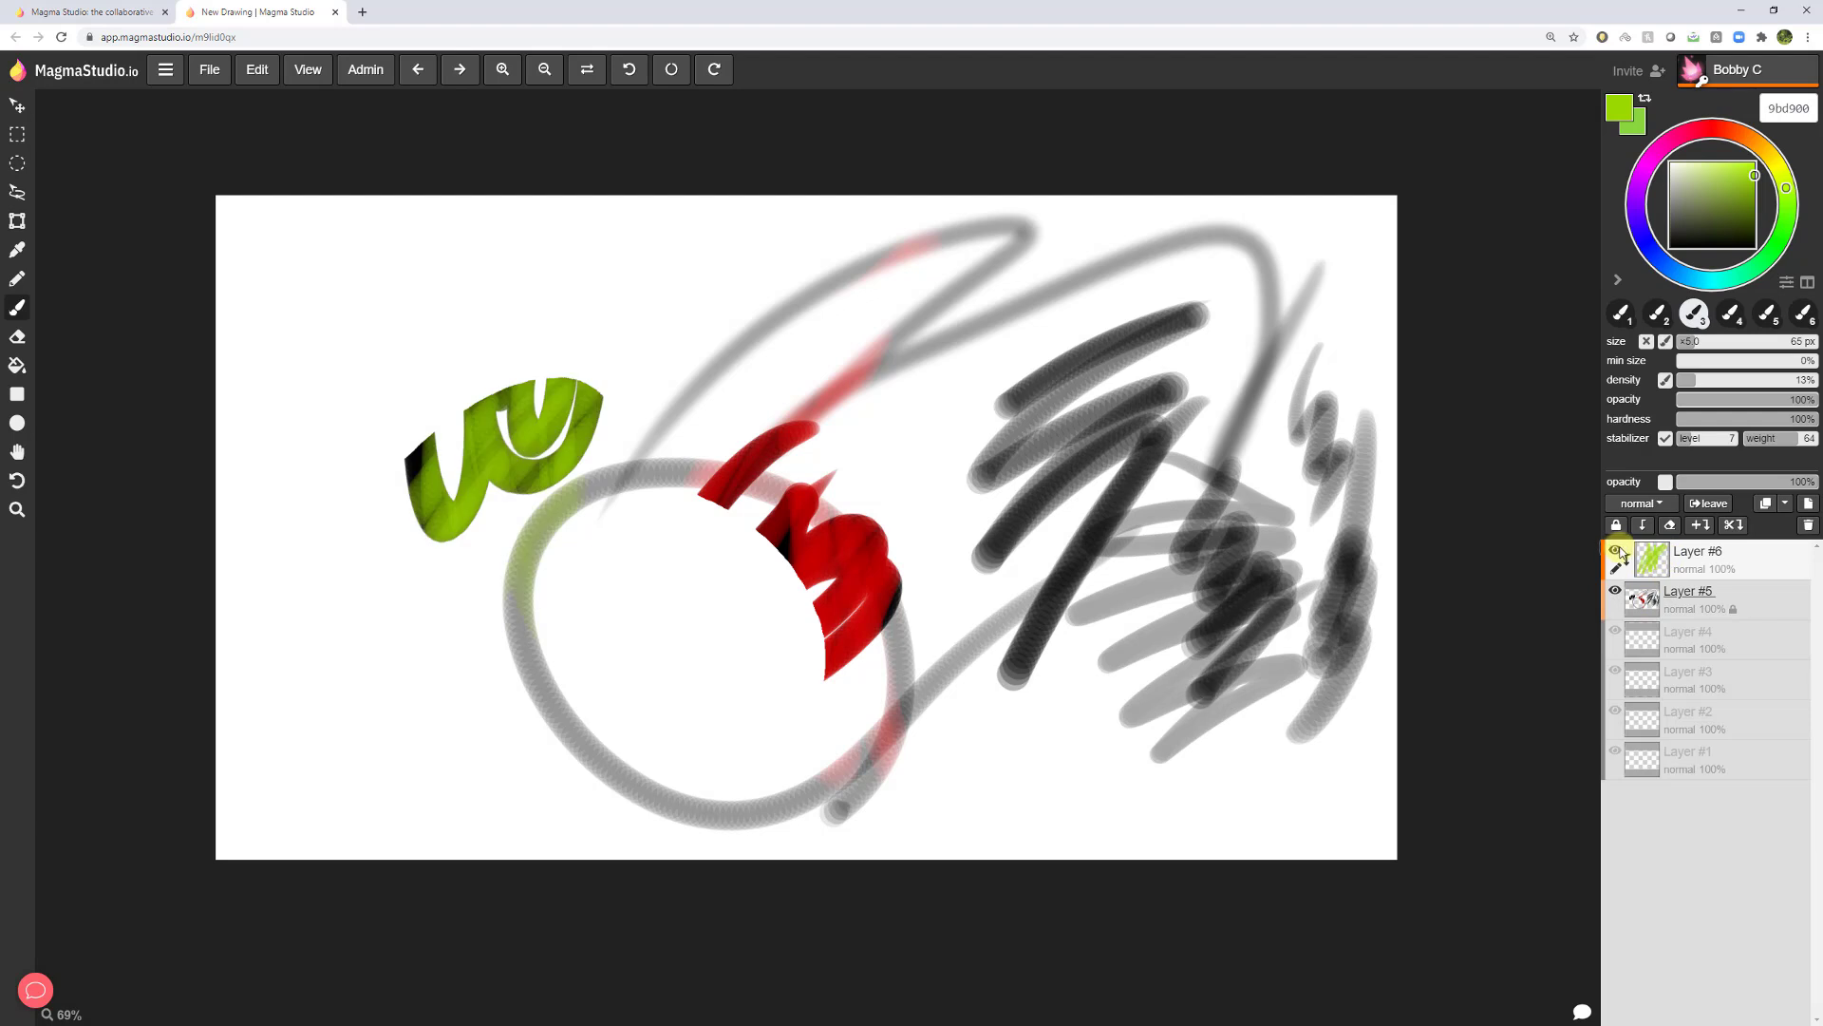
Merge the green Layer #6 down onto Layer #5 with merge-down.
{"action": "left_click", "coordinate": [1700, 599]}
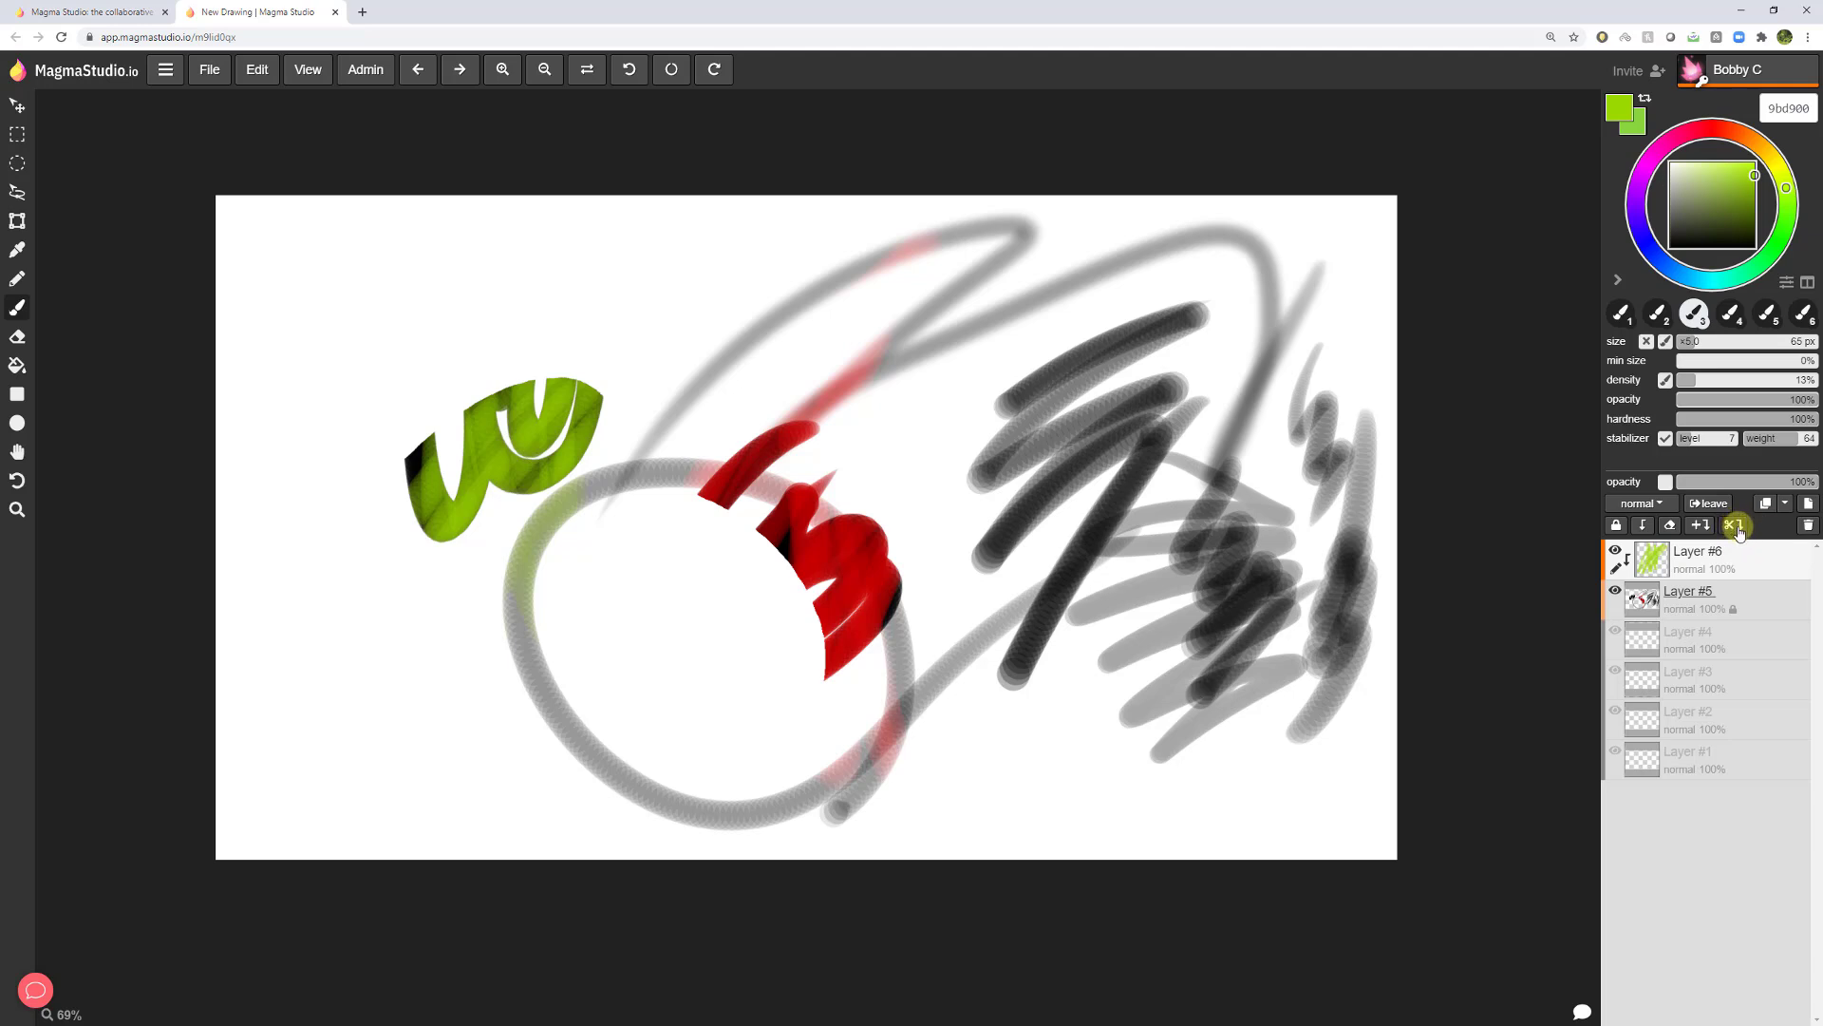
{"action": "left_click", "coordinate": [1741, 525]}
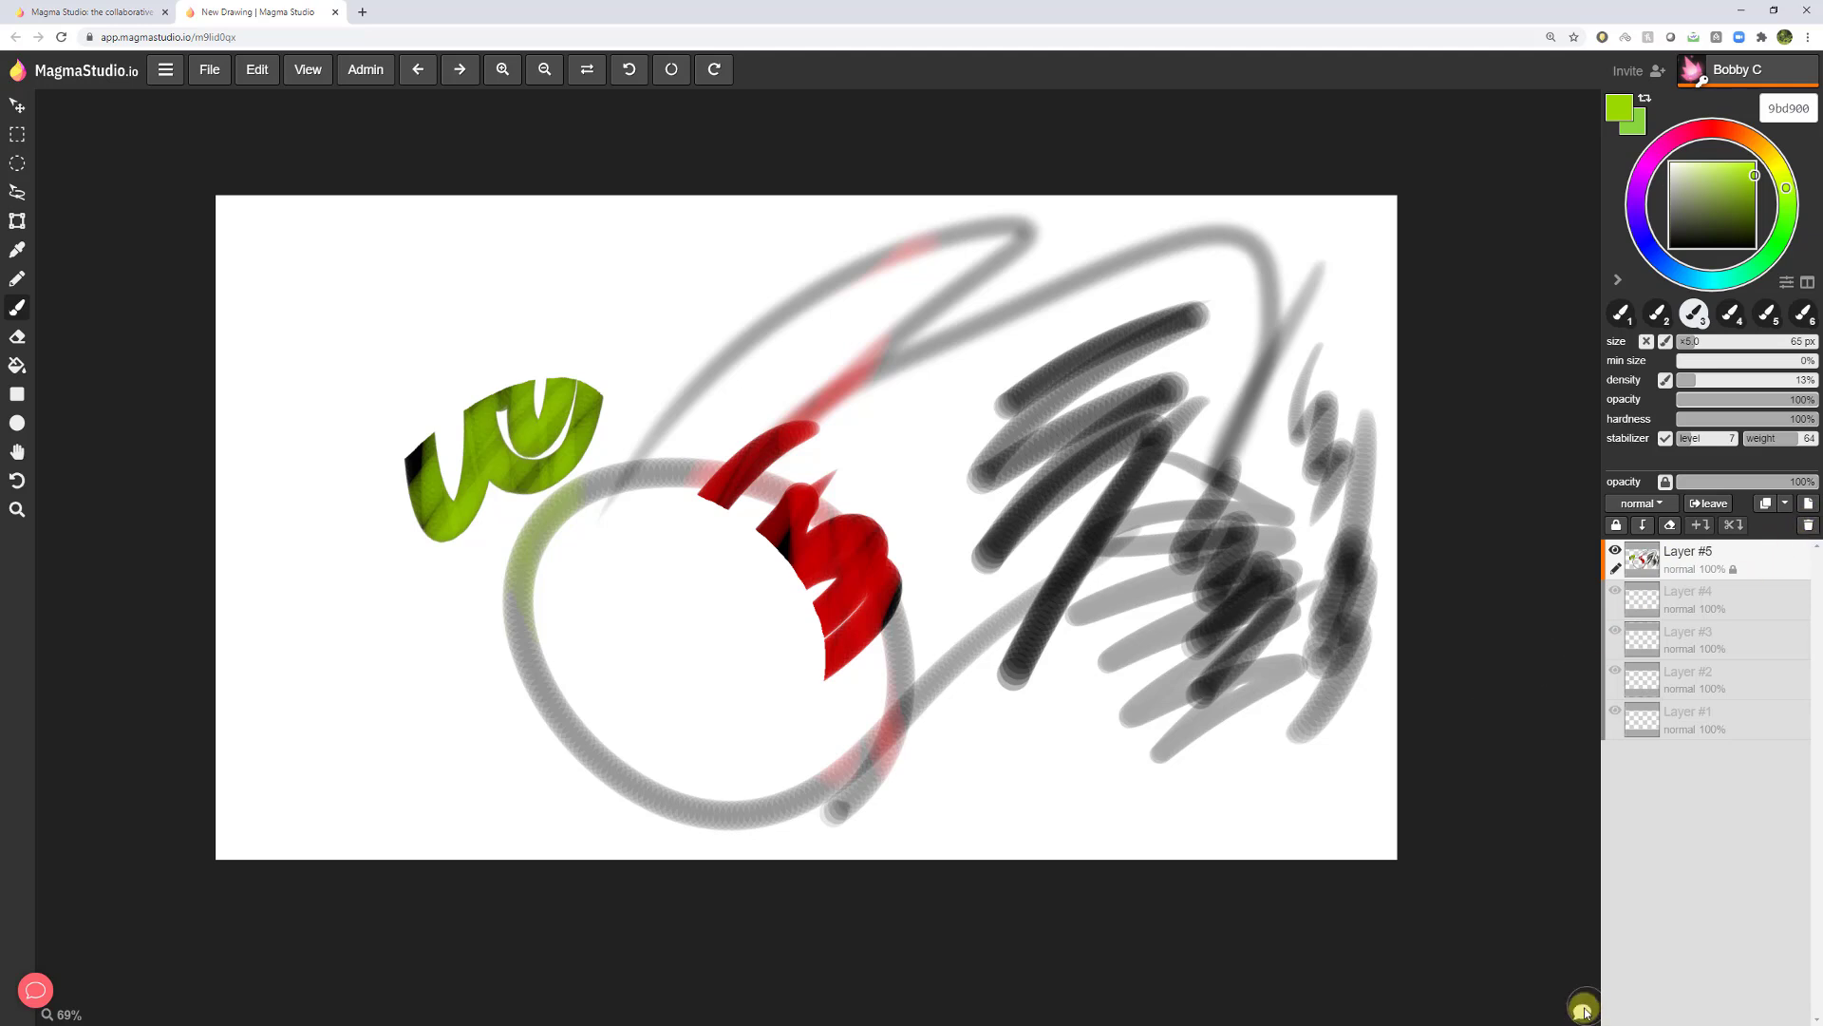
{"action": "left_click", "coordinate": [1583, 1006]}
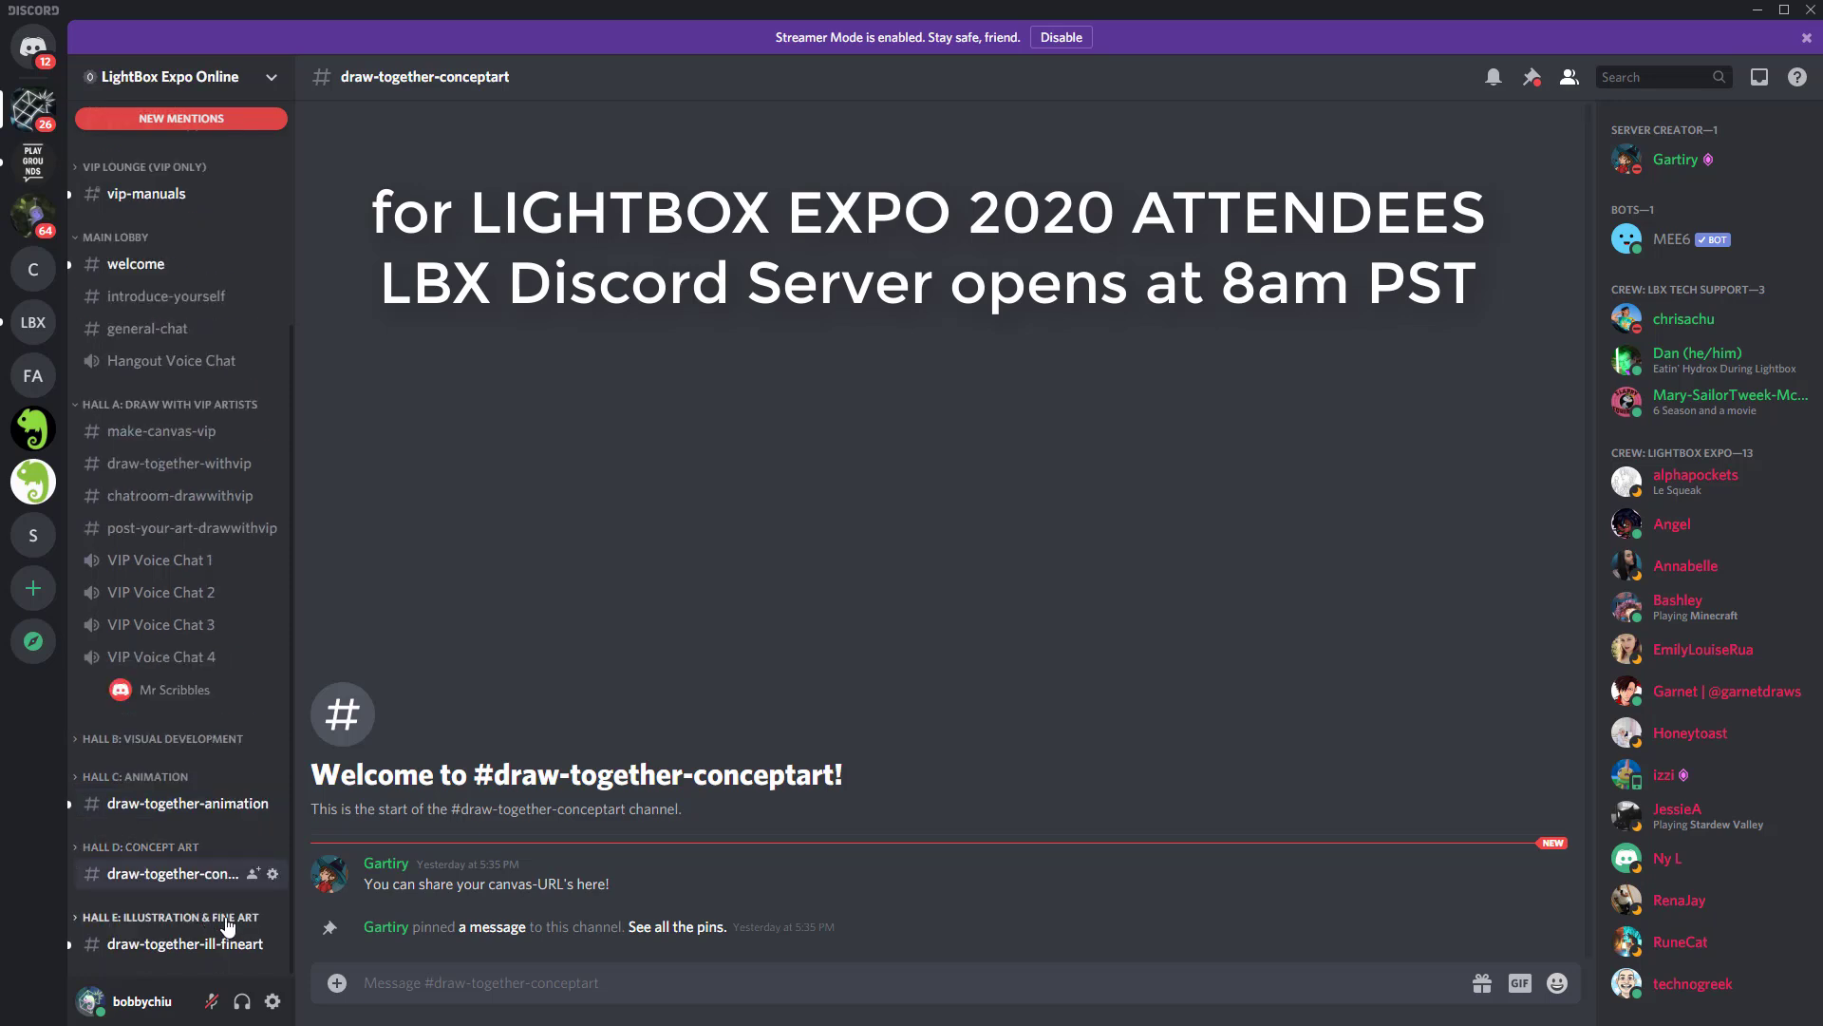
{"action": "mouse_move", "coordinate": [183, 865]}
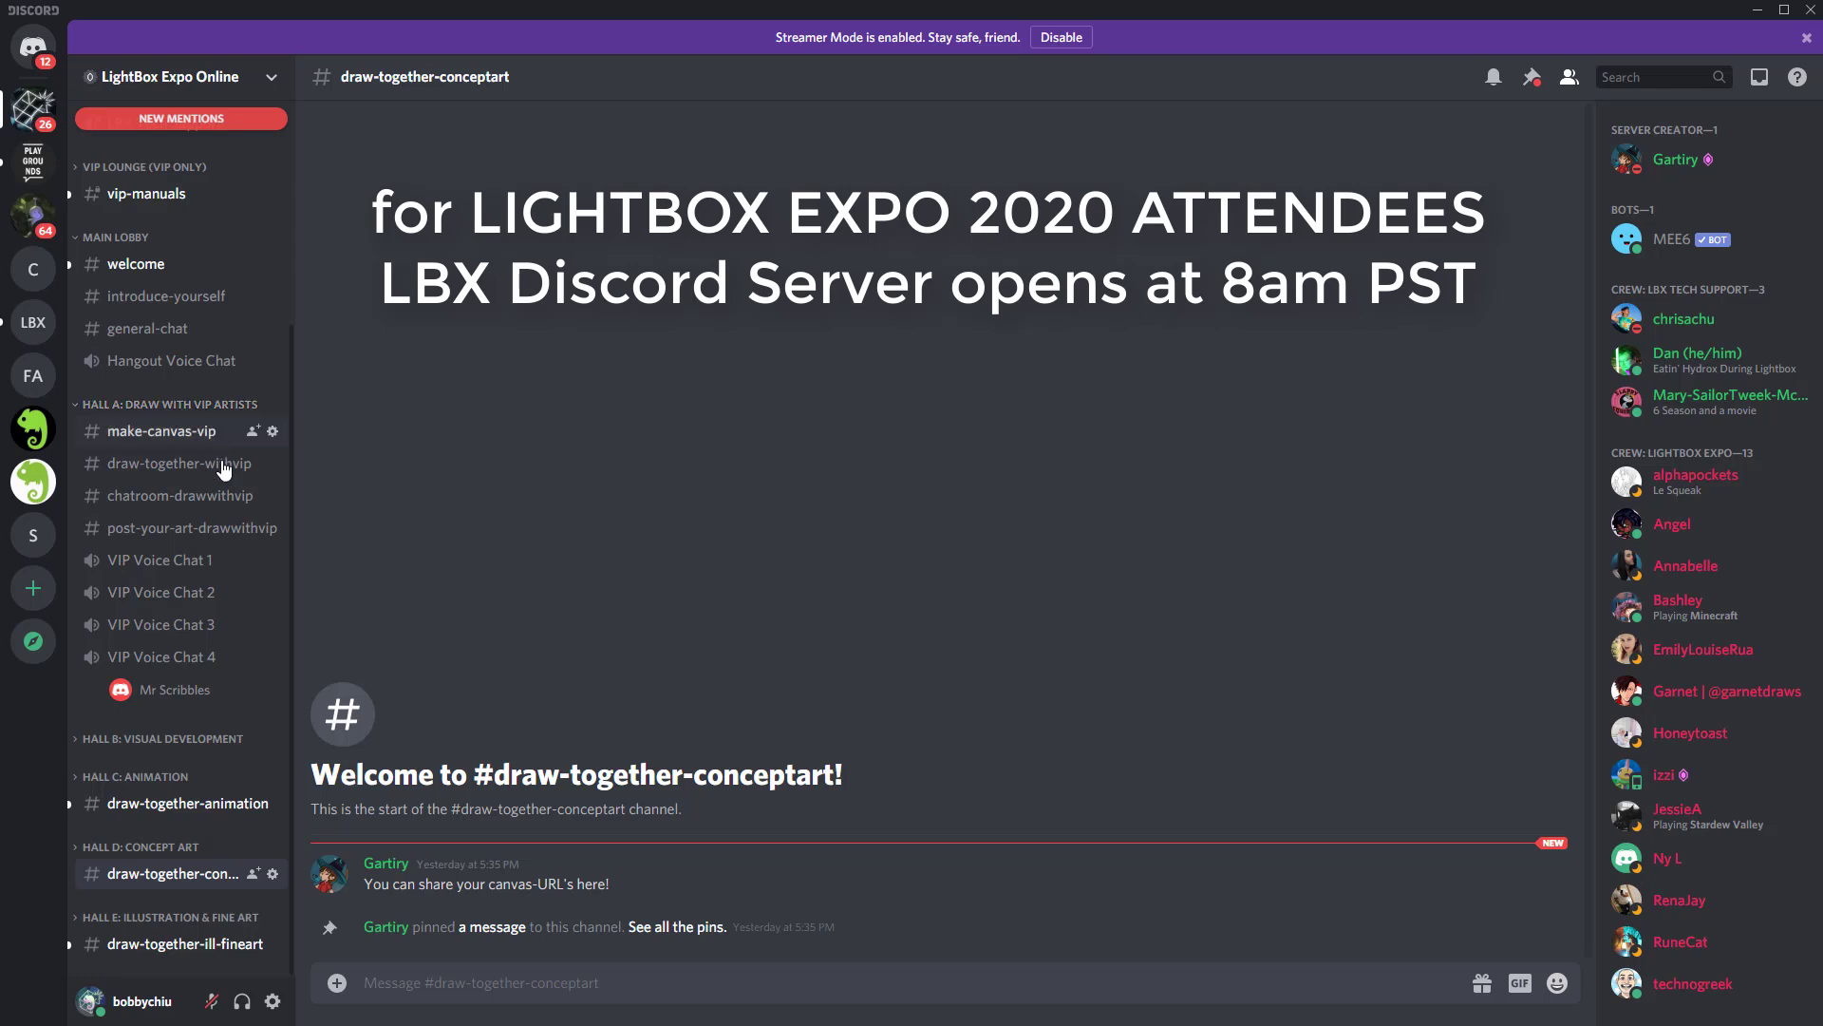
{"action": "mouse_move", "coordinate": [159, 560]}
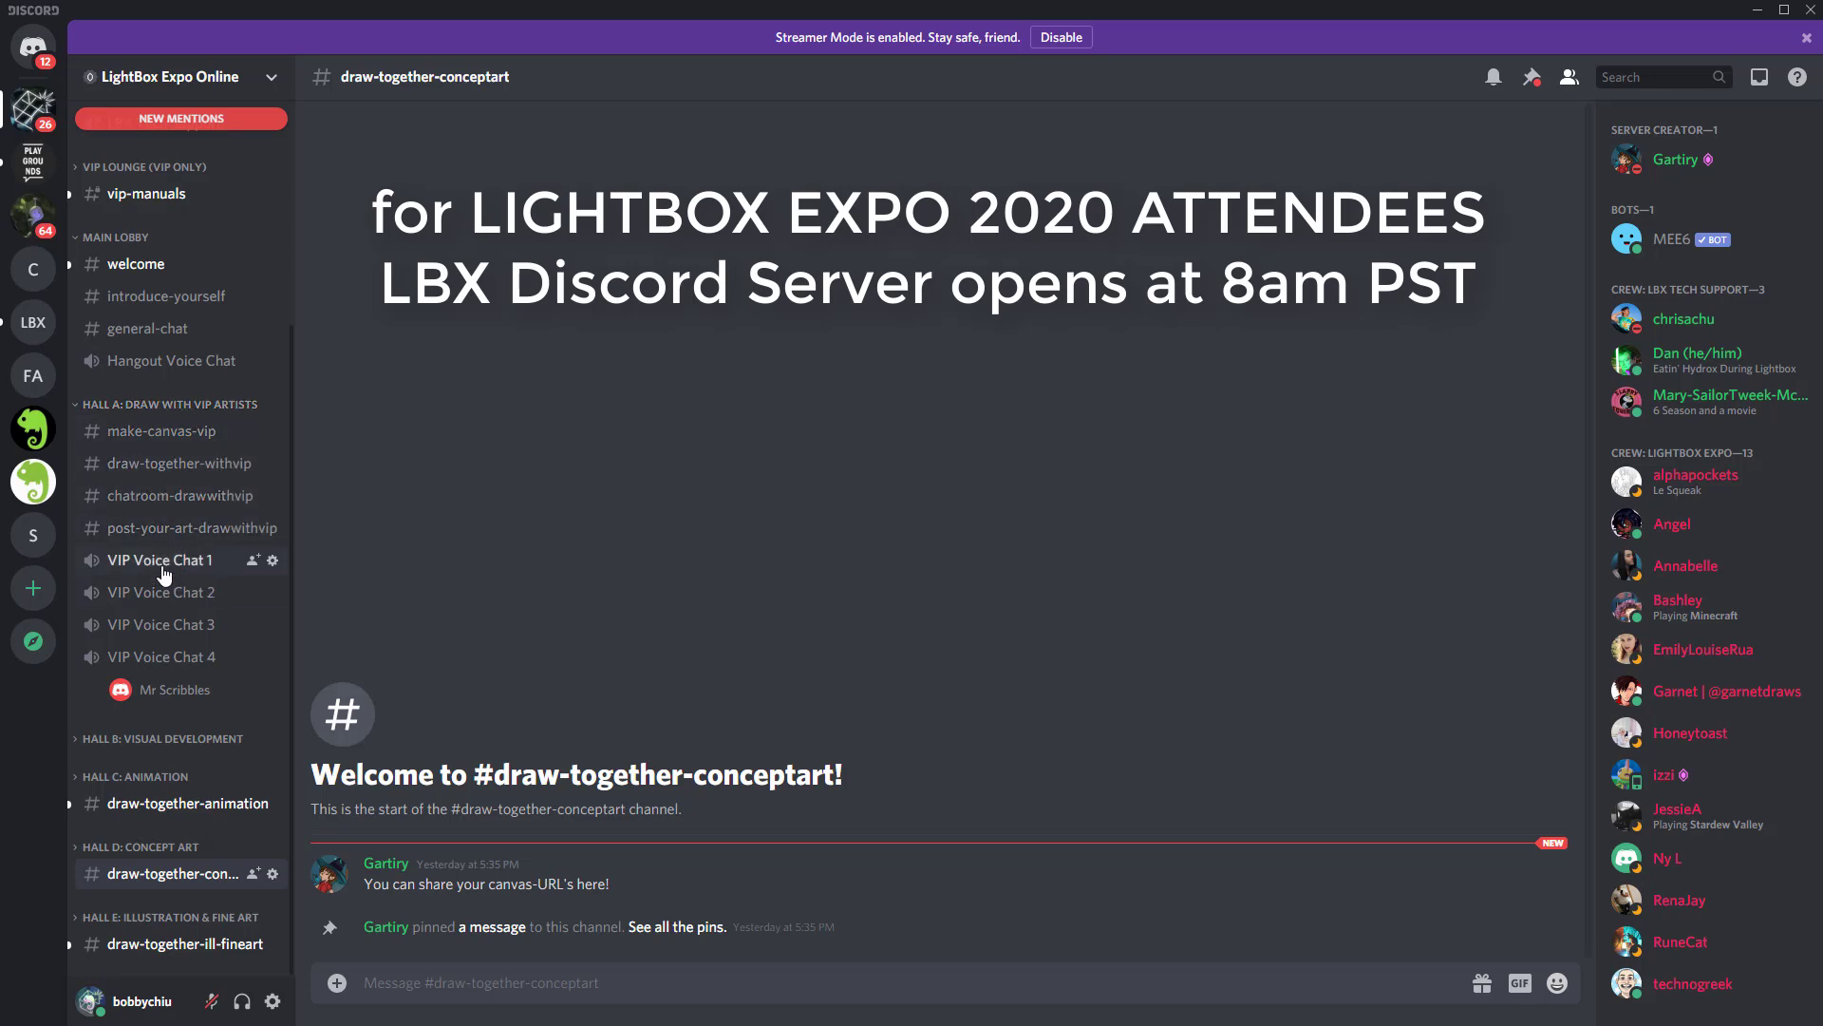
{"action": "mouse_move", "coordinate": [157, 625]}
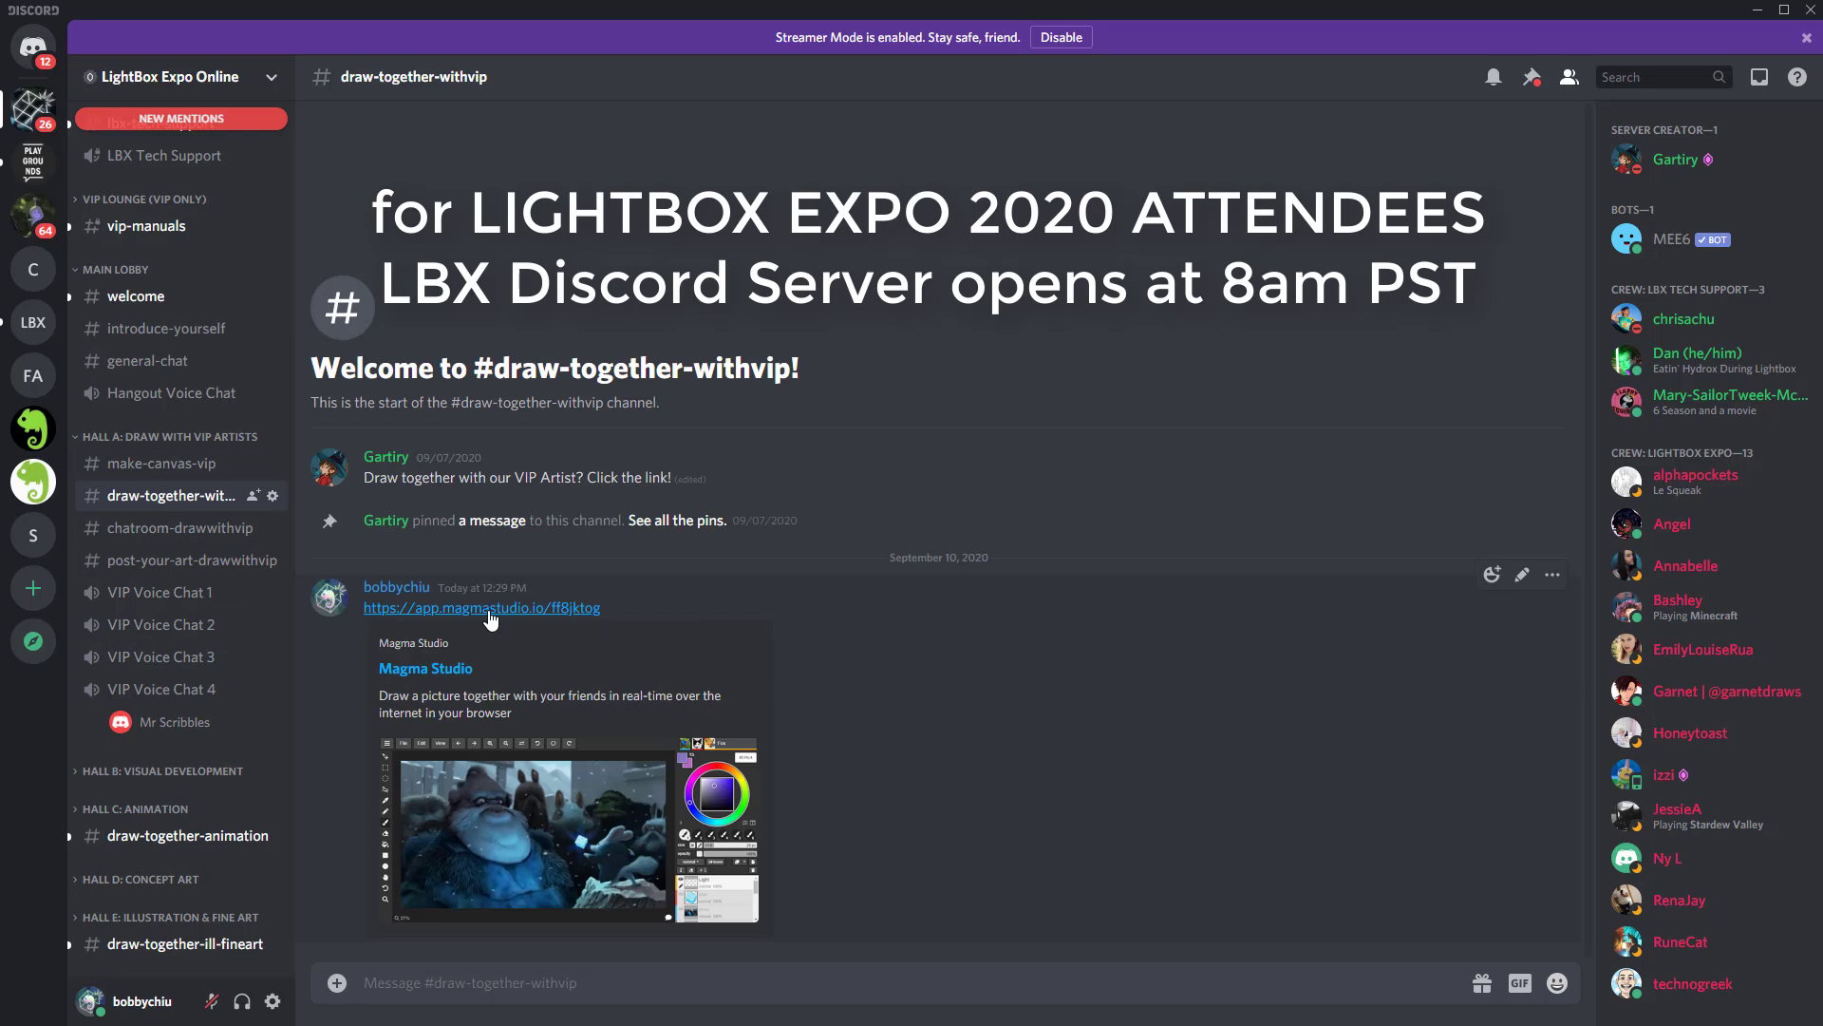
Expand HALL B: VISUAL DEVELOPMENT and go to #make-canvas-visdev.
{"action": "left_click", "coordinate": [162, 770]}
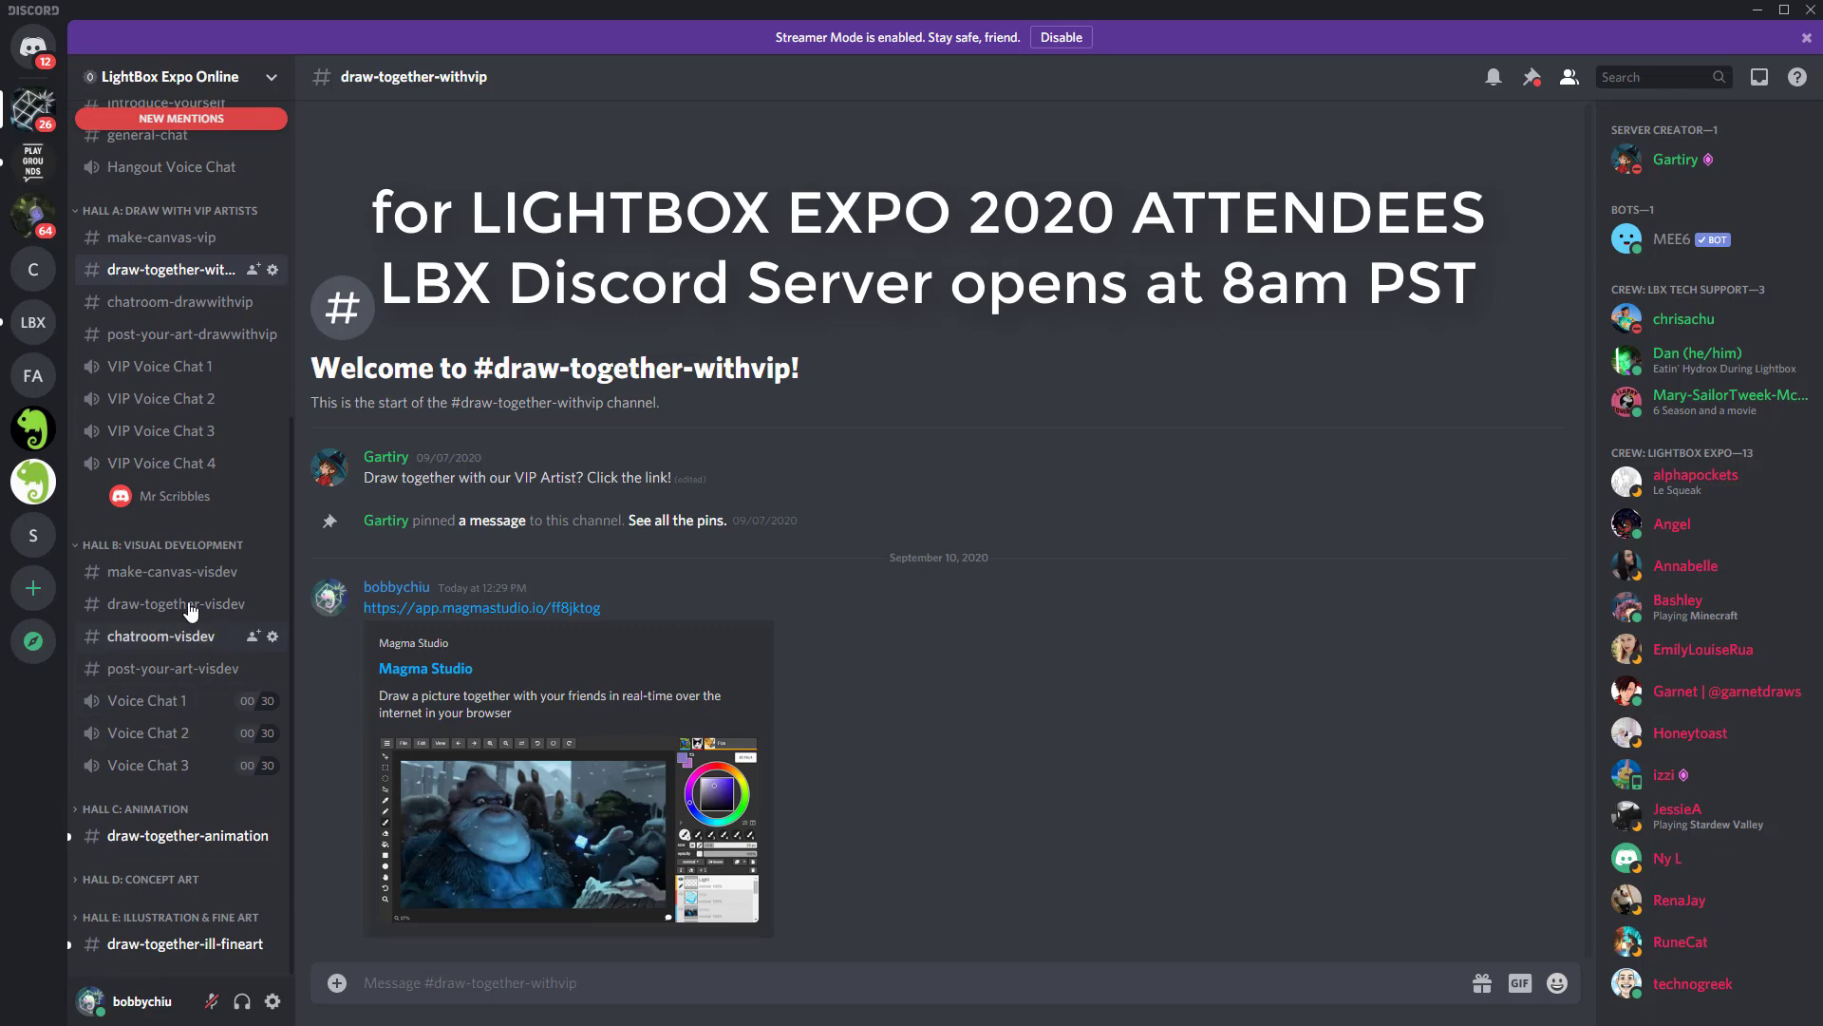
{"action": "left_click", "coordinate": [165, 571]}
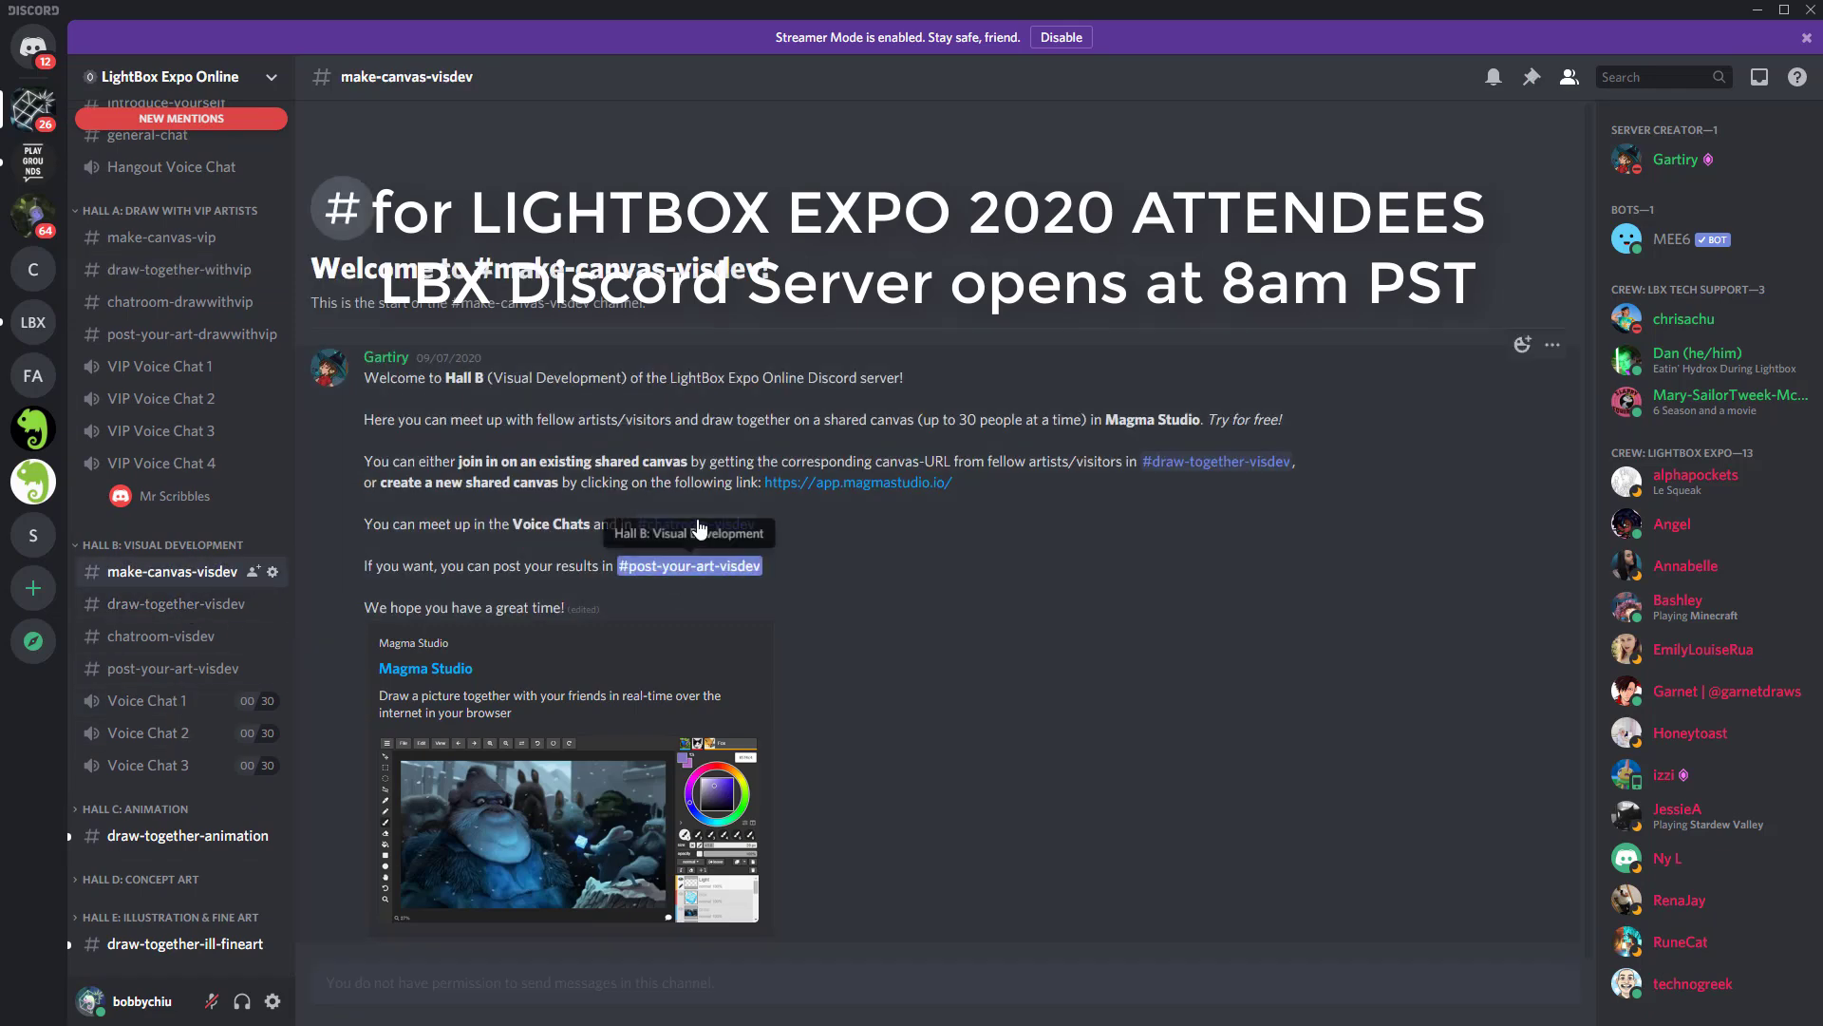
Switch to the #draw-together-visdev channel for shared canvas links.
{"action": "left_click", "coordinate": [857, 481]}
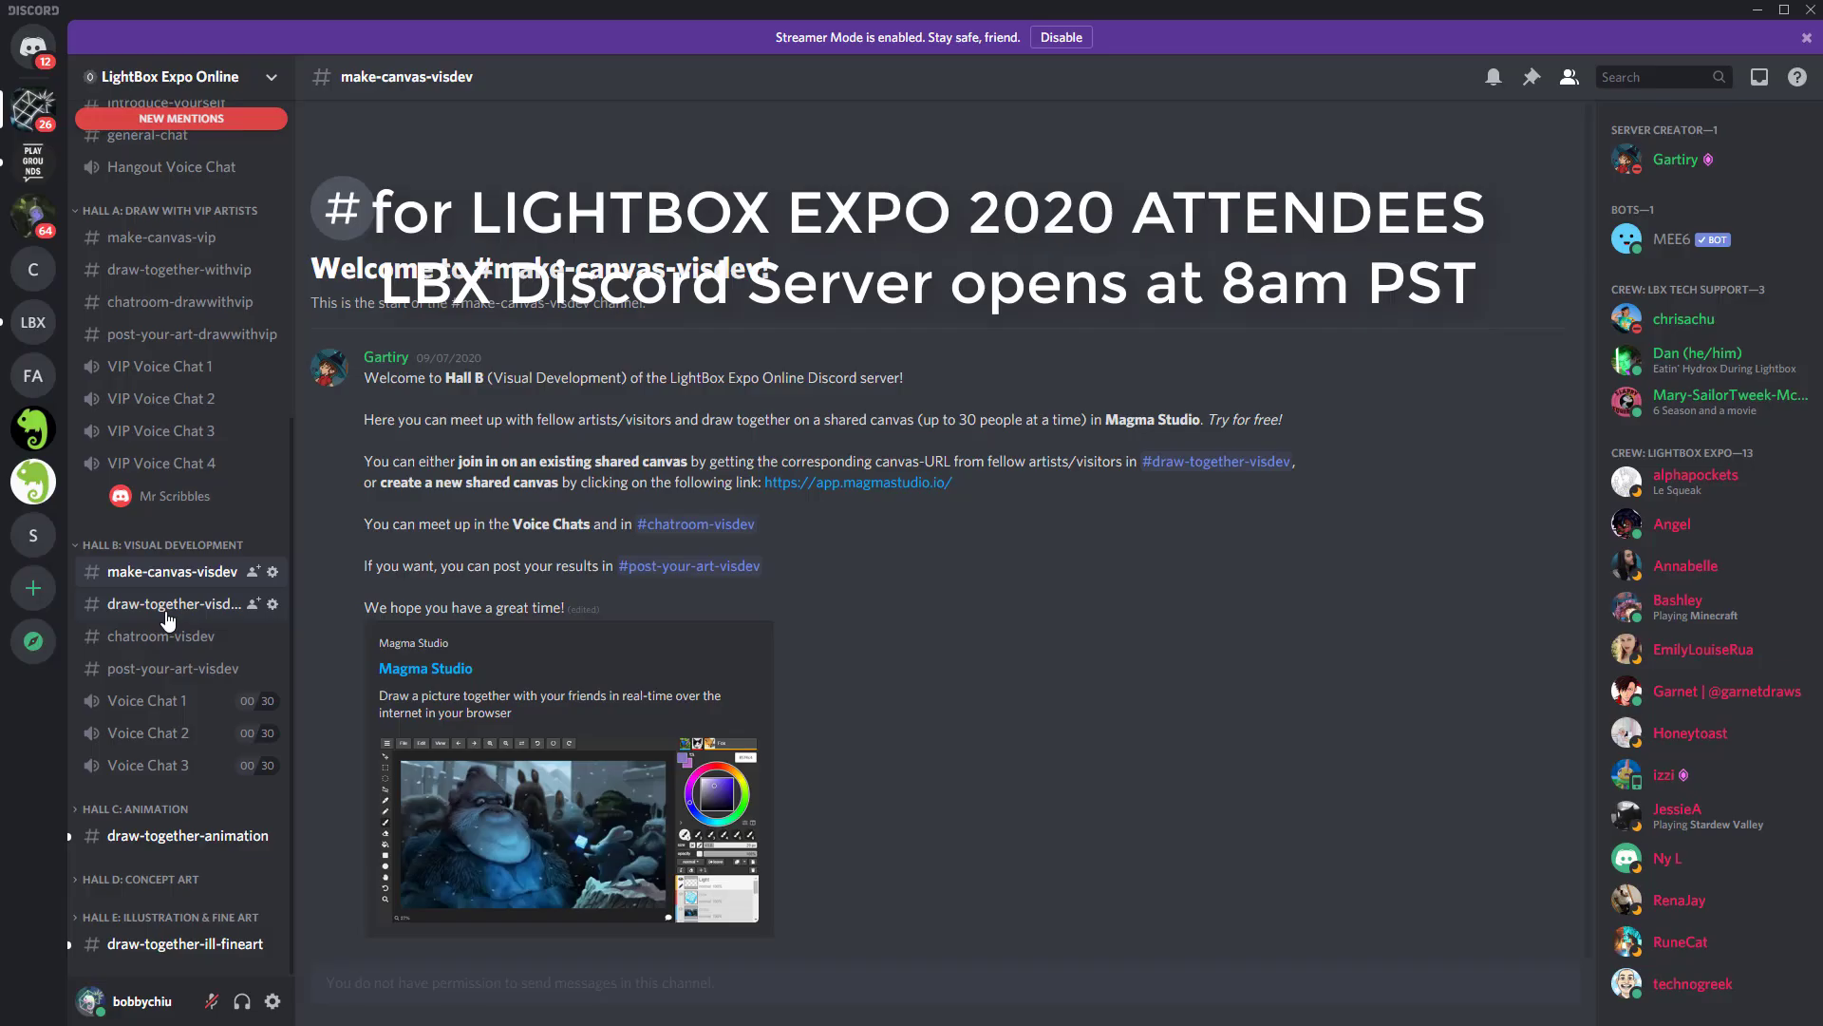
{"action": "left_click", "coordinate": [174, 604]}
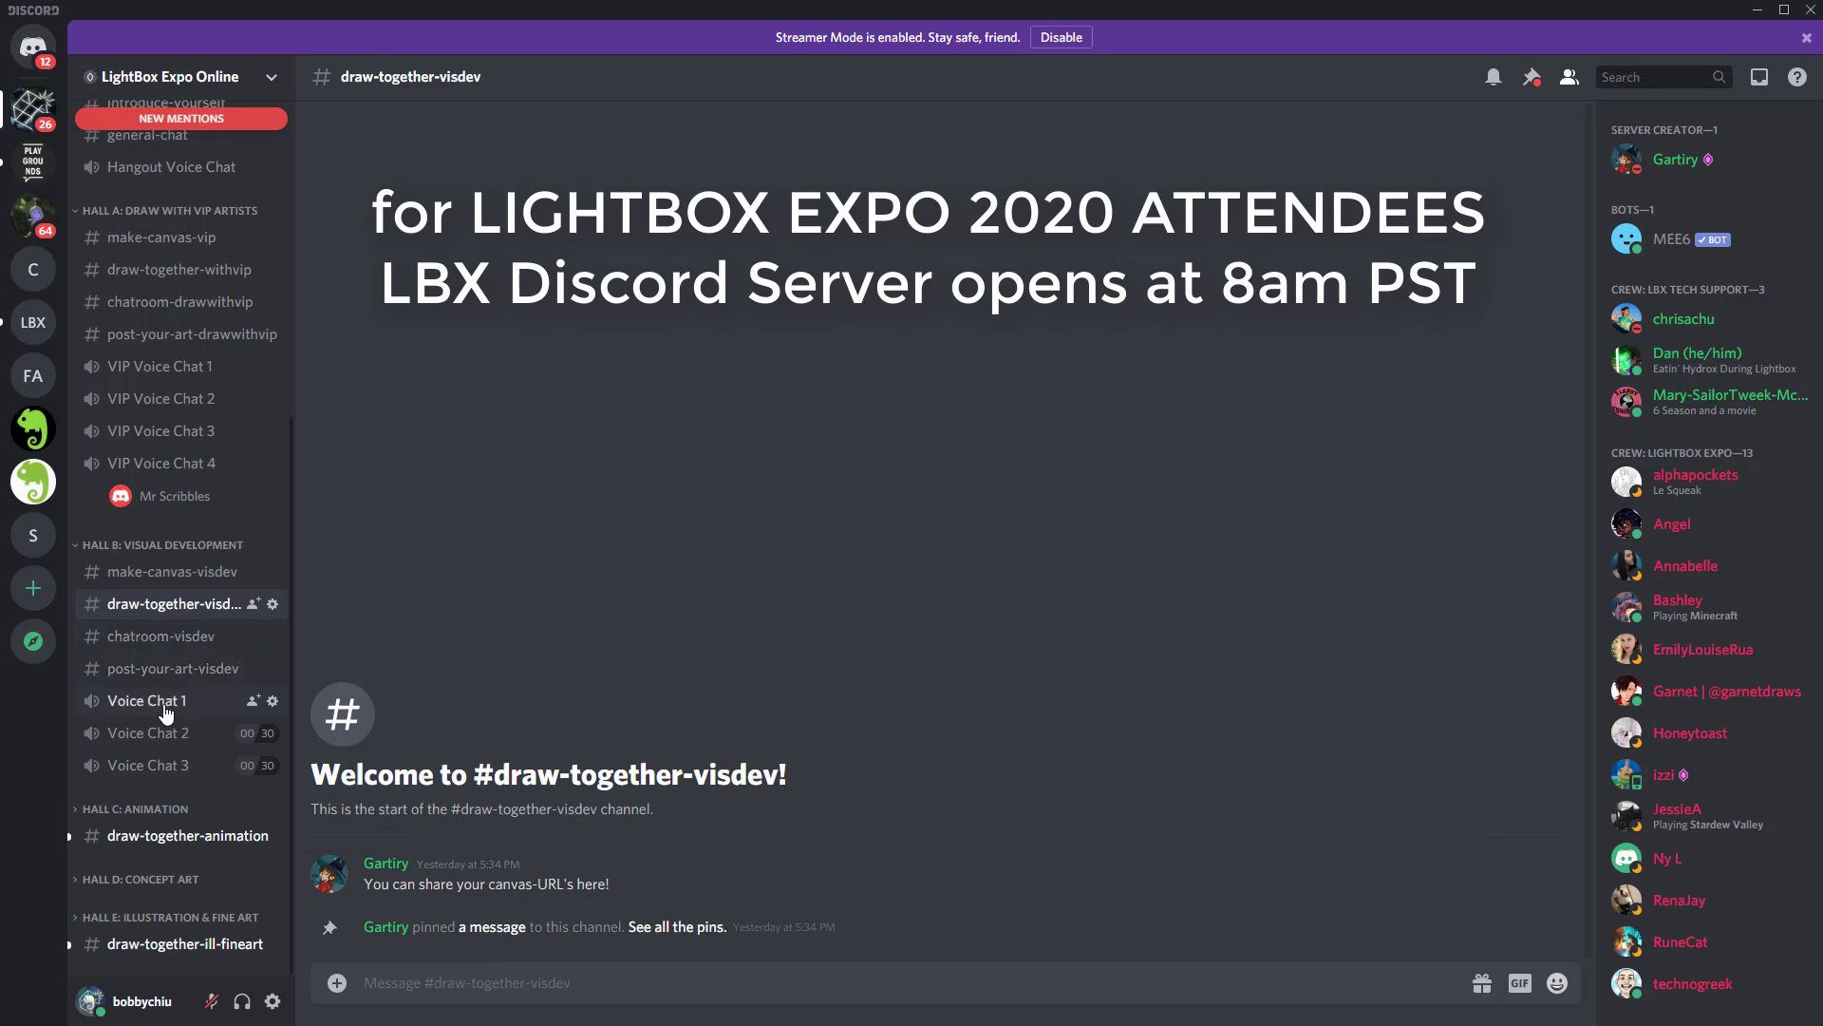
{"action": "mouse_move", "coordinate": [169, 710]}
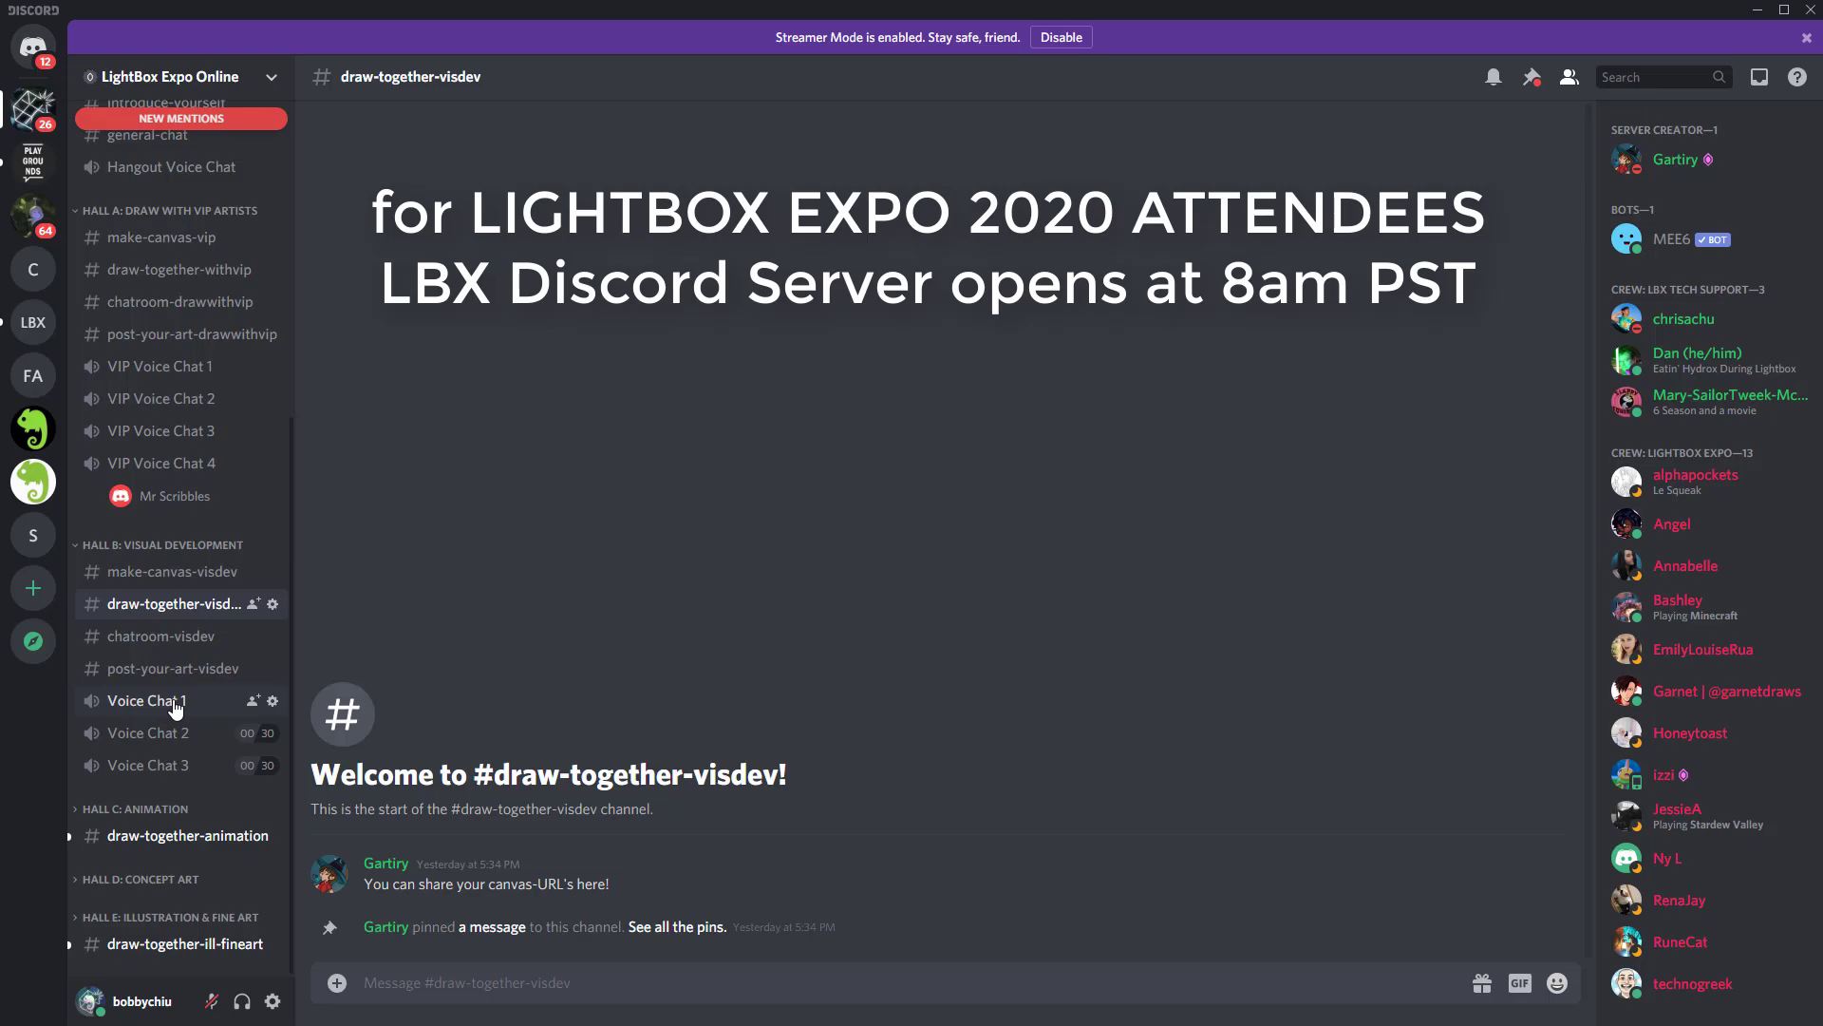